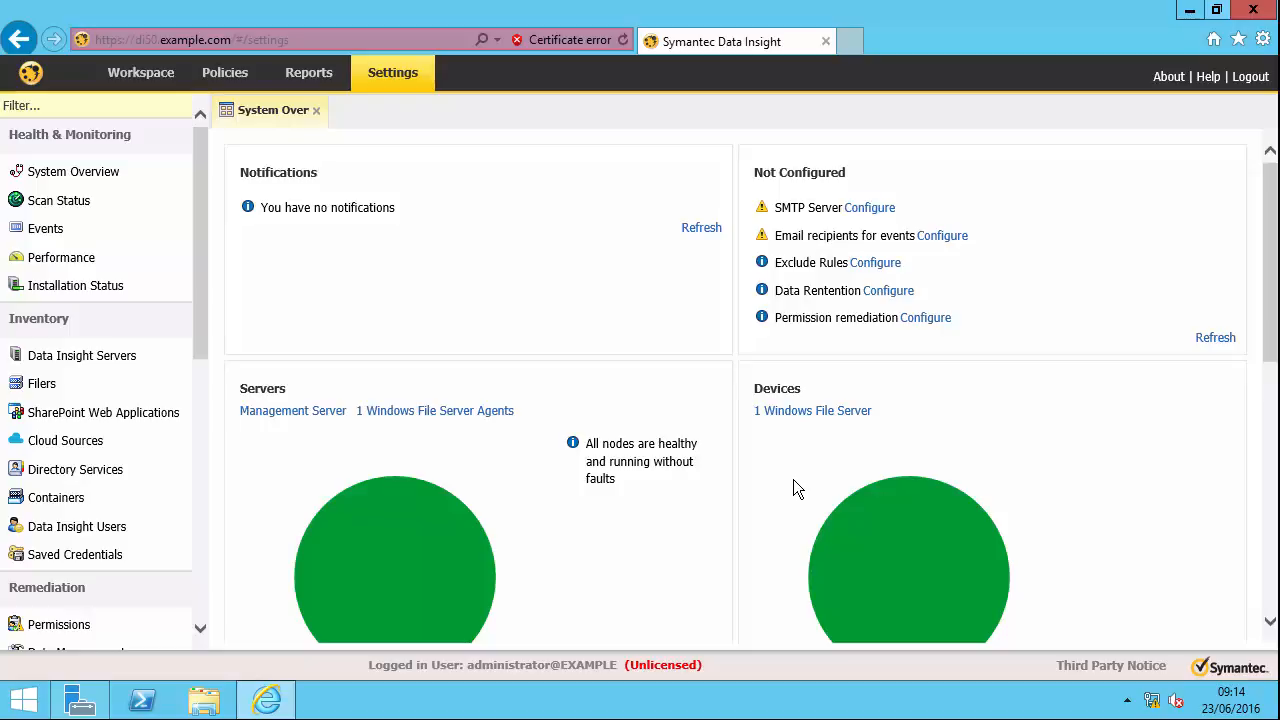
pyautogui.moveTo(783, 478)
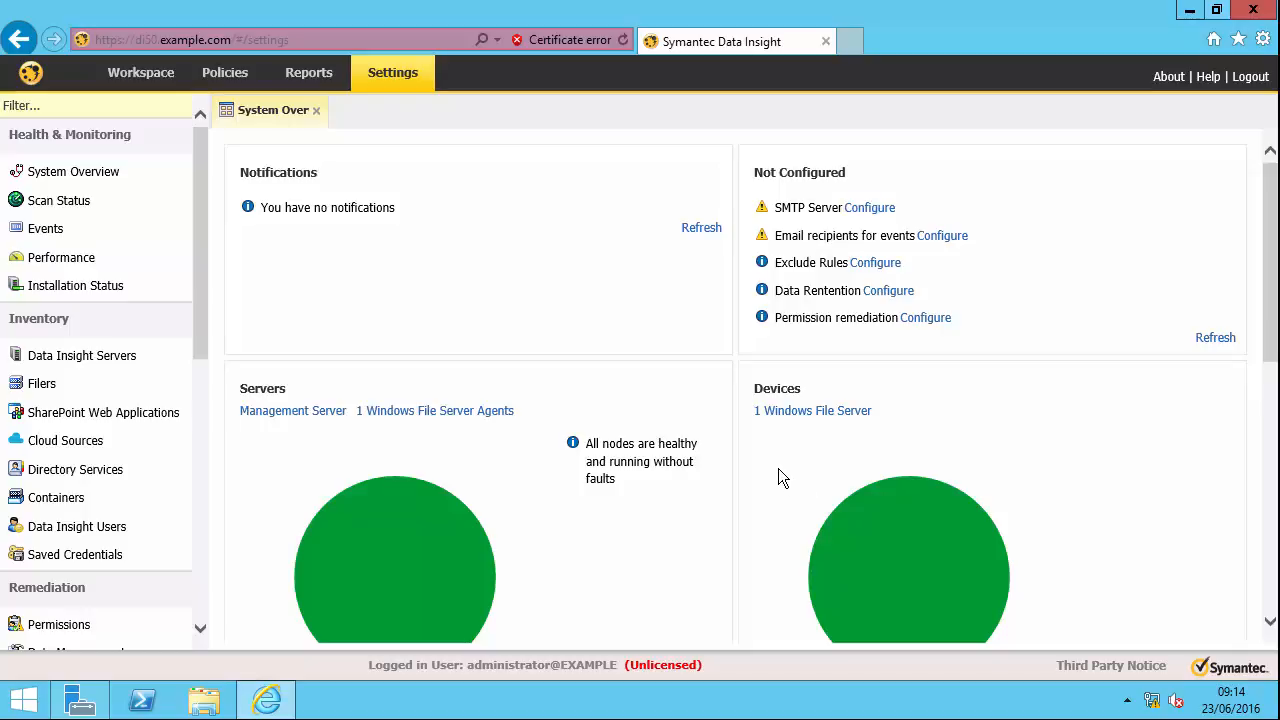
pyautogui.moveTo(502, 391)
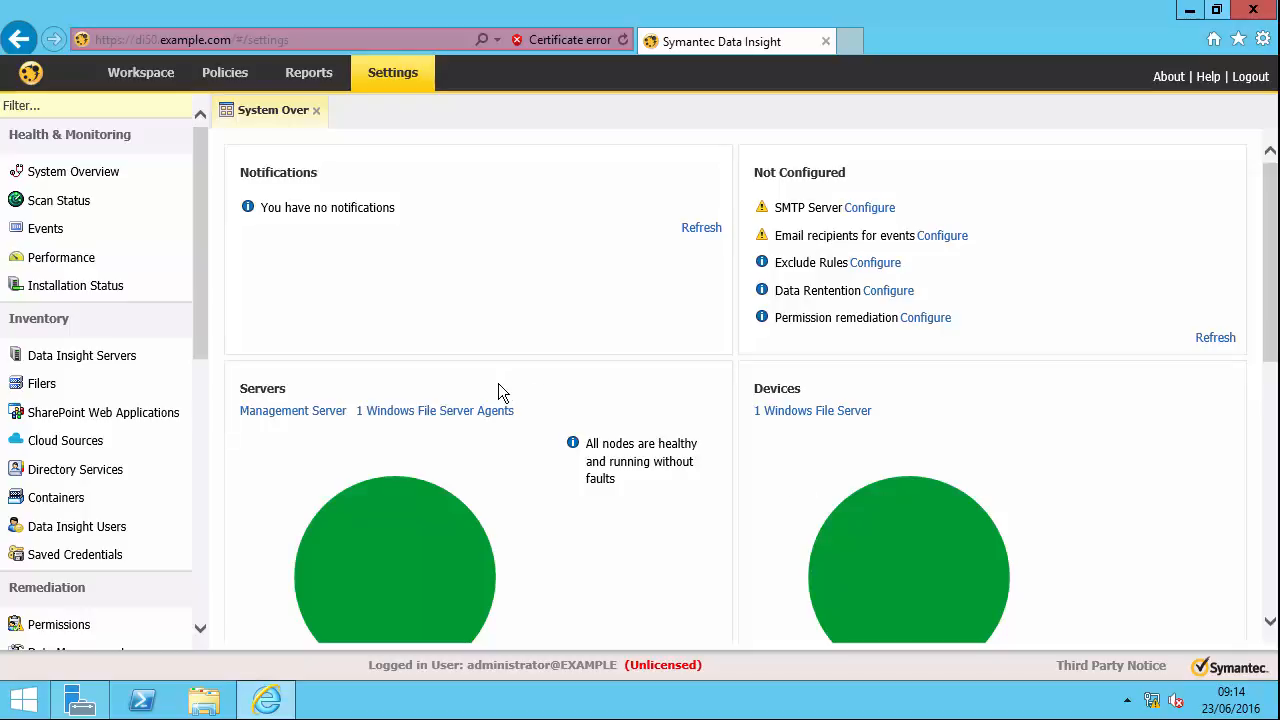
pyautogui.moveTo(279, 302)
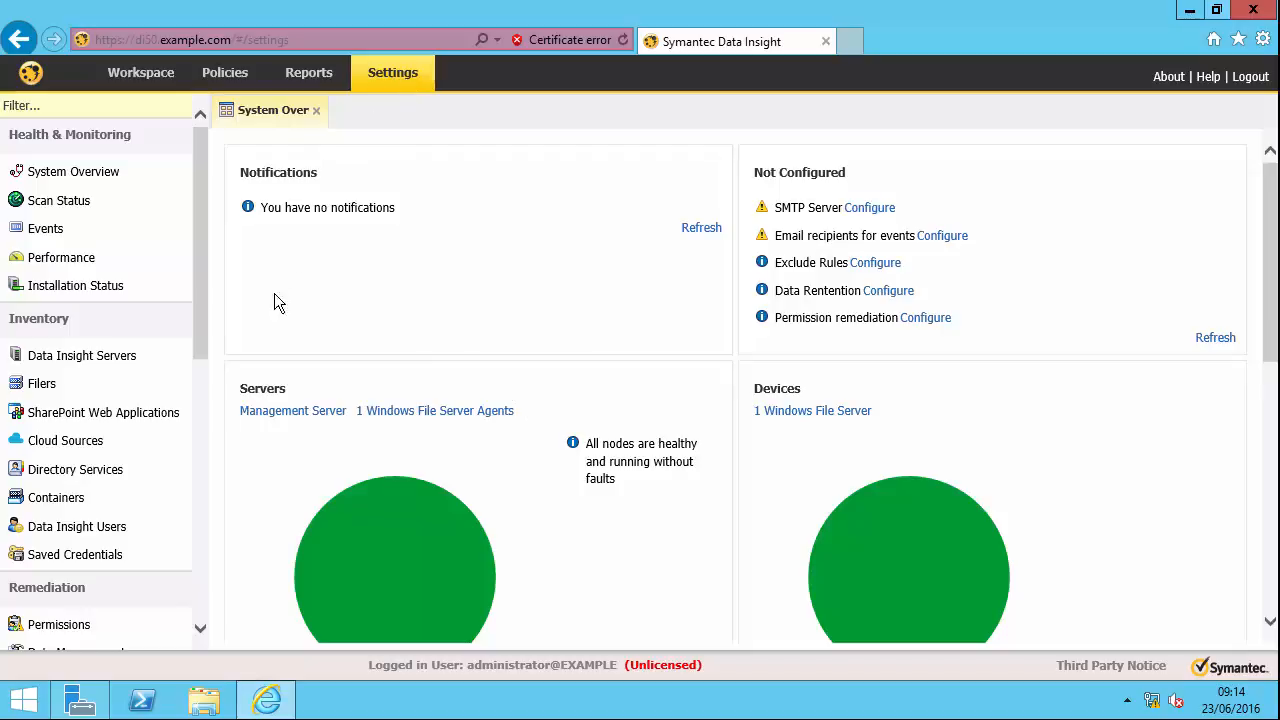
pyautogui.moveTo(201, 368)
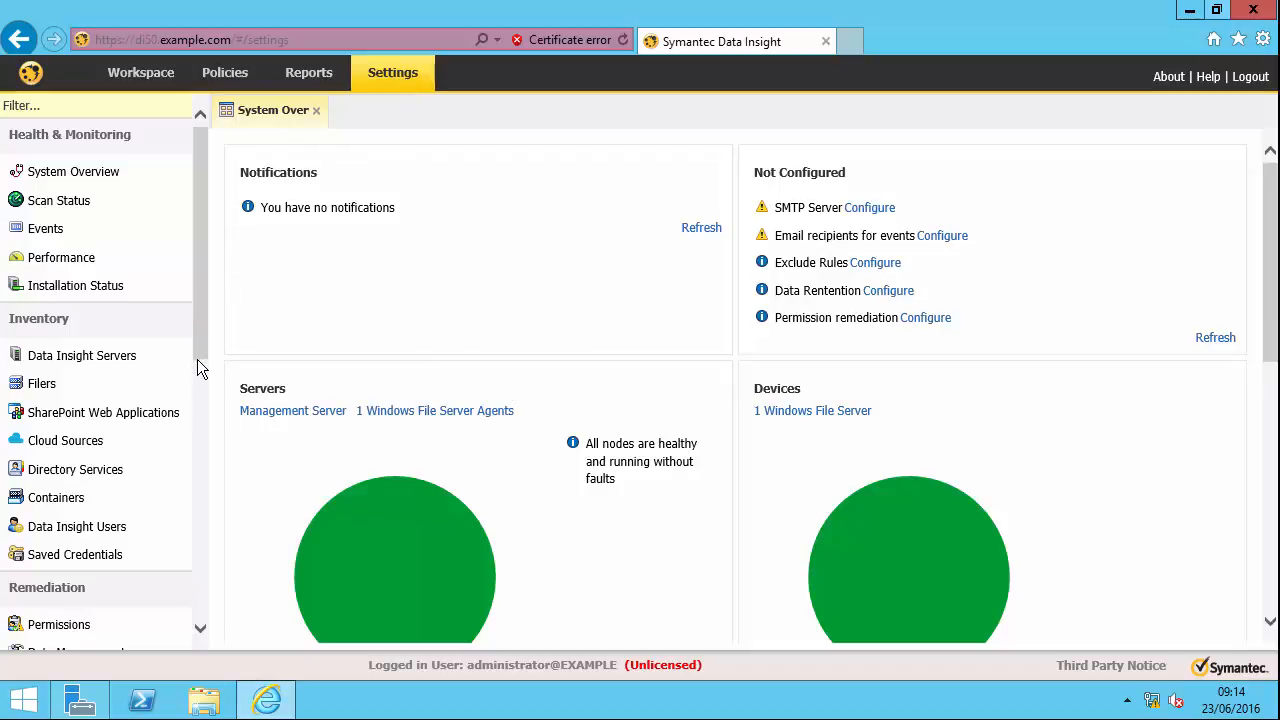
# - Add EV server 10.10.2.12 on port 80, test EV Service Account credentials, and save
pyautogui.scroll(-3)
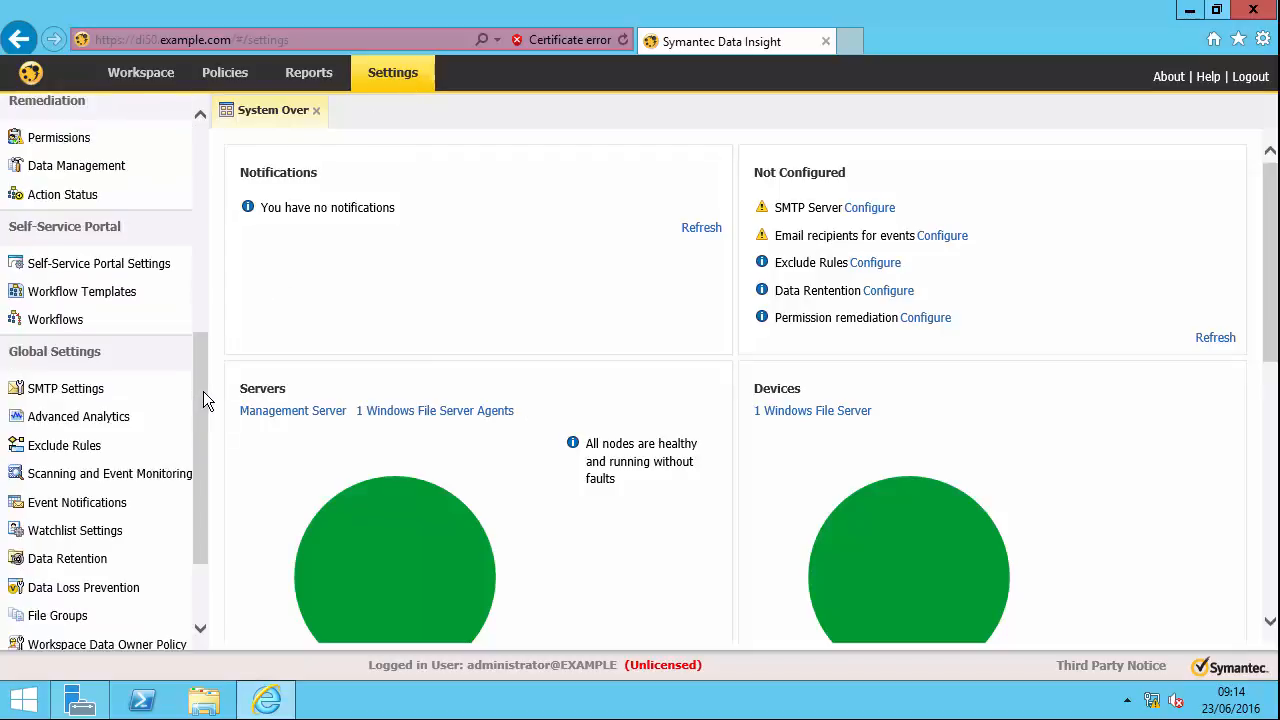
pyautogui.moveTo(76, 165)
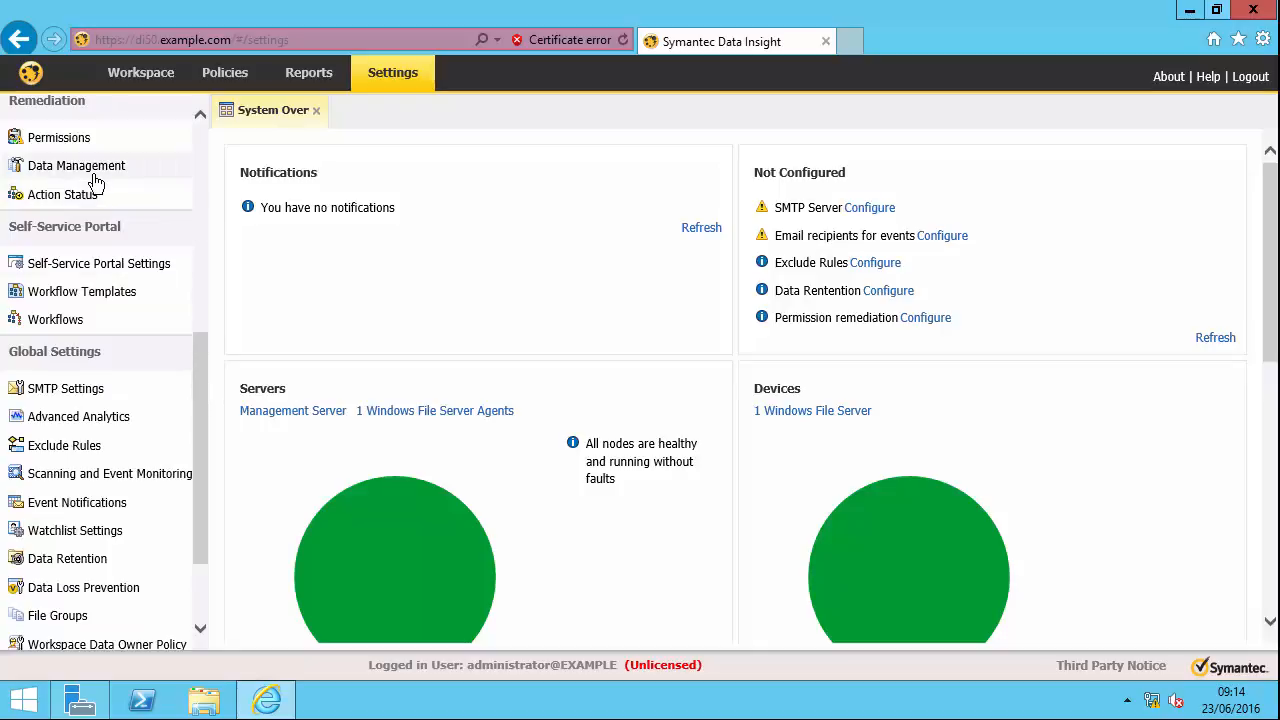
pyautogui.click(77, 165)
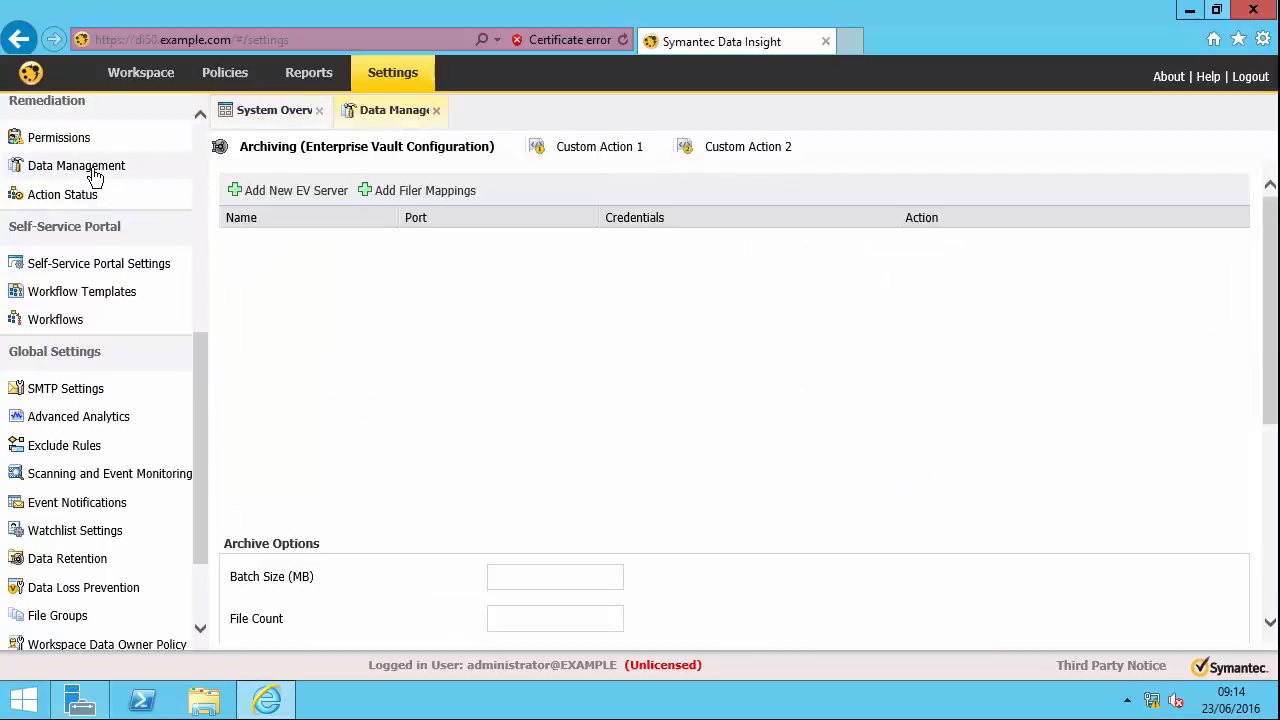
pyautogui.moveTo(295, 190)
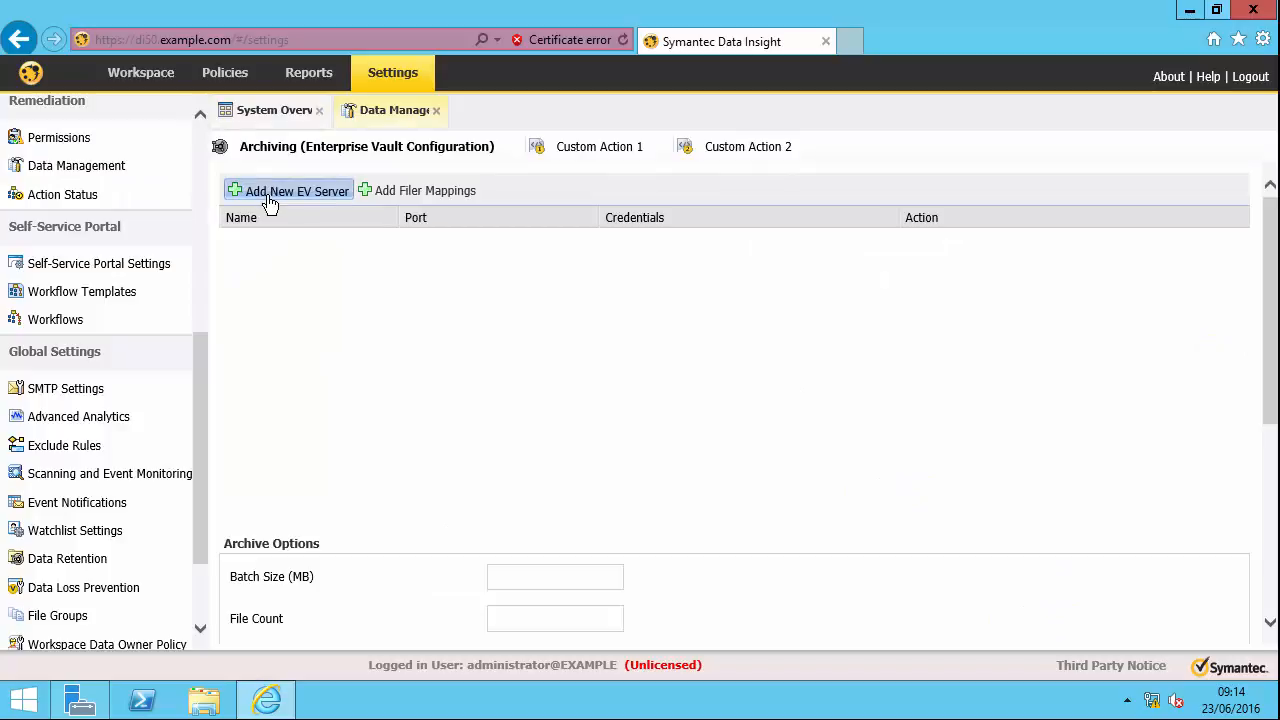
pyautogui.click(289, 191)
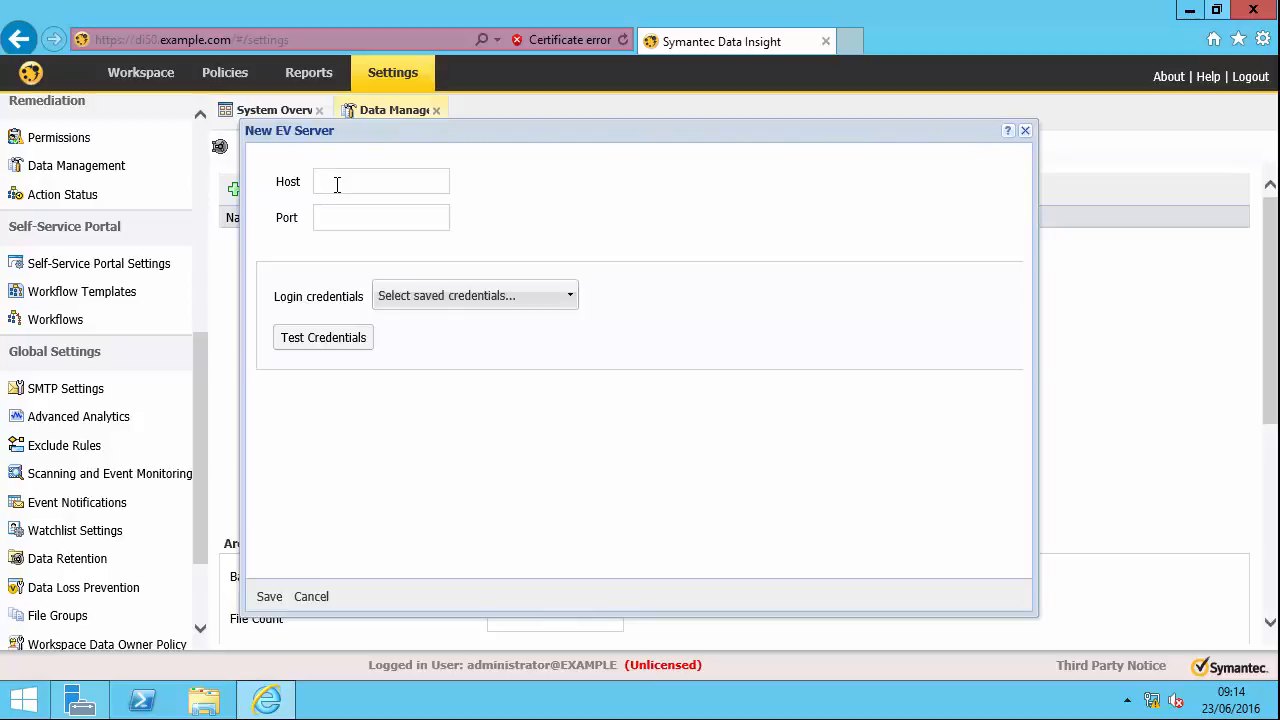
pyautogui.write('10.10.2.12')
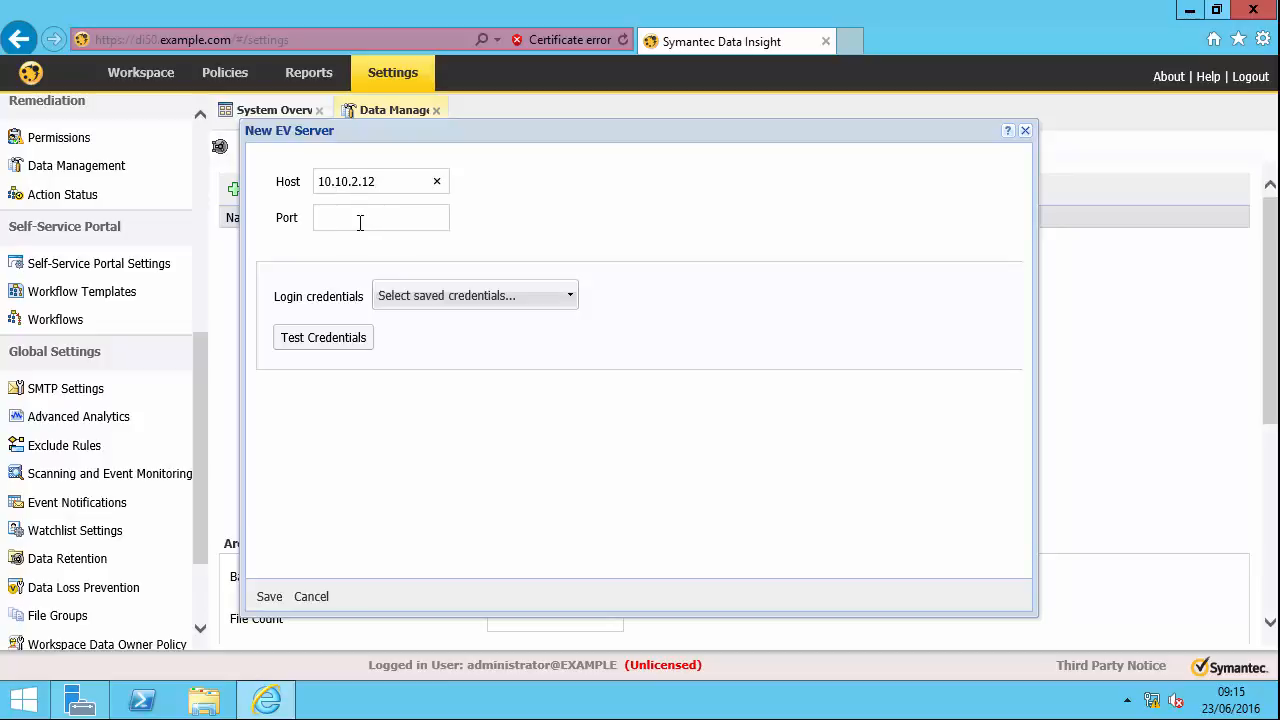
pyautogui.click(380, 217)
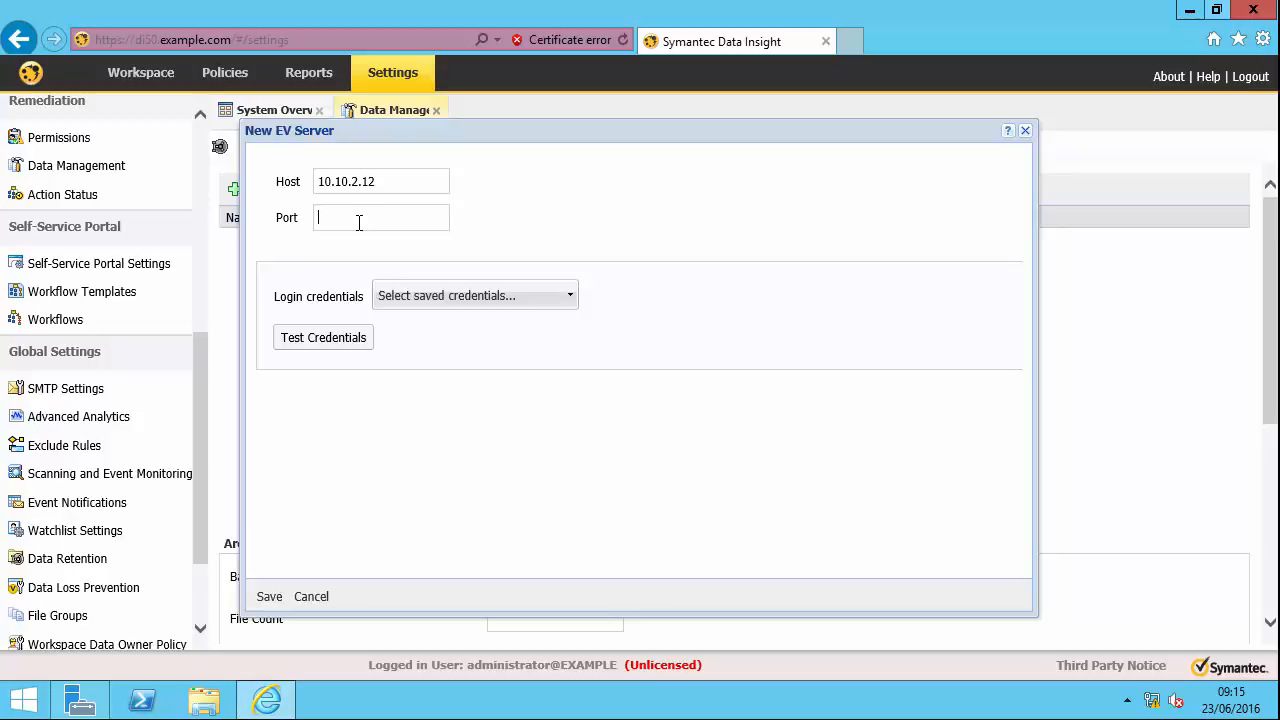
pyautogui.write('80')
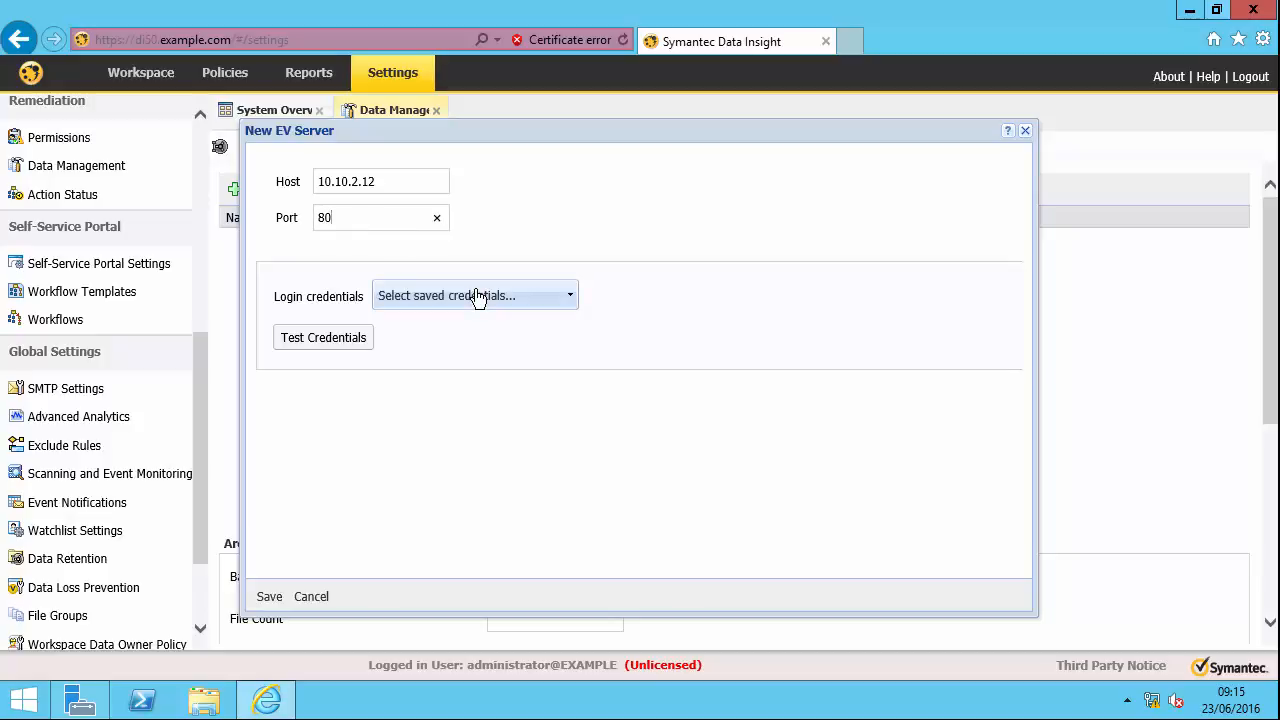
pyautogui.click(475, 295)
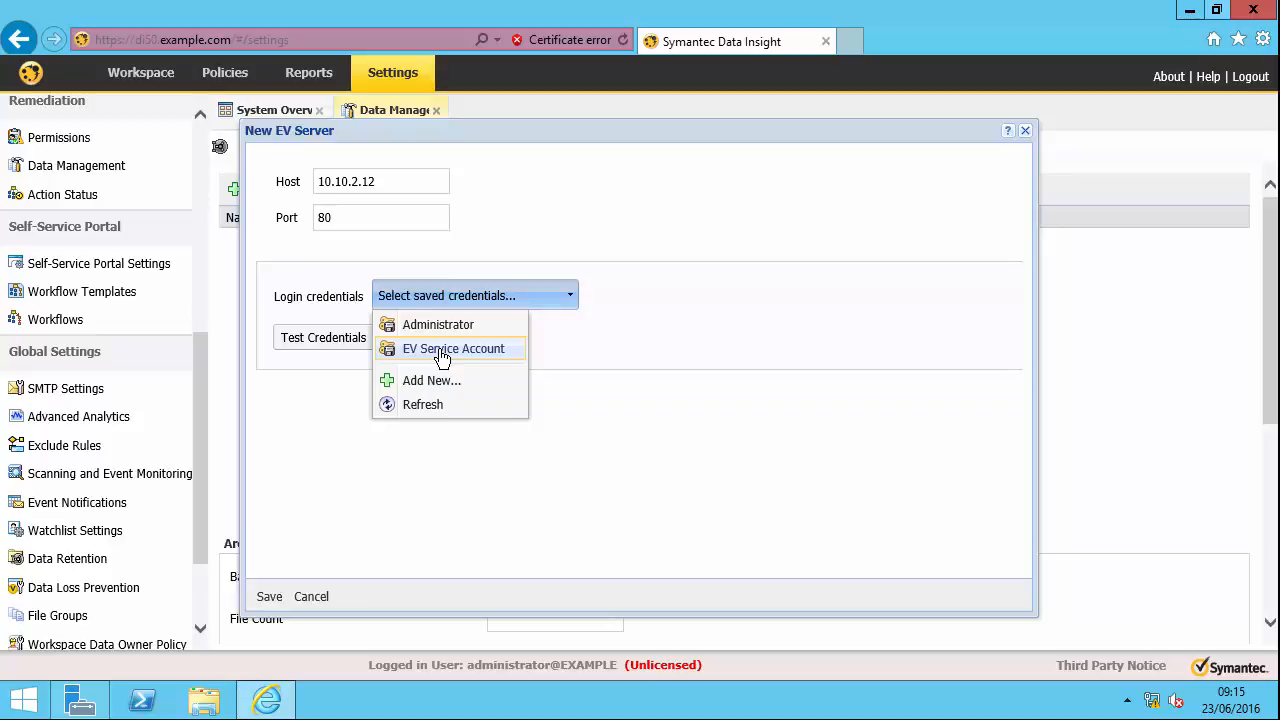
pyautogui.click(453, 348)
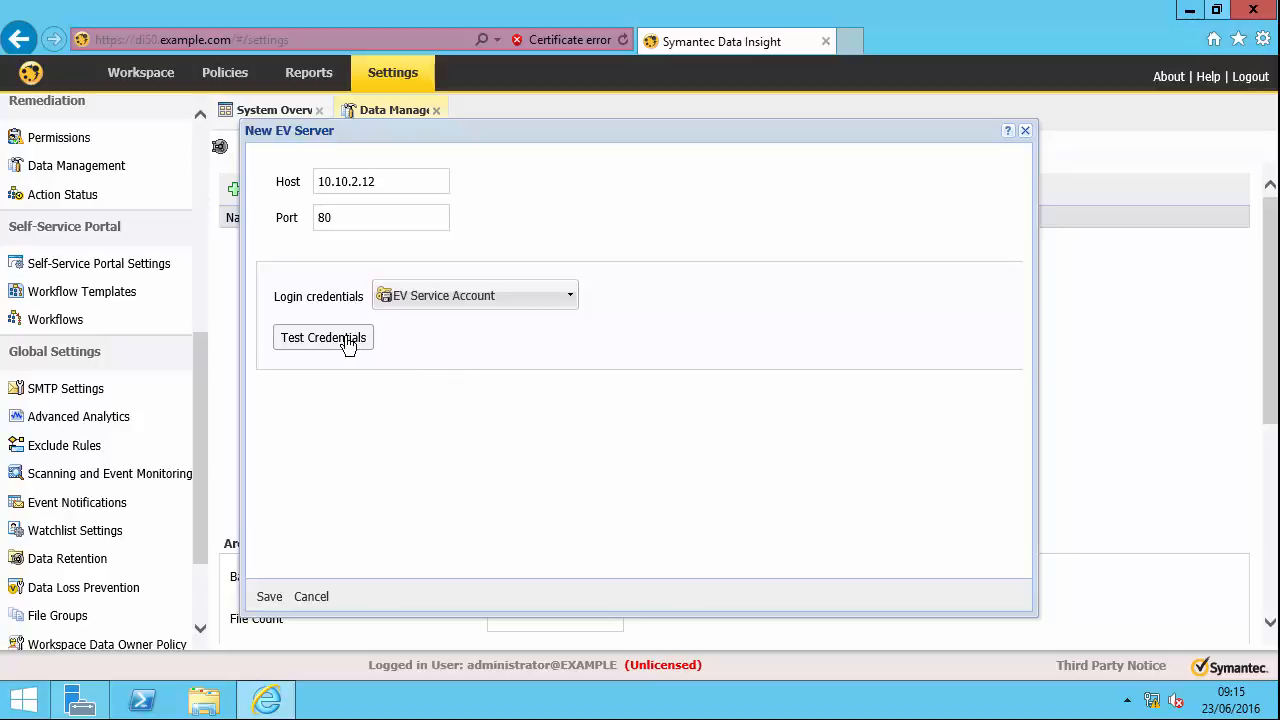
pyautogui.click(323, 337)
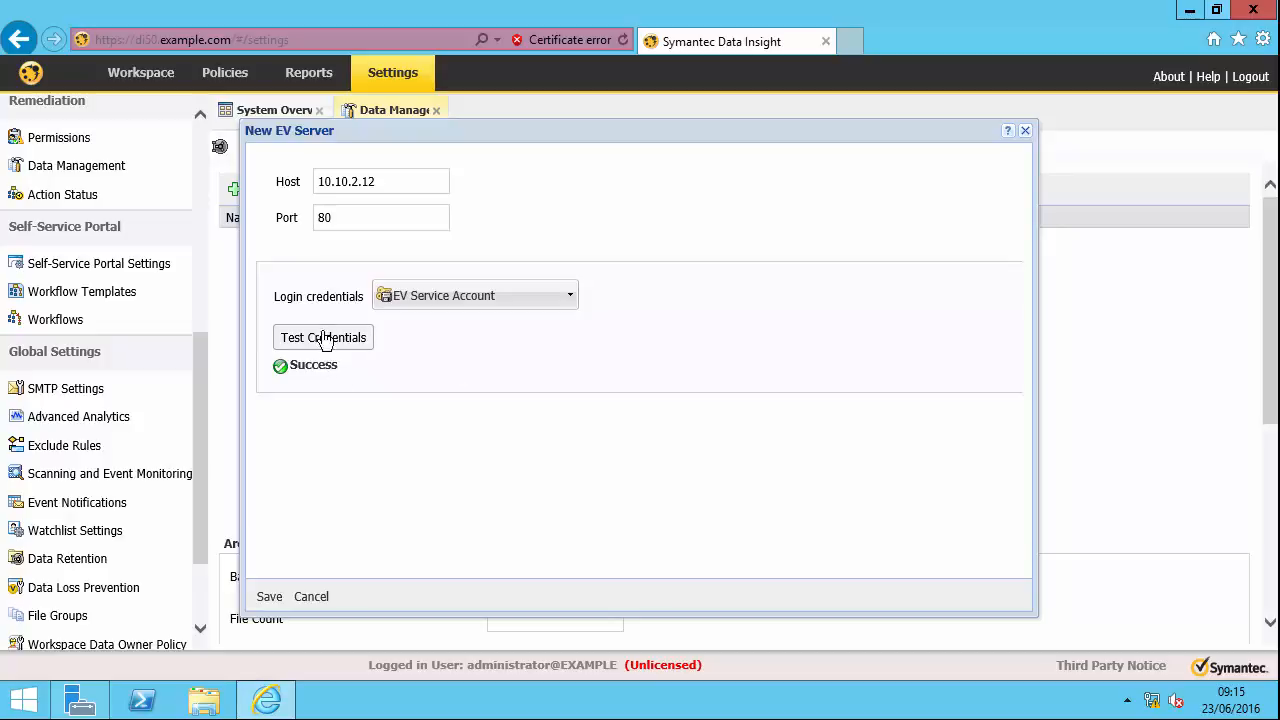
pyautogui.moveTo(419, 295)
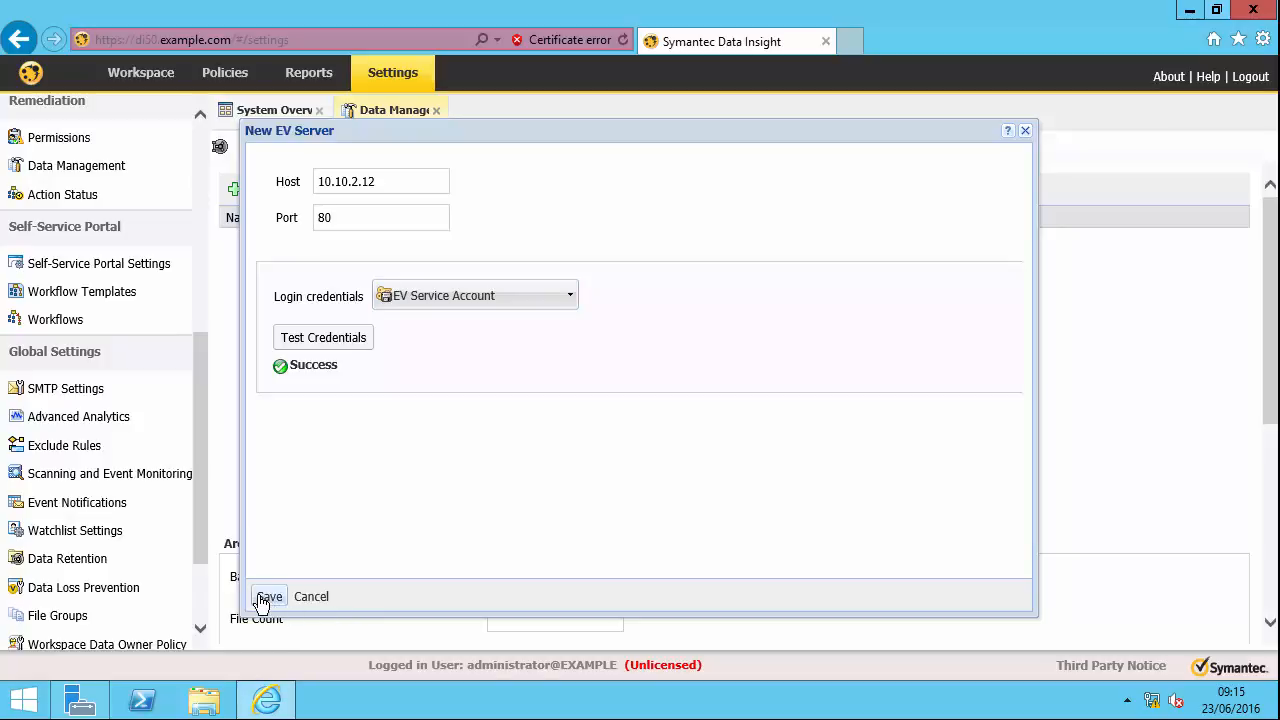
pyautogui.click(268, 596)
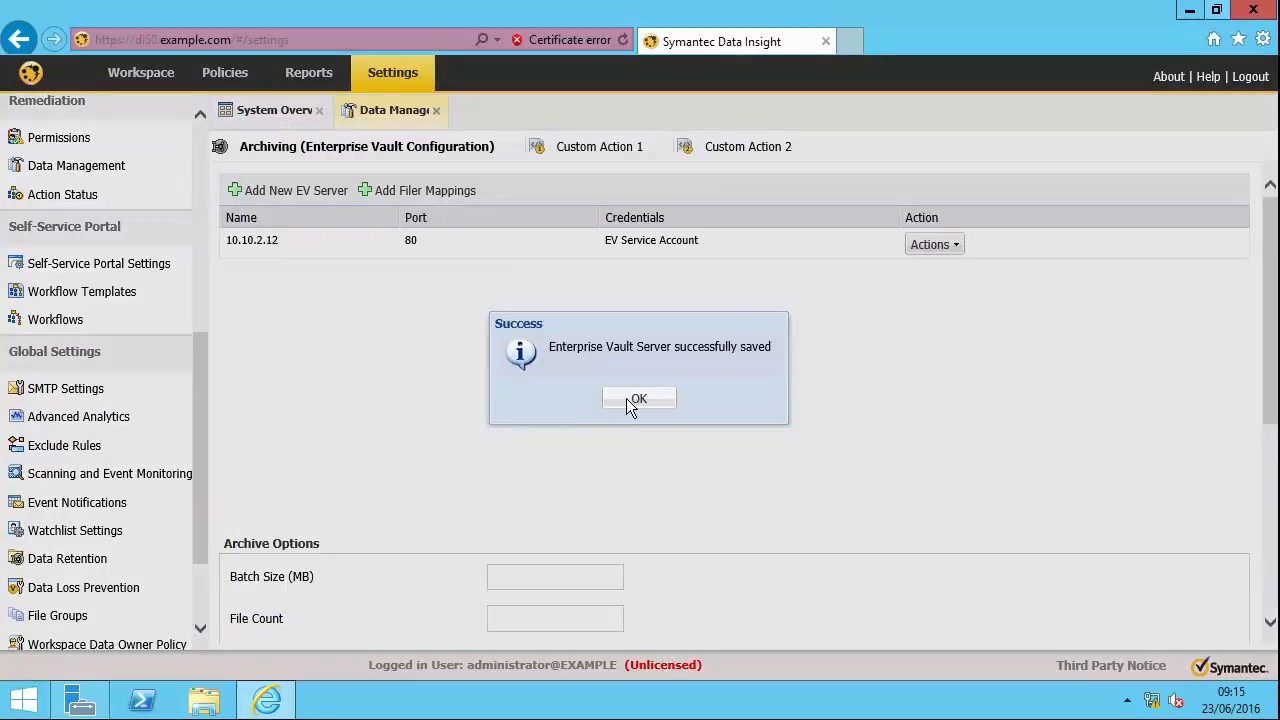
# - Dismiss the save confirmation and open Filer Mappings for the 10.10.2.12 vault server
pyautogui.click(638, 398)
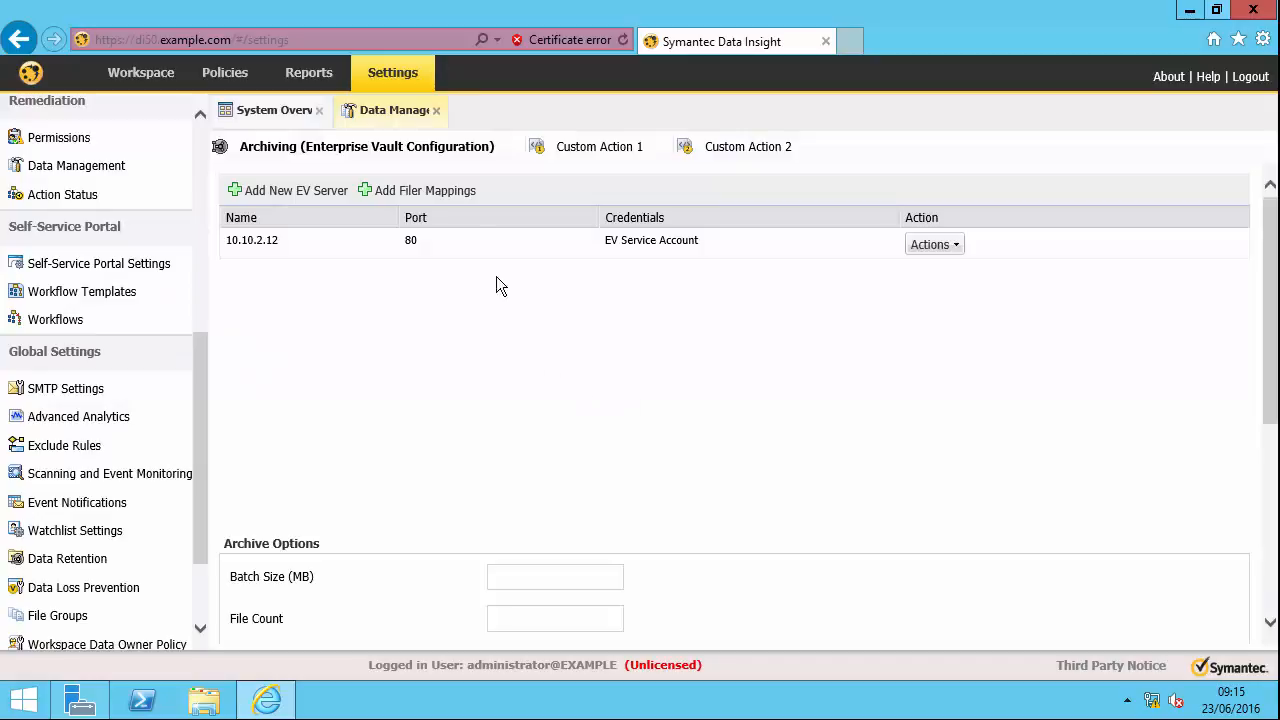
pyautogui.click(425, 190)
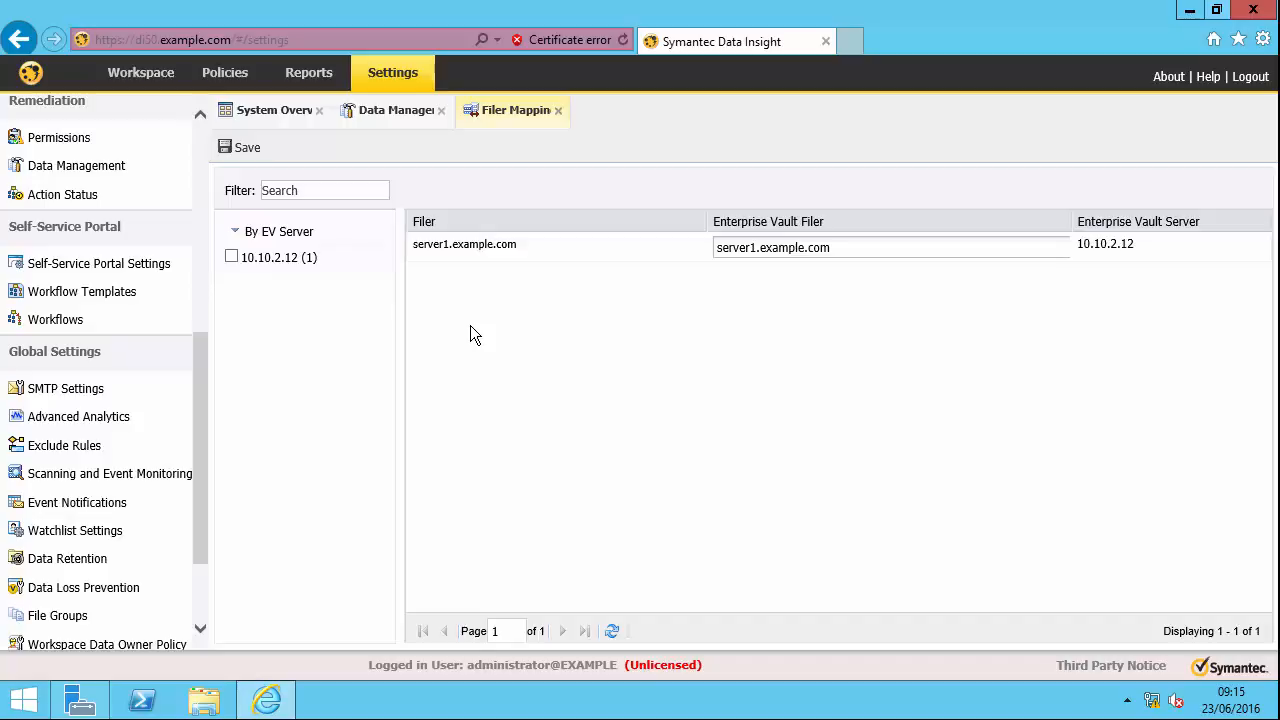
pyautogui.moveTo(779, 349)
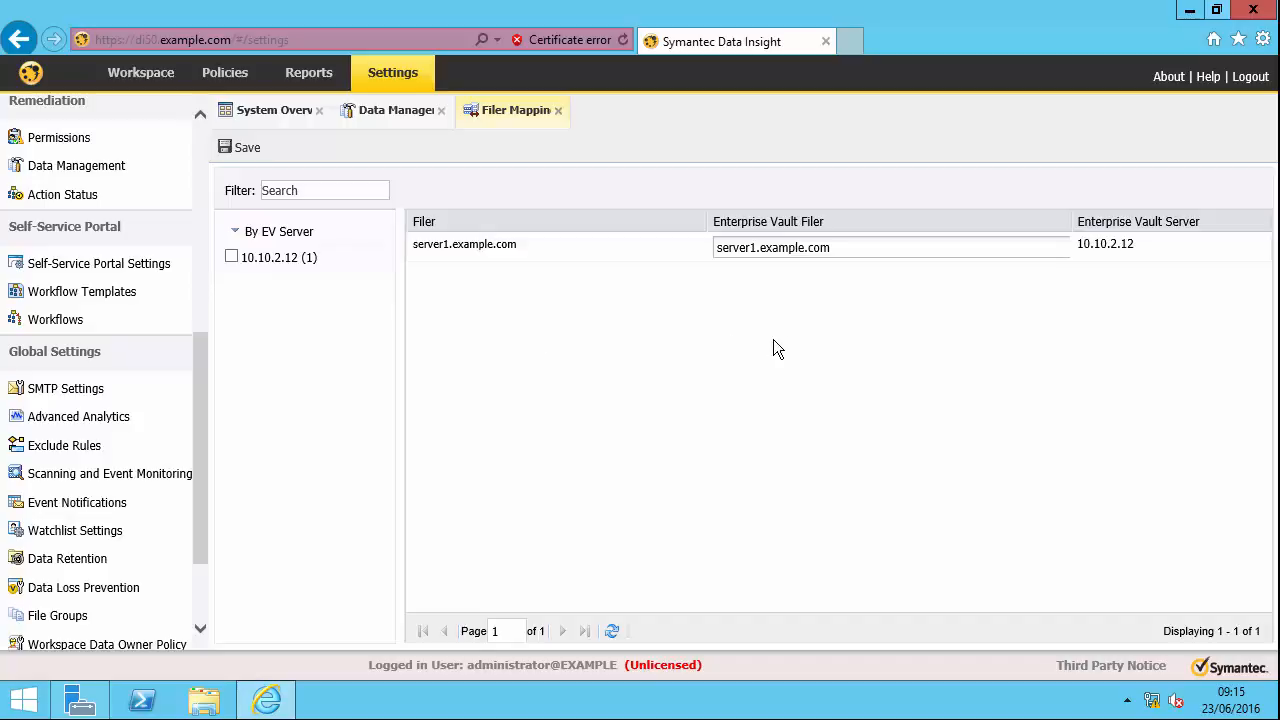
pyautogui.moveTo(807, 324)
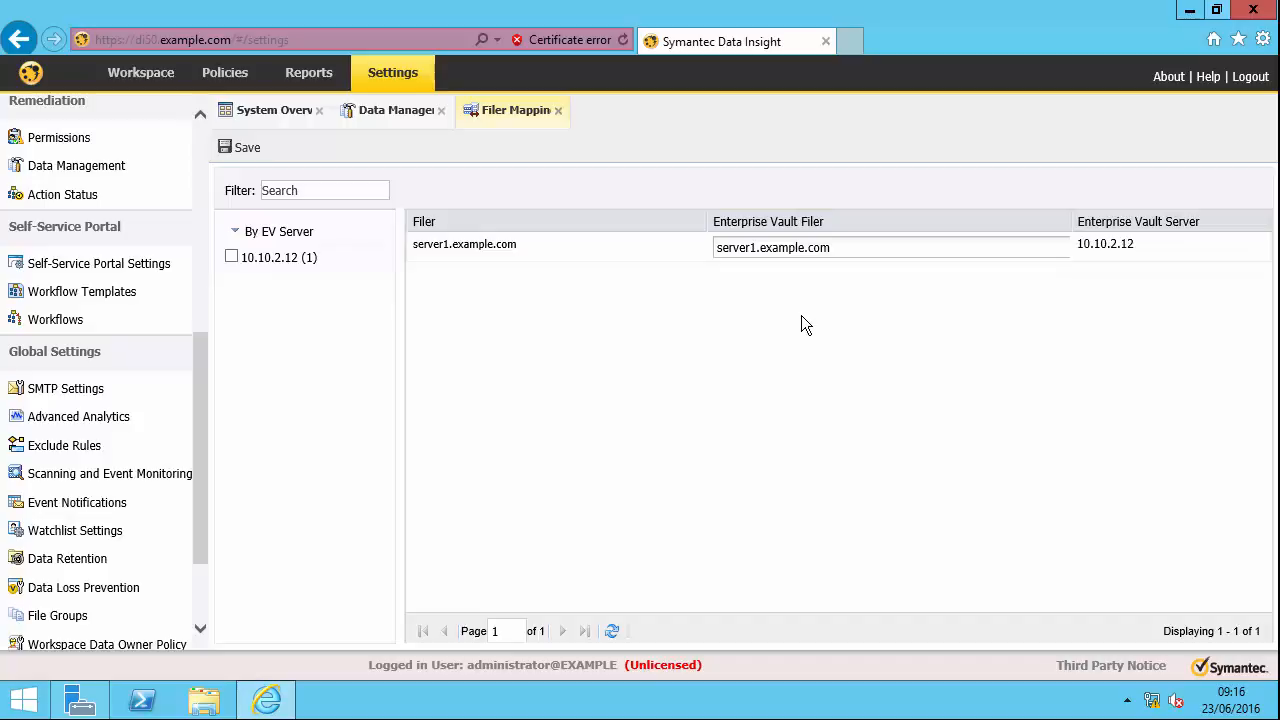
pyautogui.moveTo(757, 295)
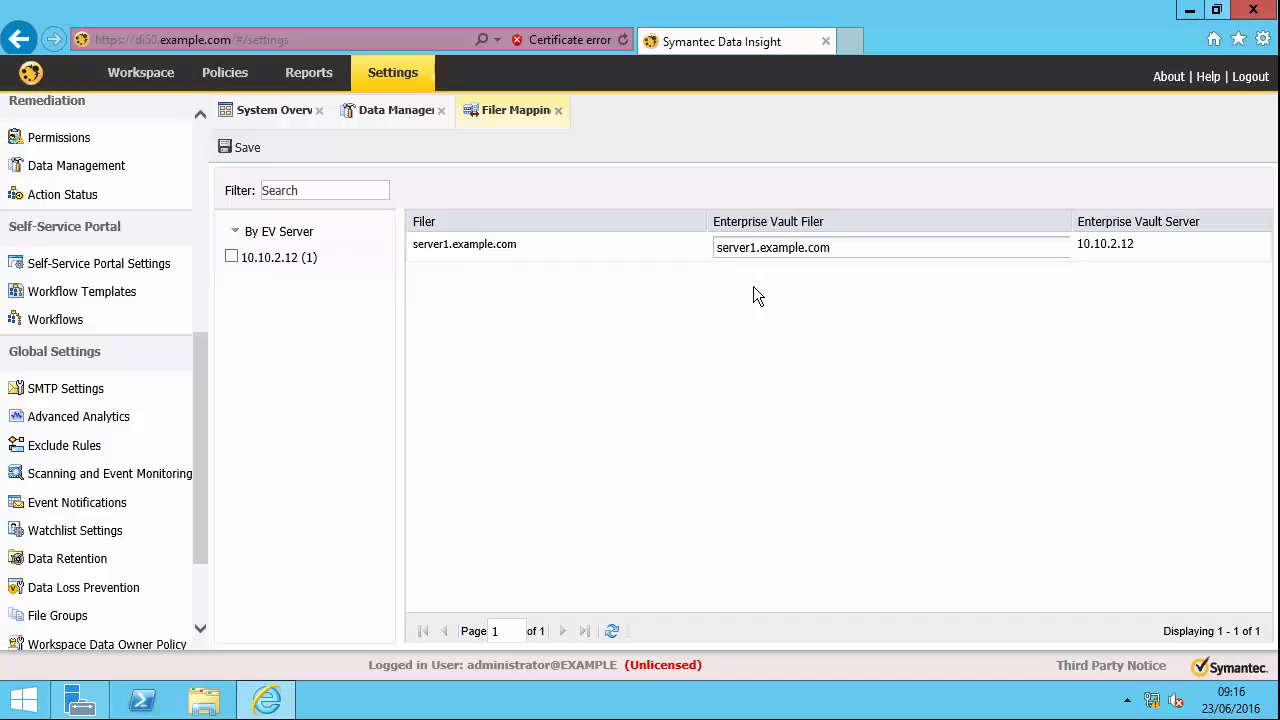
pyautogui.moveTo(458, 294)
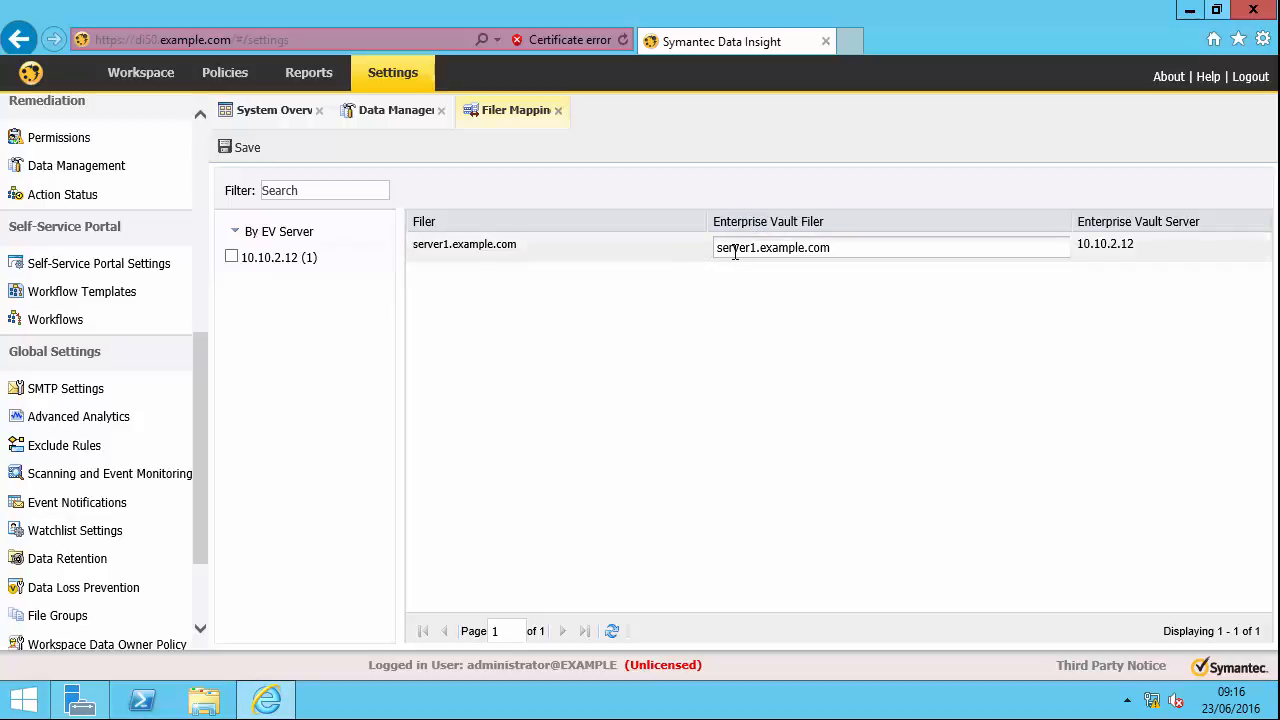
pyautogui.moveTo(765, 257)
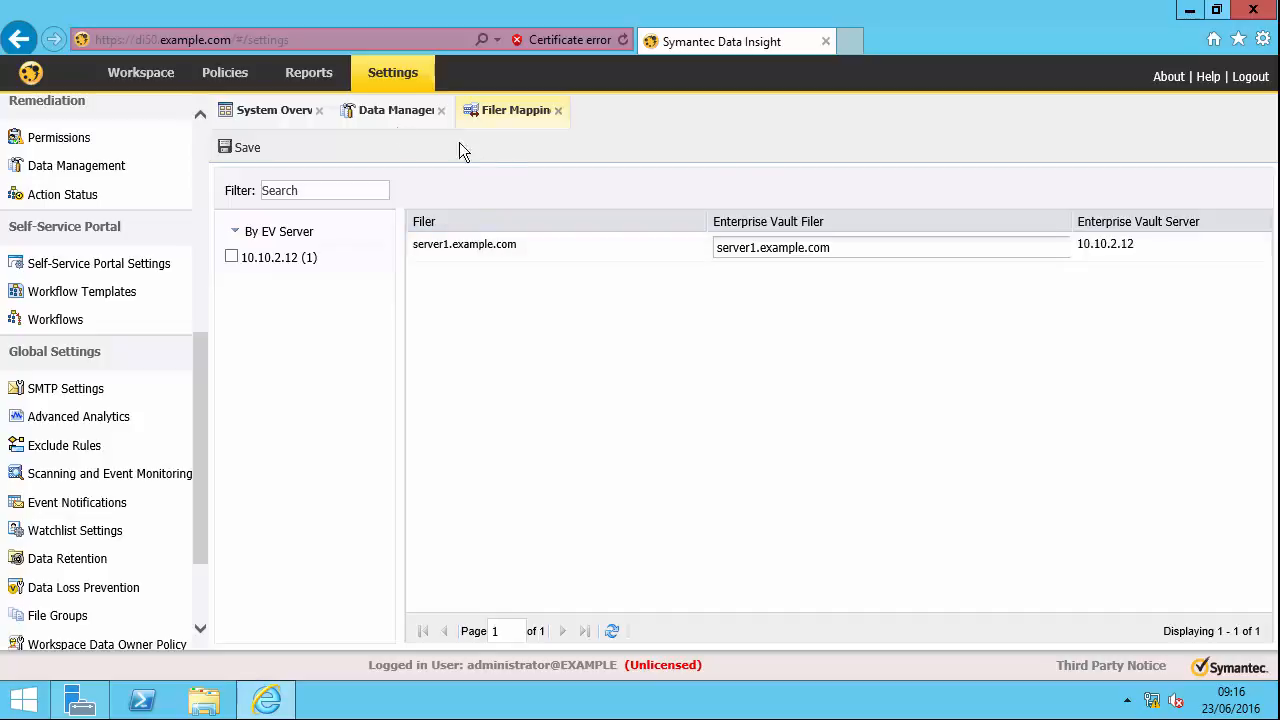
pyautogui.moveTo(141, 72)
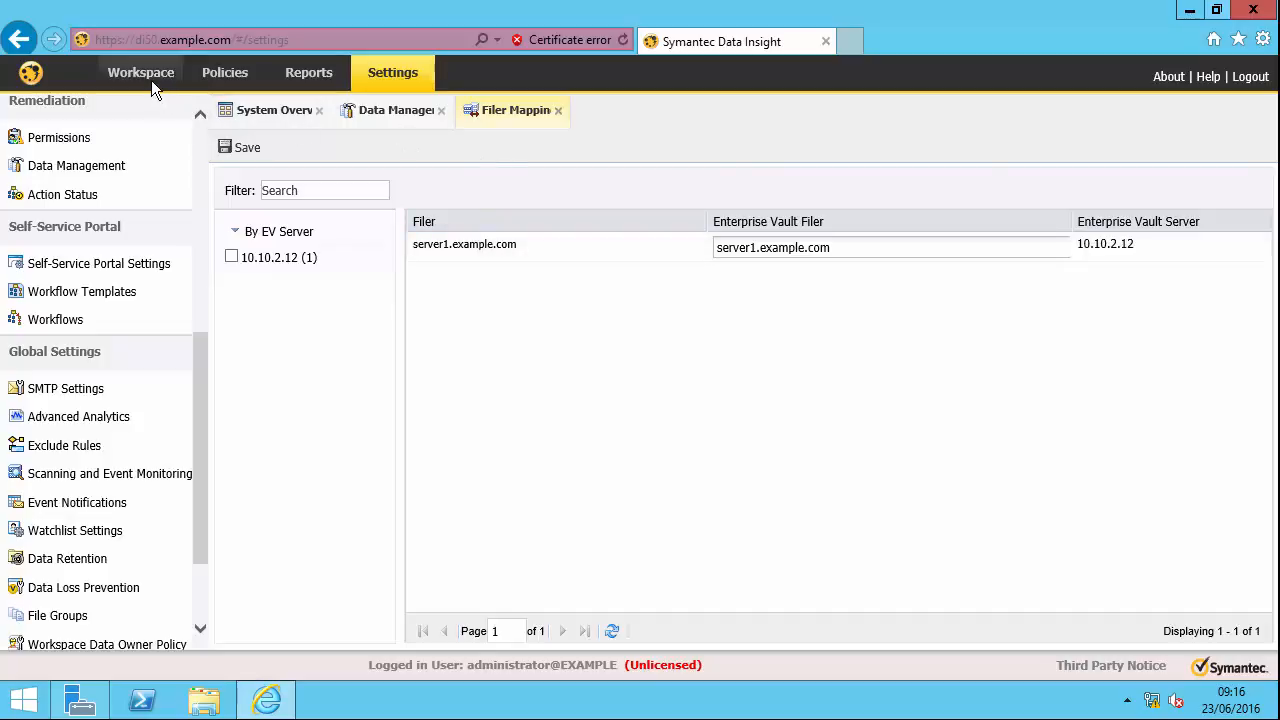
# - Go to the Workspace and open the data view dropdown to choose Storage
pyautogui.click(140, 72)
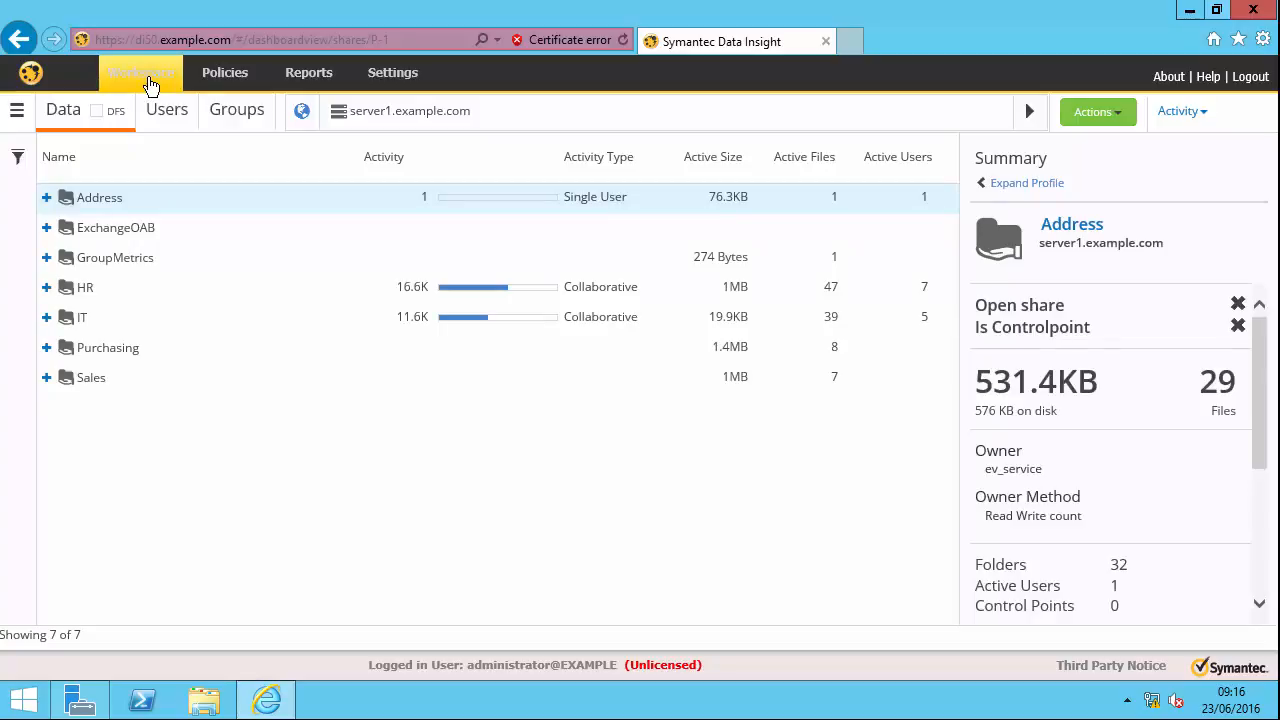
pyautogui.click(1181, 111)
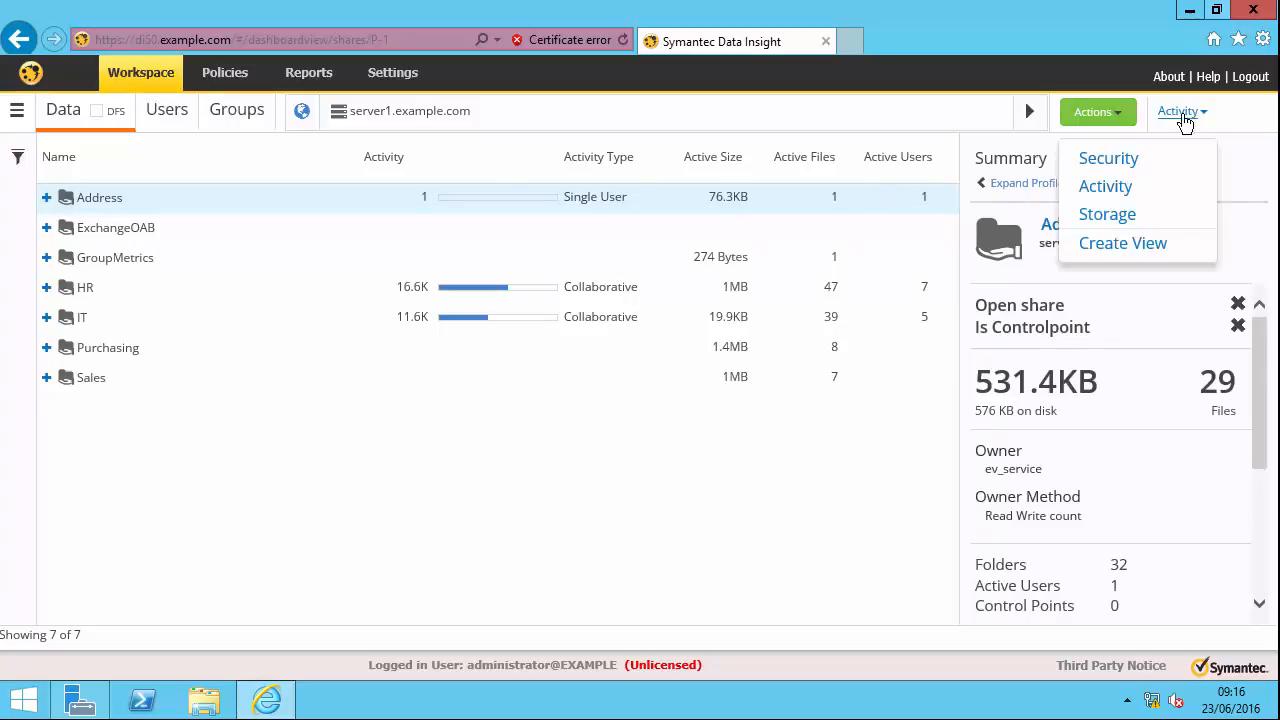
pyautogui.moveTo(1107, 214)
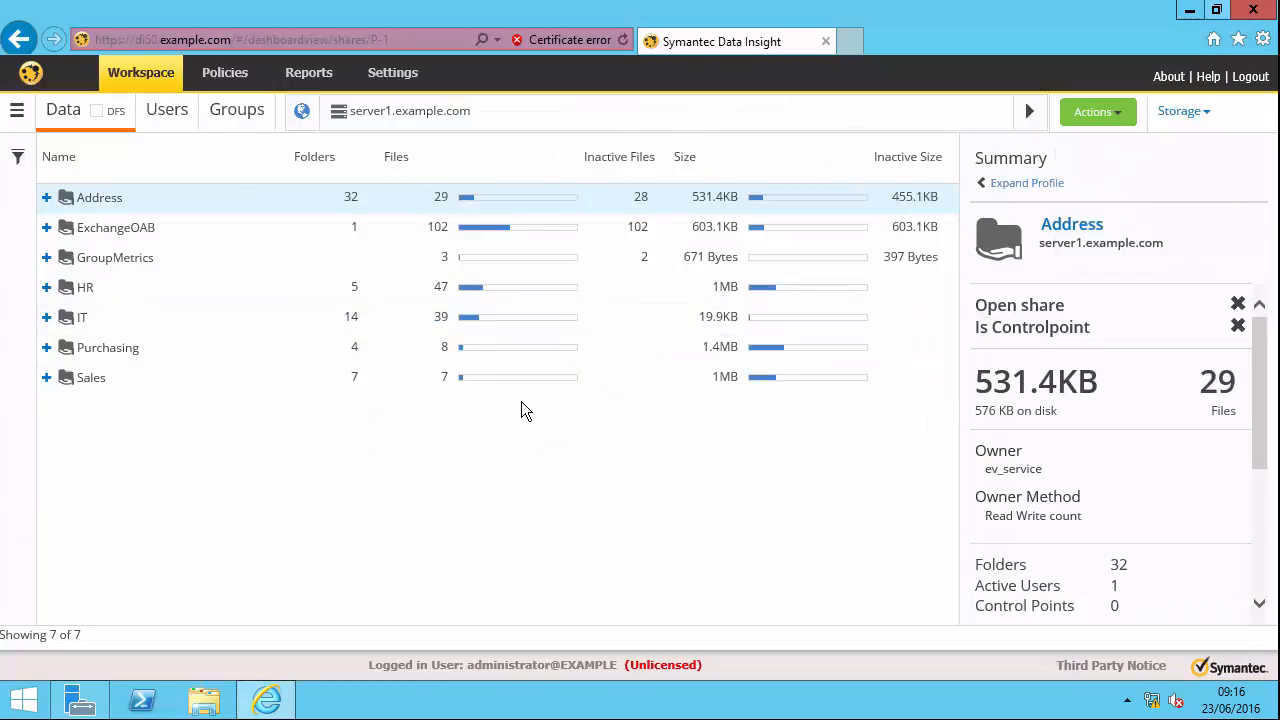
pyautogui.moveTo(627, 170)
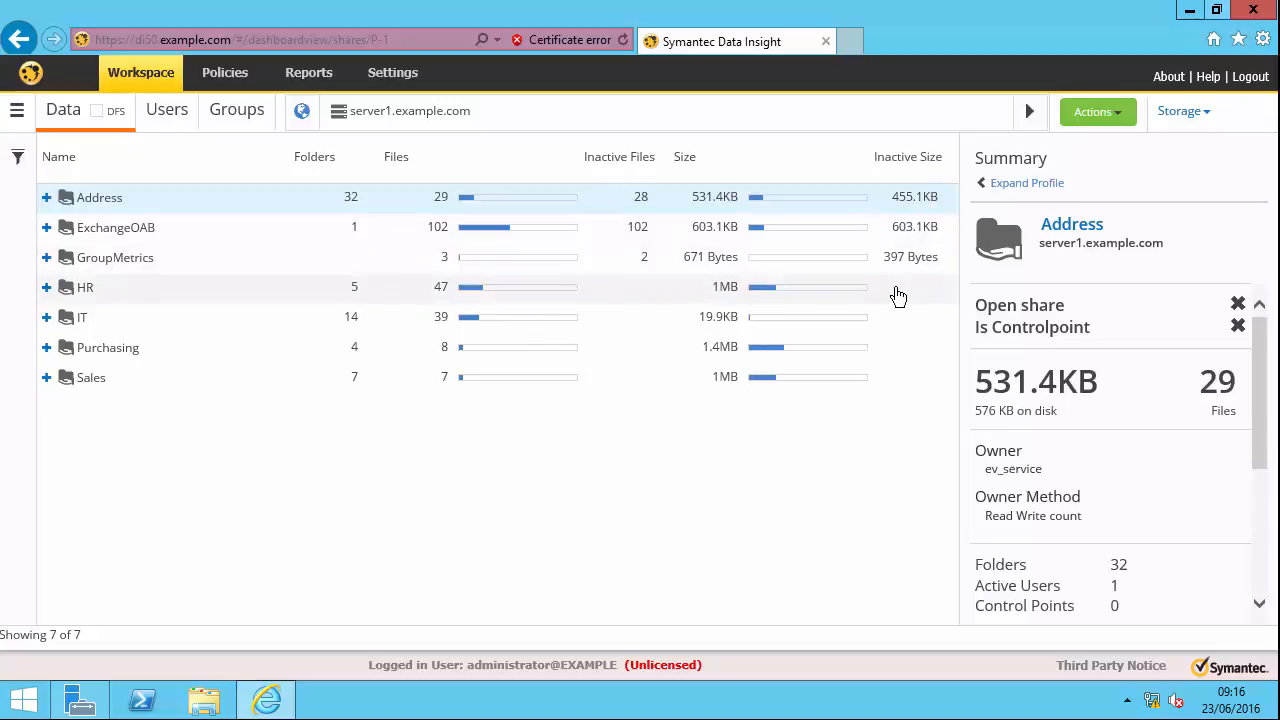
pyautogui.moveTo(895, 296)
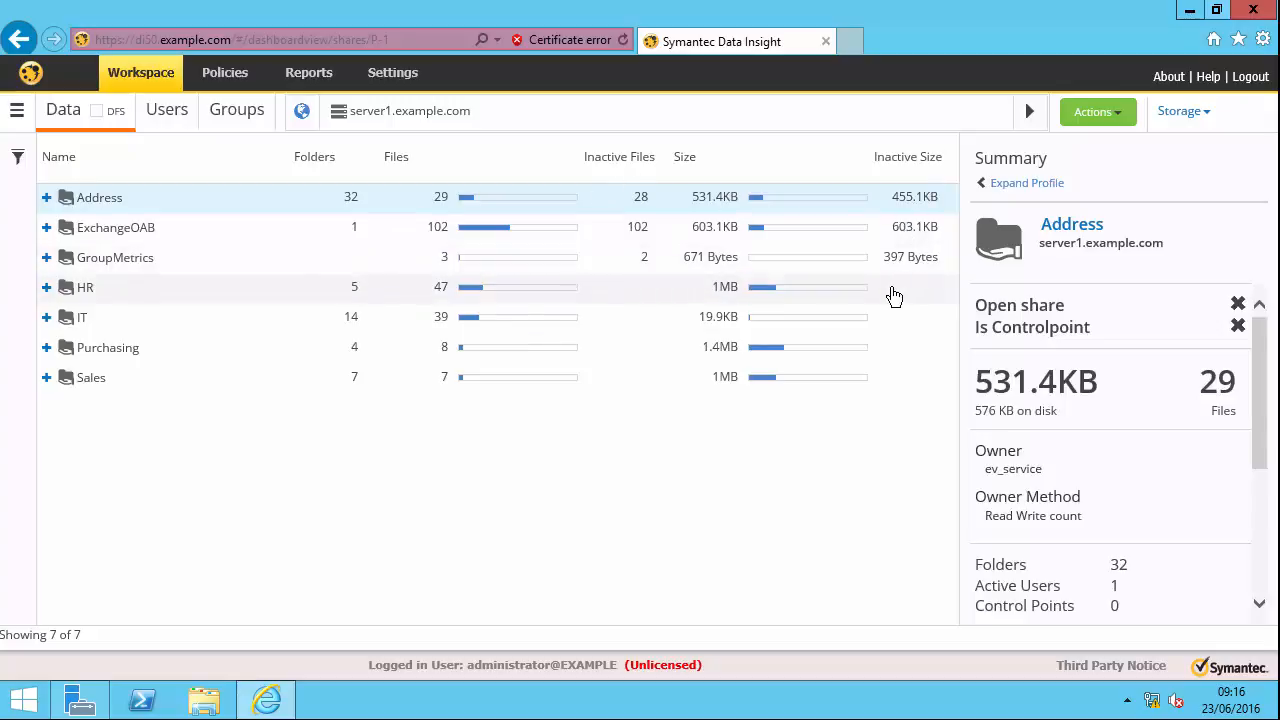
pyautogui.moveTo(100, 218)
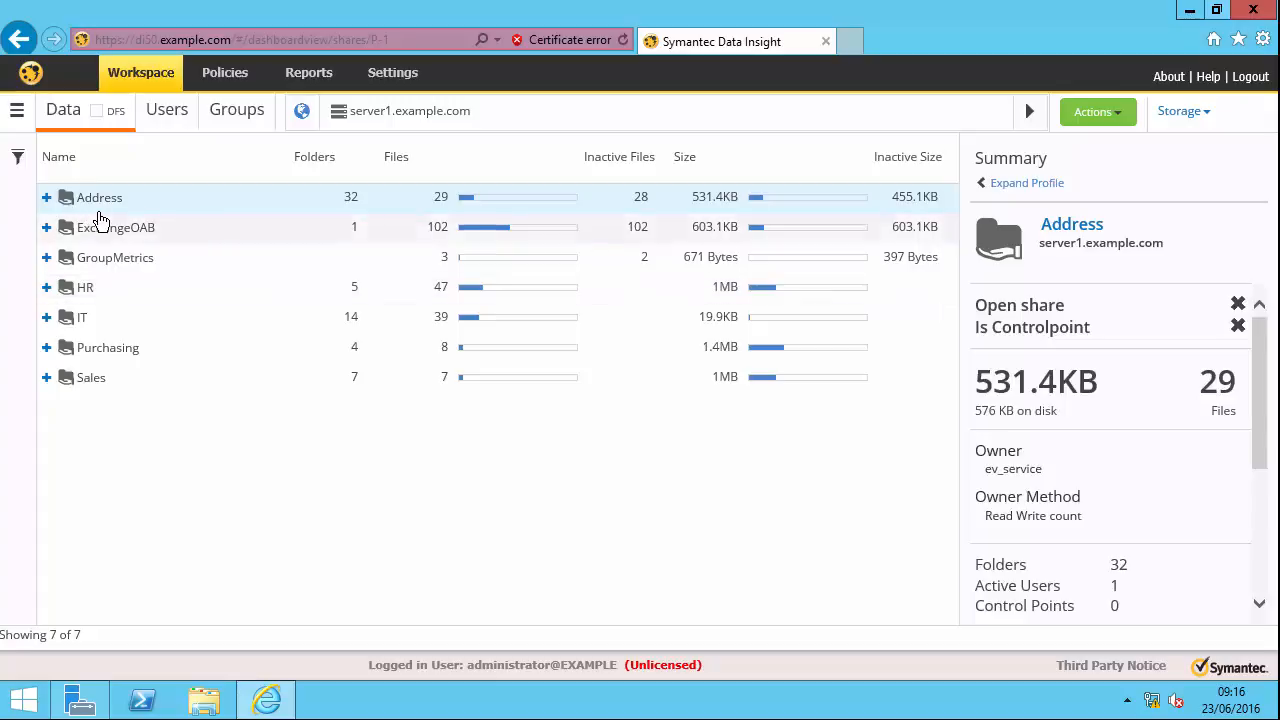
pyautogui.moveTo(110, 197)
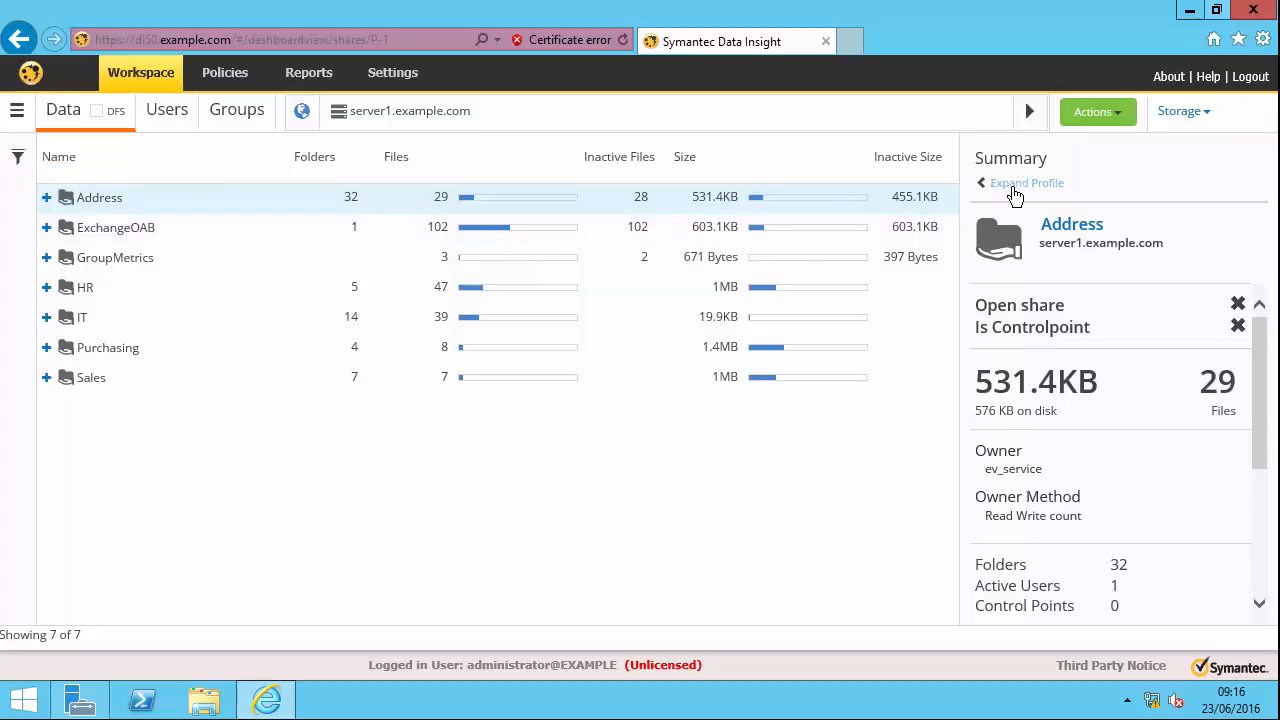
# - Expand the Address share profile and list its inactive subfolders with a time filter
pyautogui.click(1026, 182)
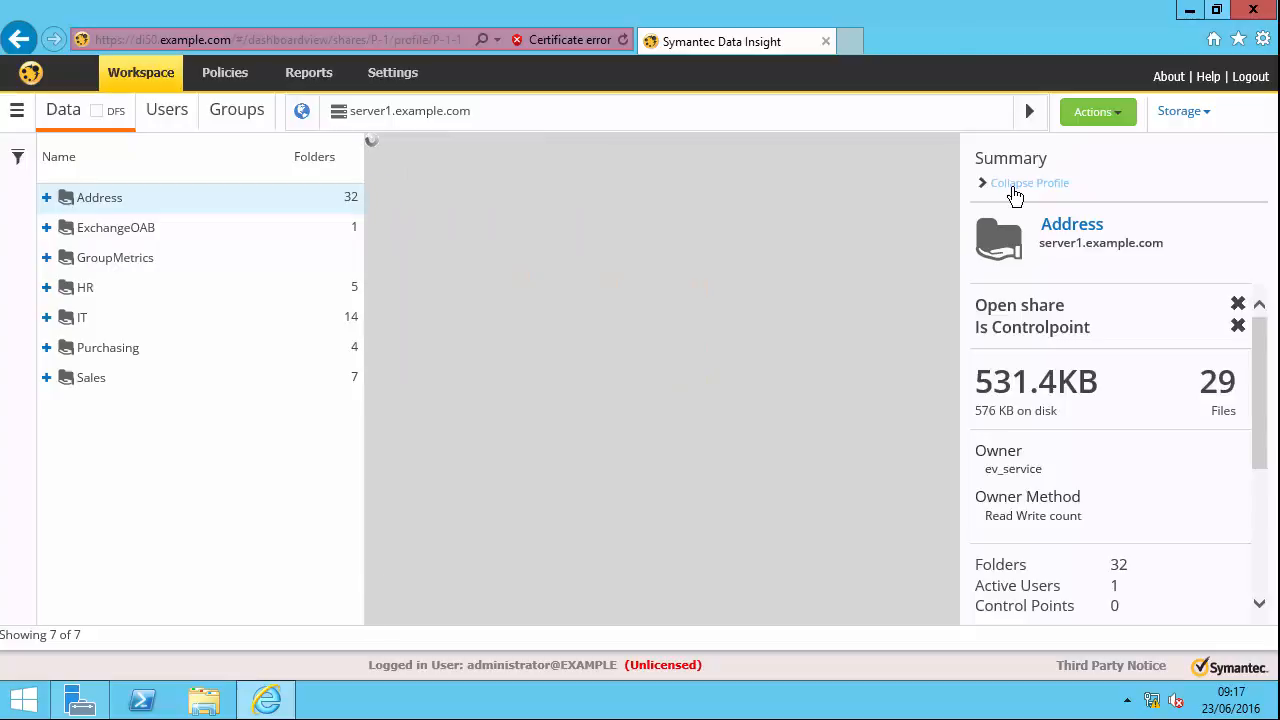
pyautogui.click(99, 197)
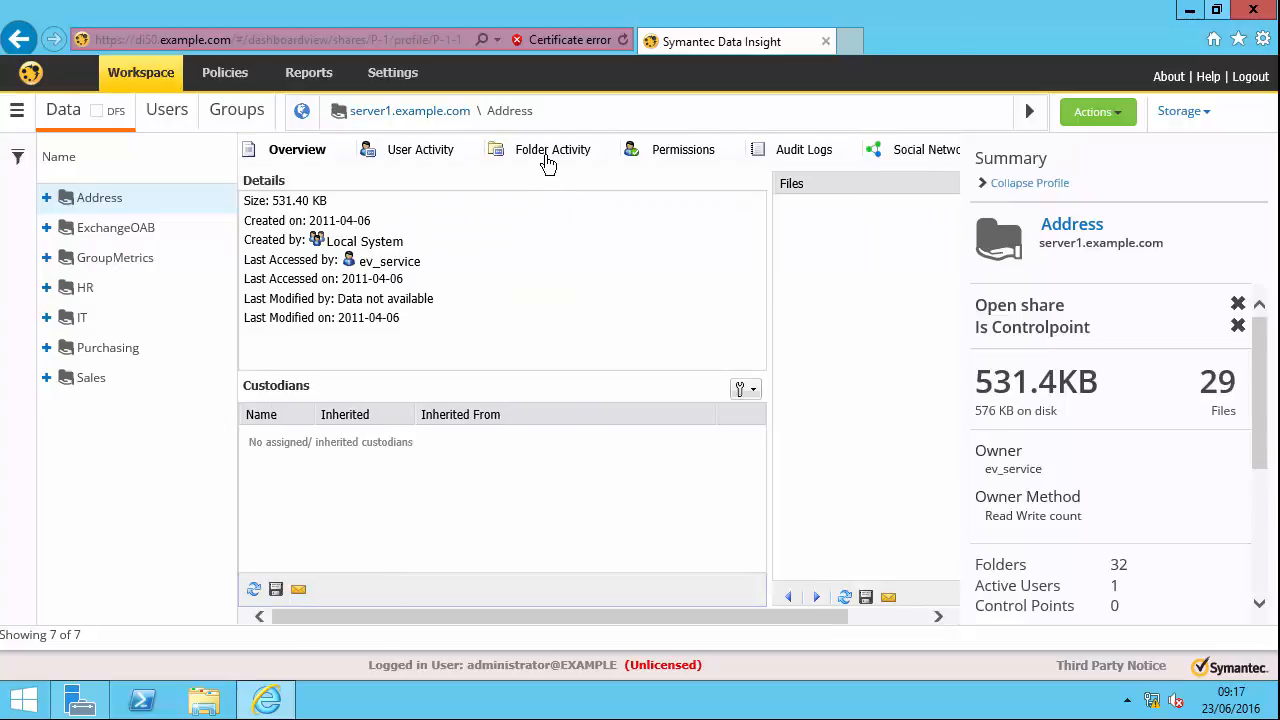
pyautogui.click(552, 149)
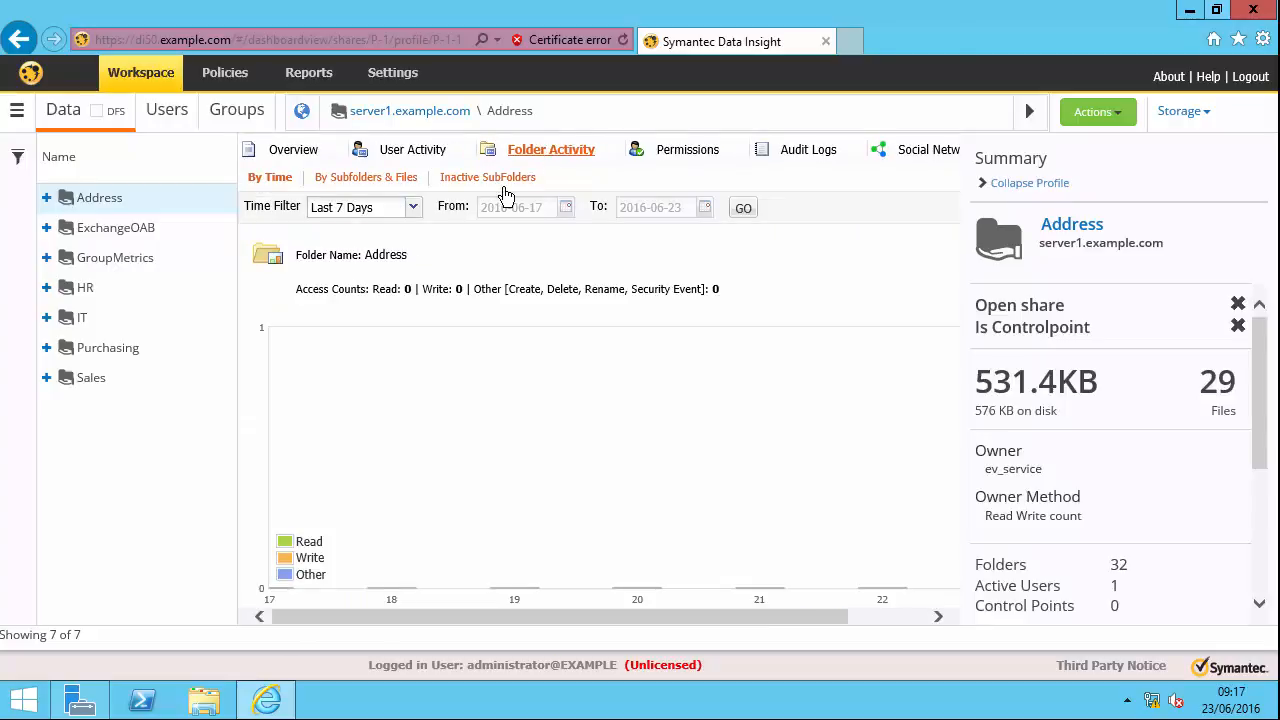
pyautogui.click(491, 177)
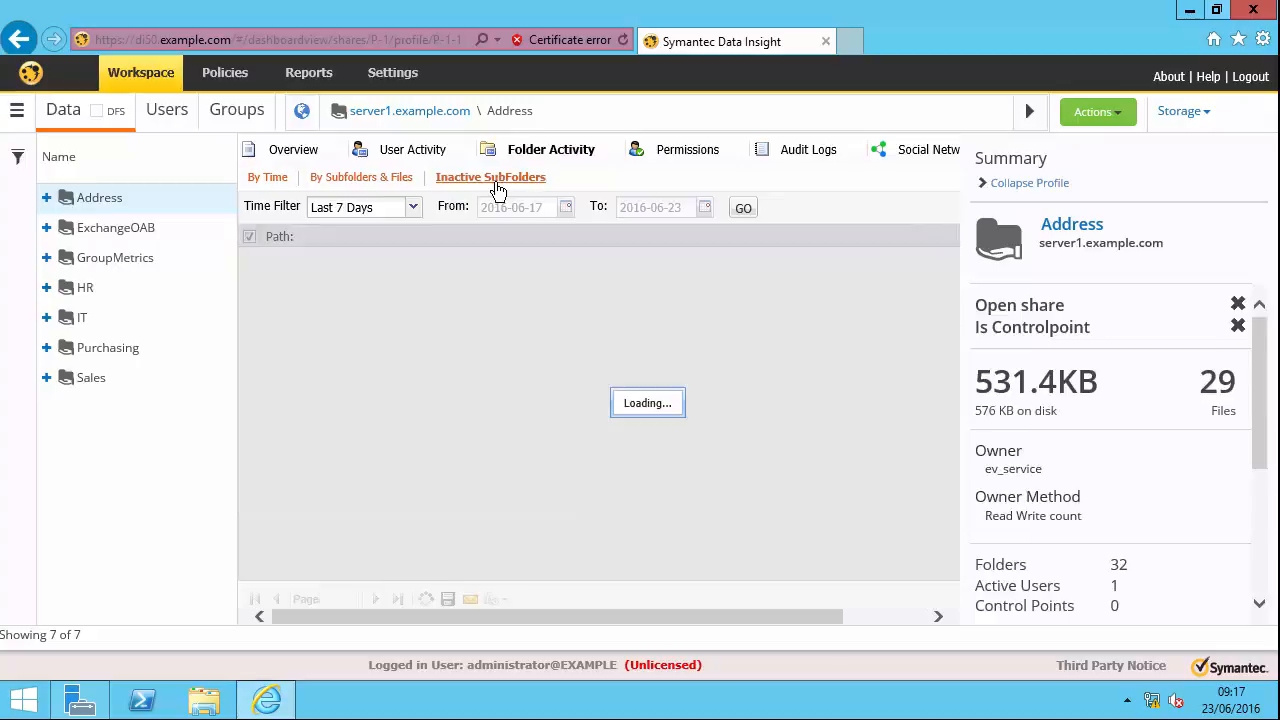
pyautogui.click(491, 177)
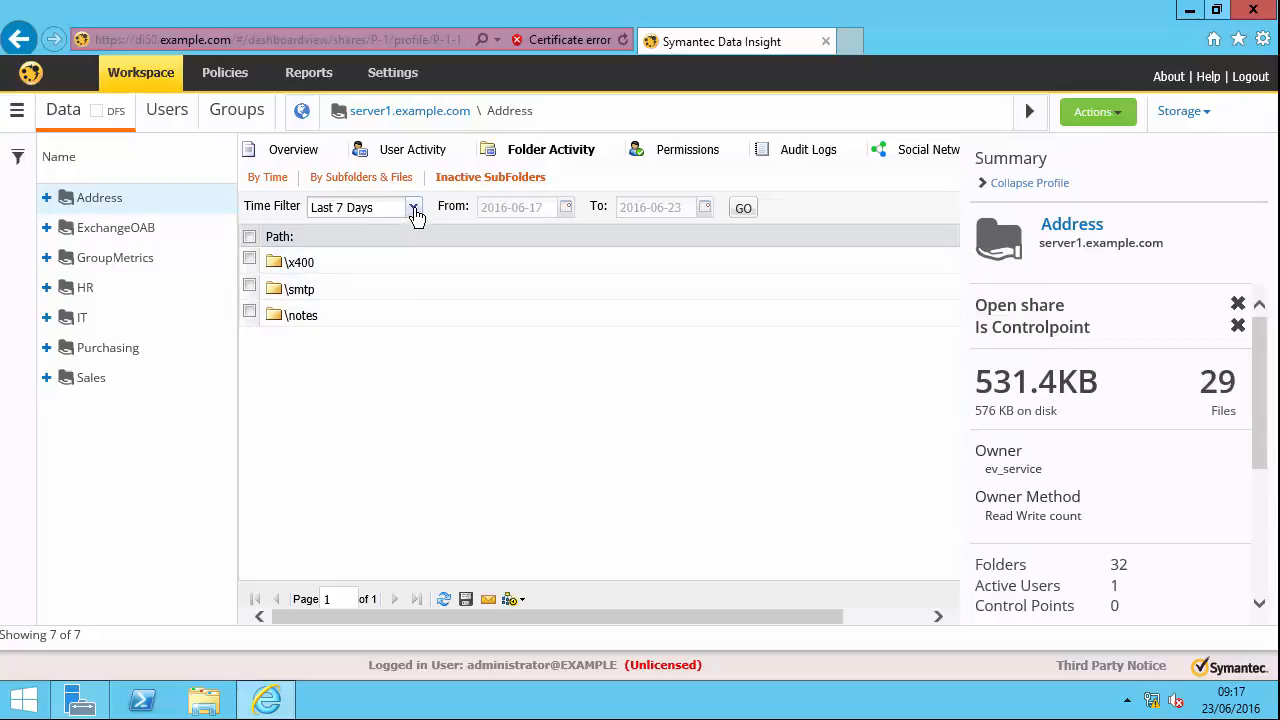
pyautogui.click(413, 207)
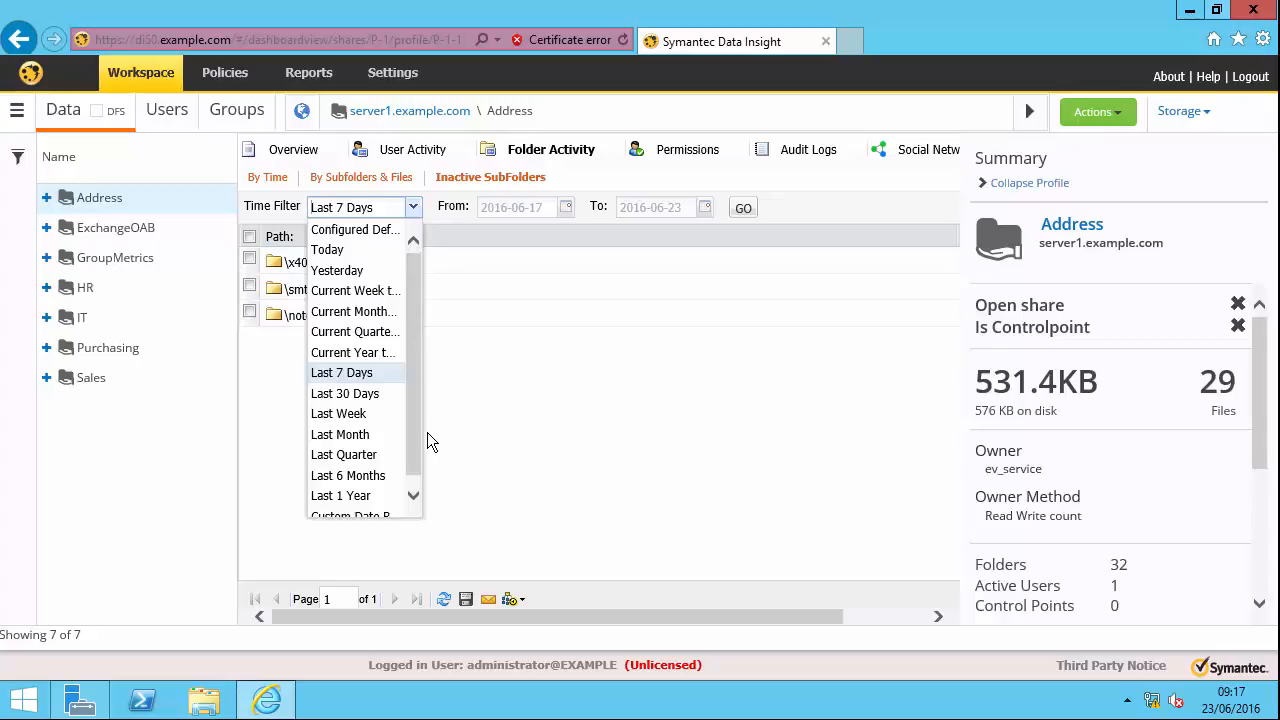
pyautogui.click(341, 495)
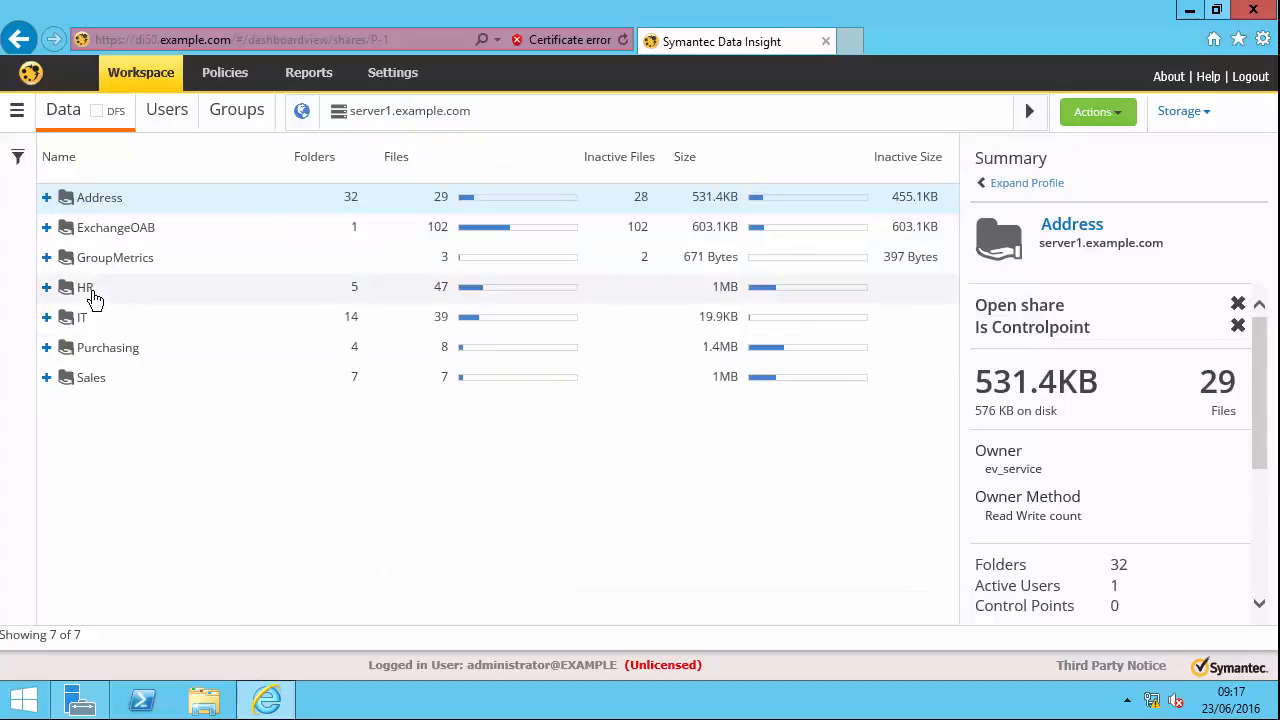
# - Open the HR share and tick payroll2012.xlsx in the HR\Payroll folder
pyautogui.click(84, 287)
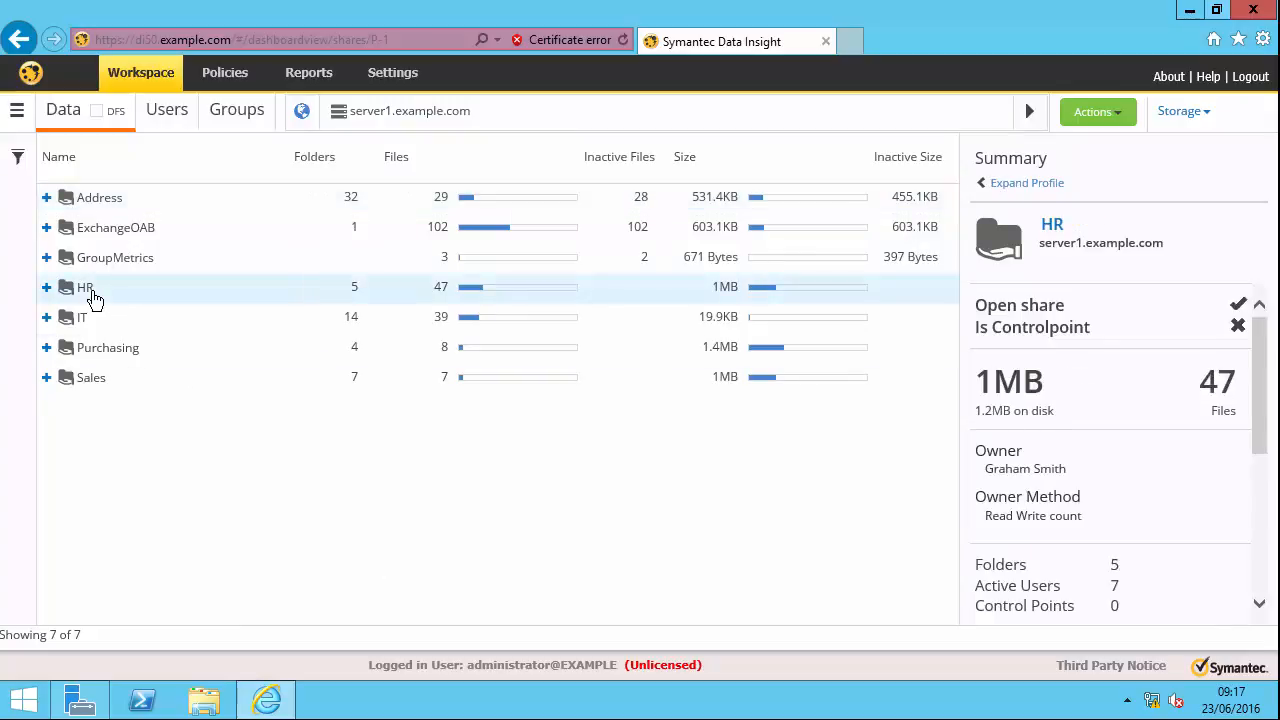
pyautogui.moveTo(46, 287)
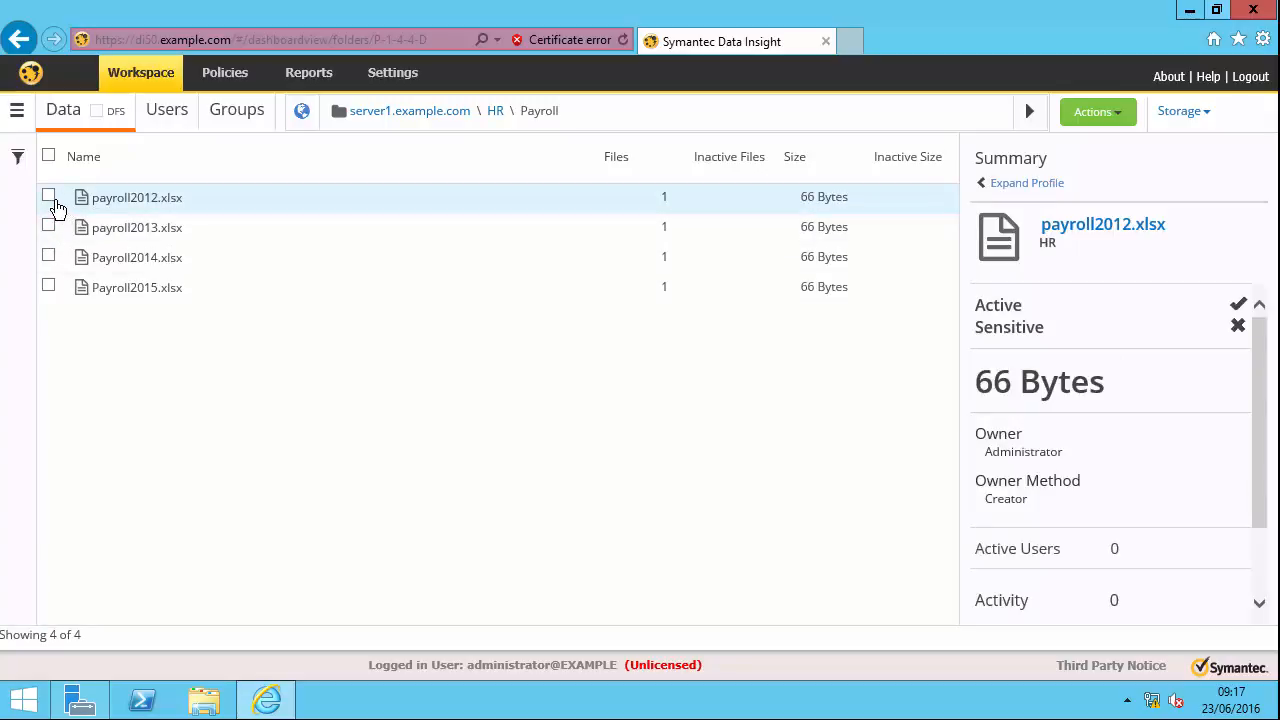
pyautogui.click(48, 227)
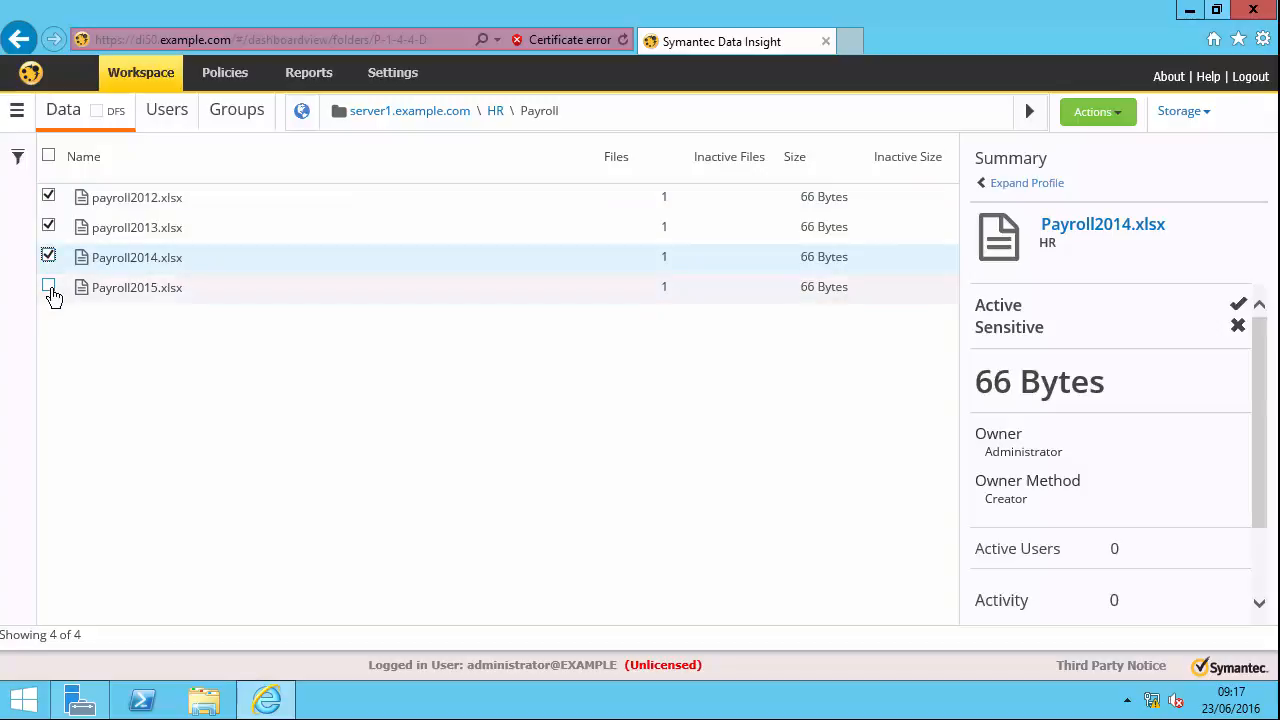
# - Add Payroll2015.xlsx, then archive the four spreadsheets with 10-year retention and shortcuts
pyautogui.click(48, 287)
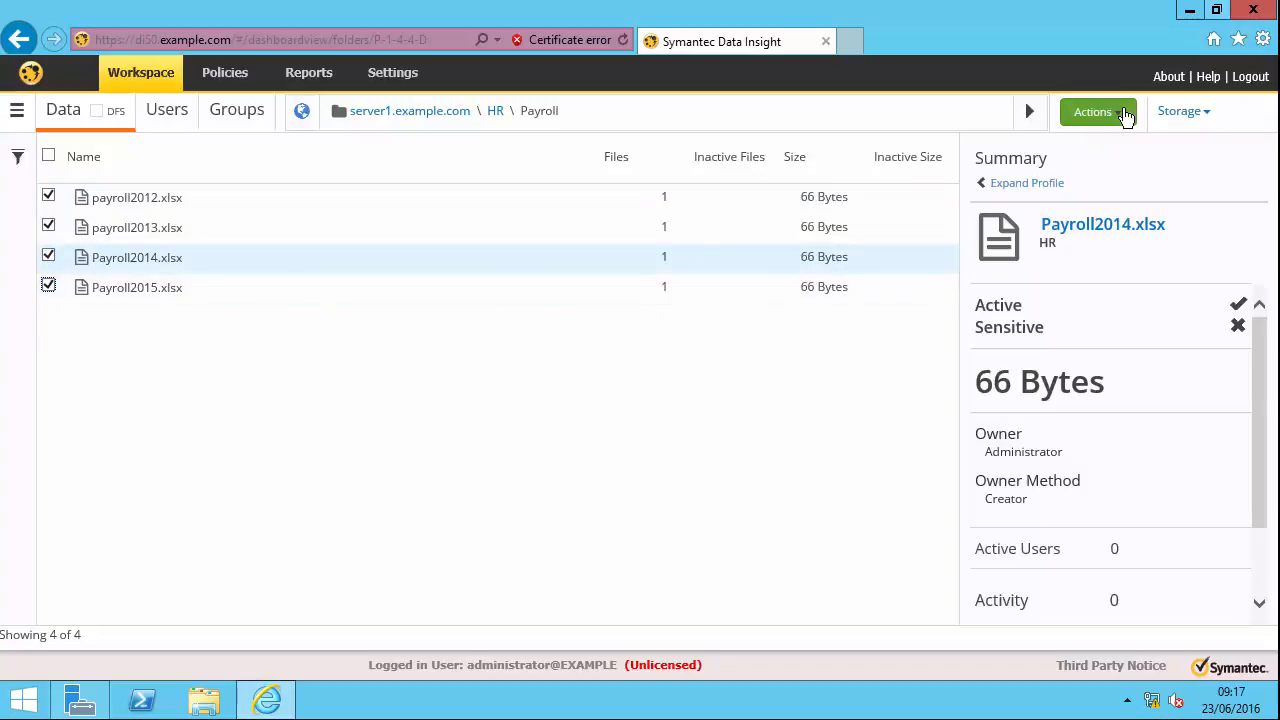
pyautogui.click(1092, 111)
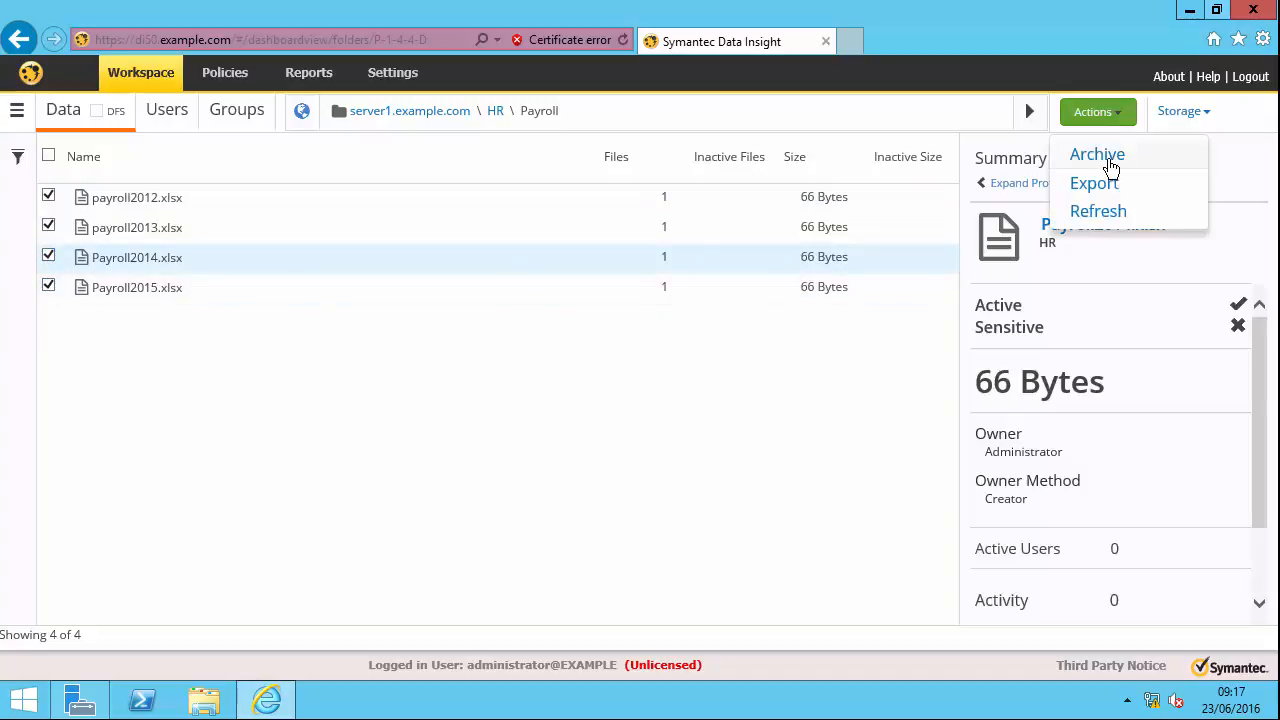
pyautogui.click(1097, 154)
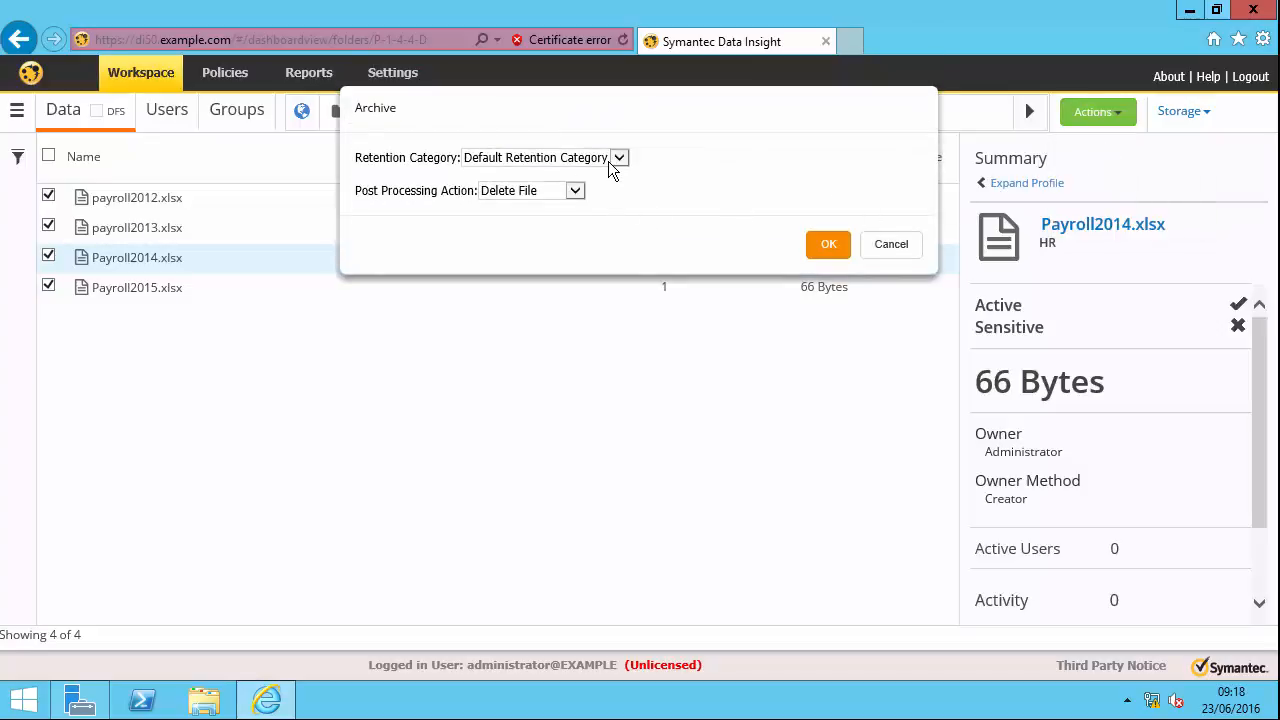
pyautogui.click(618, 157)
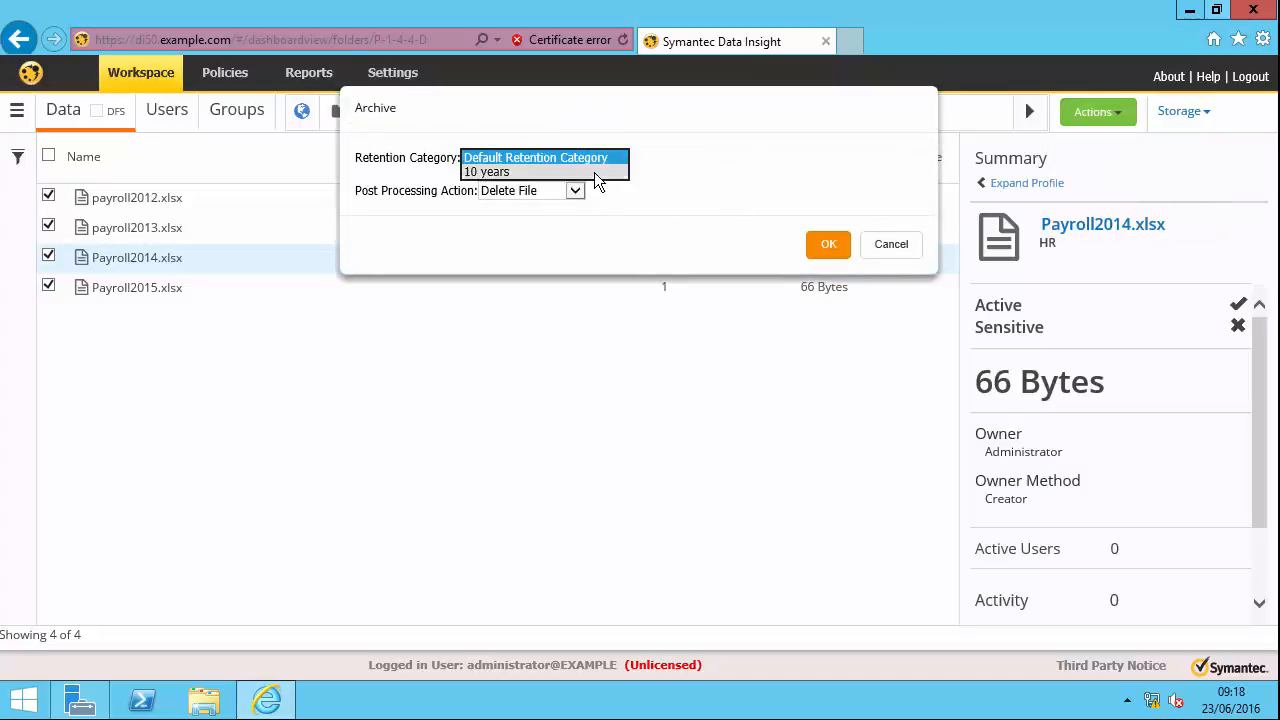
pyautogui.click(487, 171)
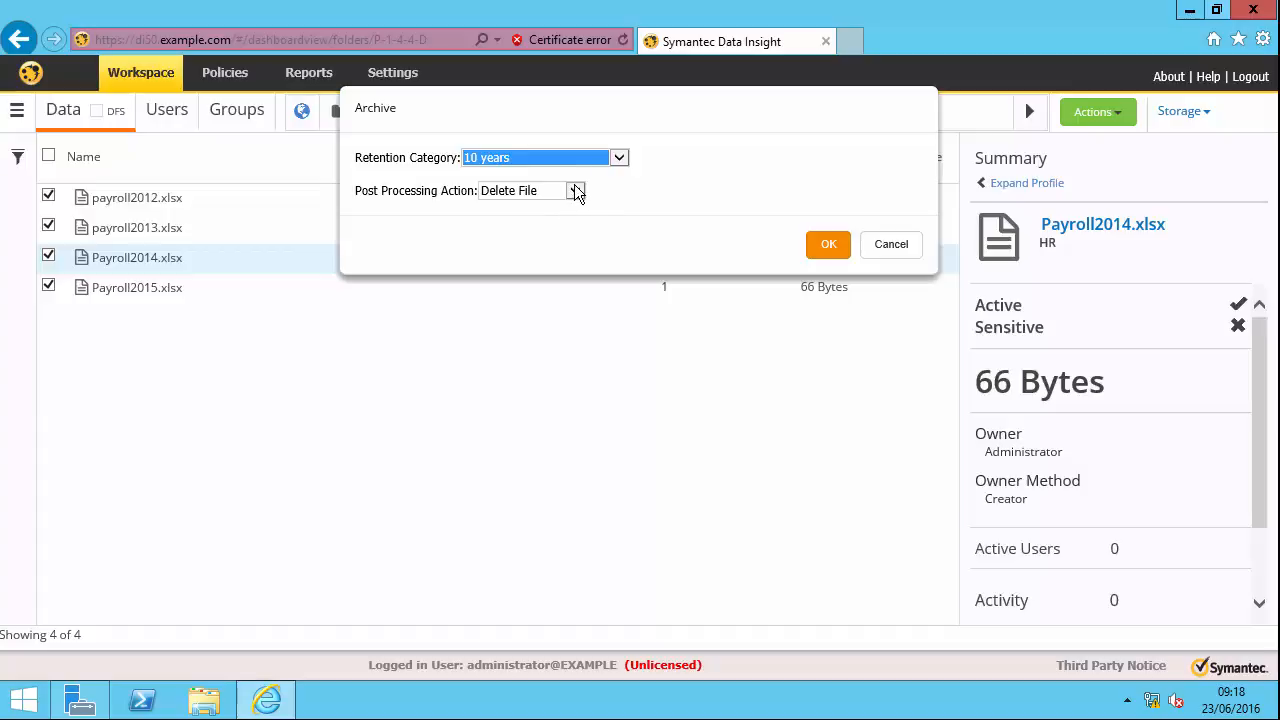
pyautogui.moveTo(575, 193)
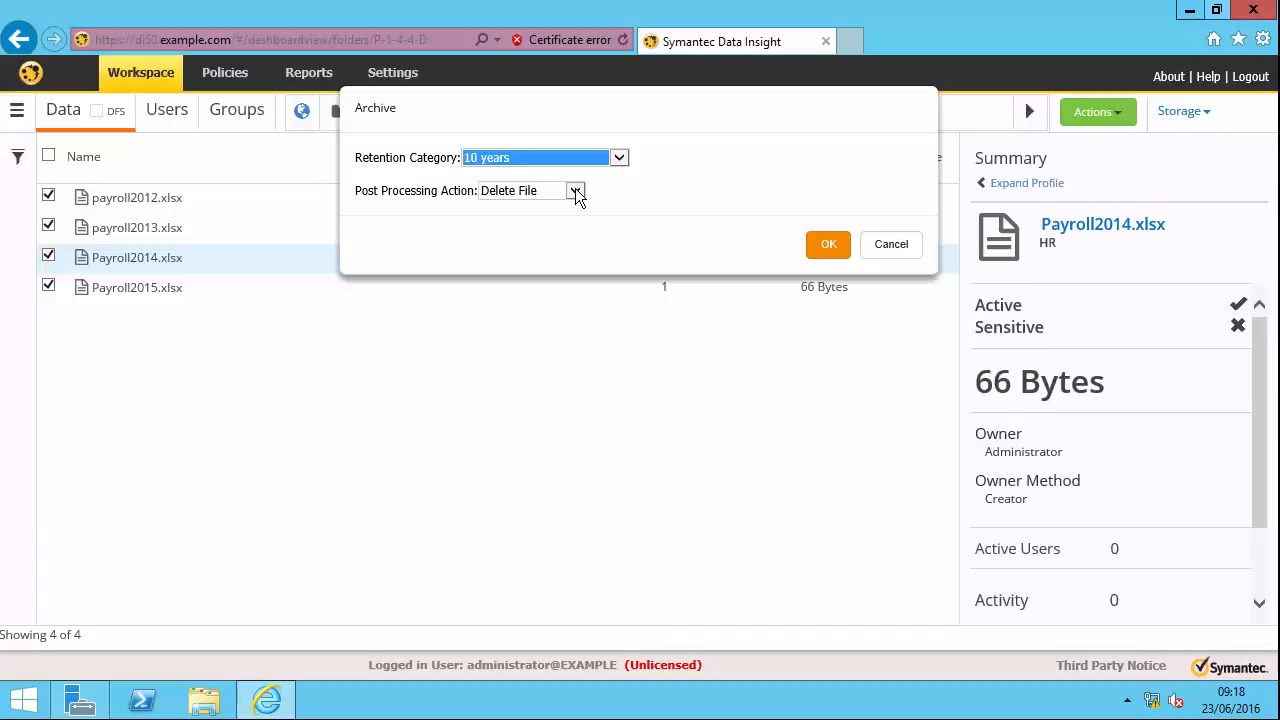
pyautogui.click(575, 190)
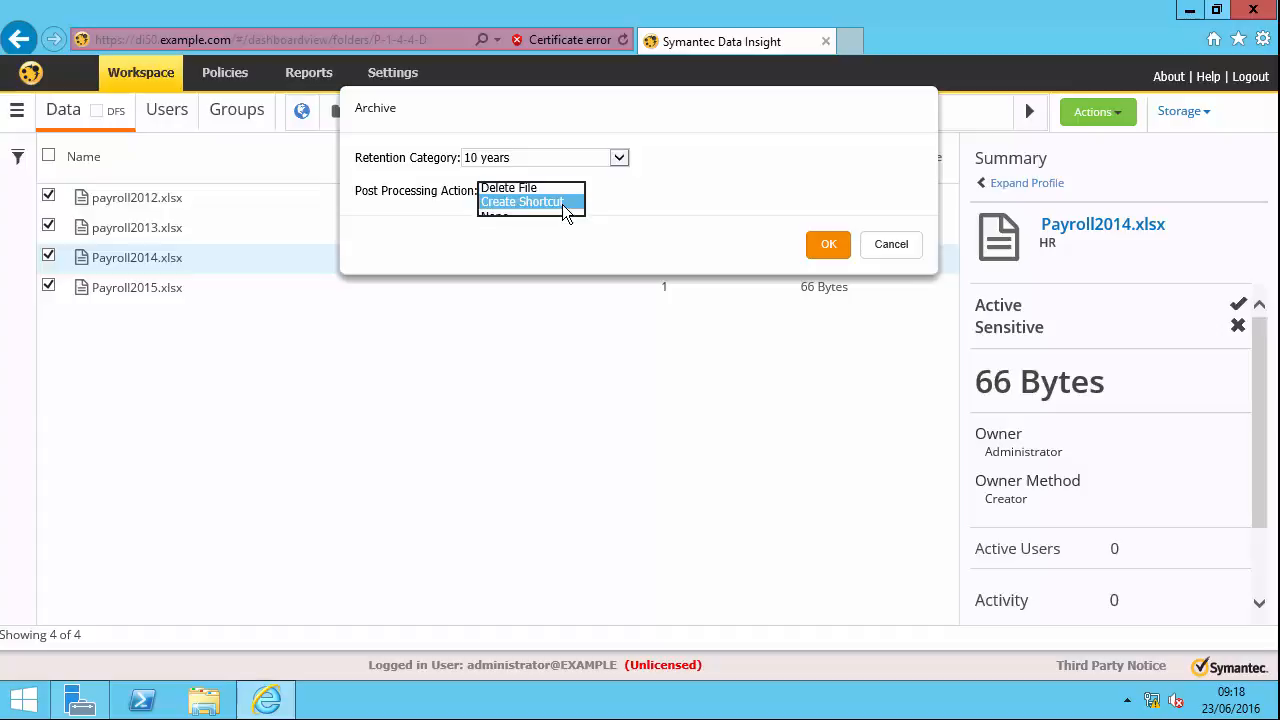
pyautogui.click(522, 201)
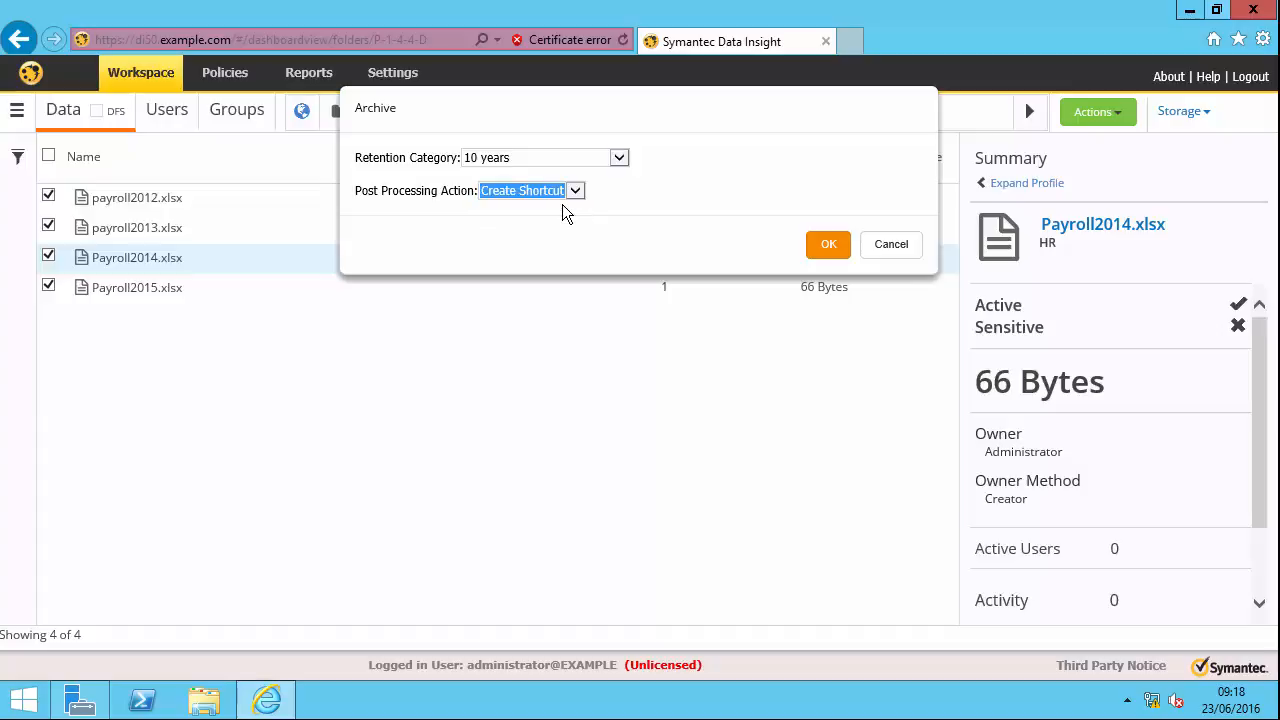
pyautogui.moveTo(597, 276)
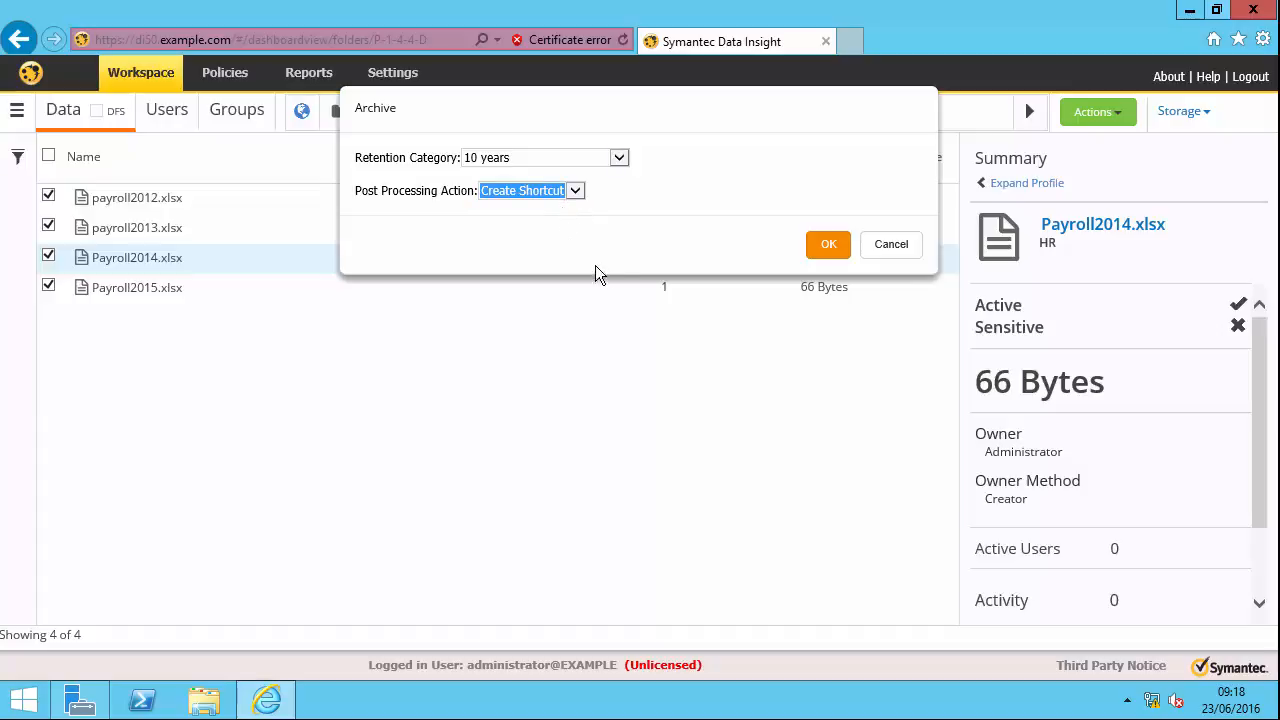
pyautogui.moveTo(829, 244)
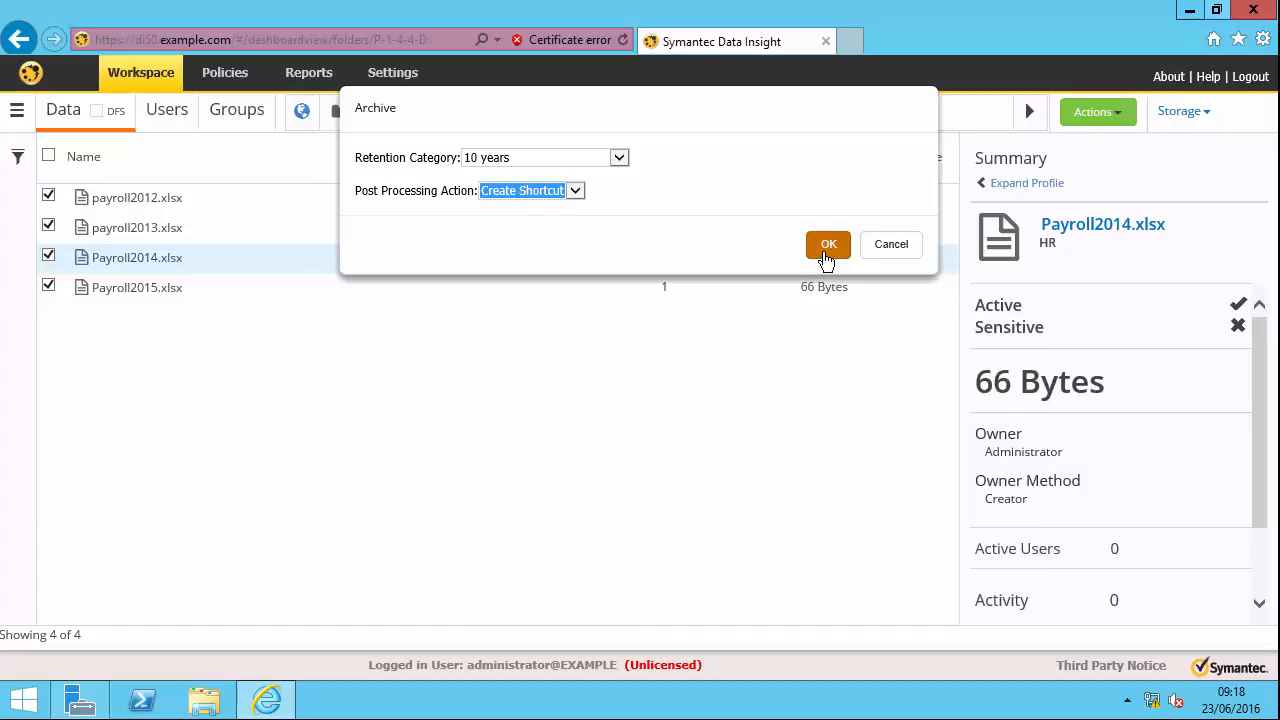
pyautogui.click(828, 244)
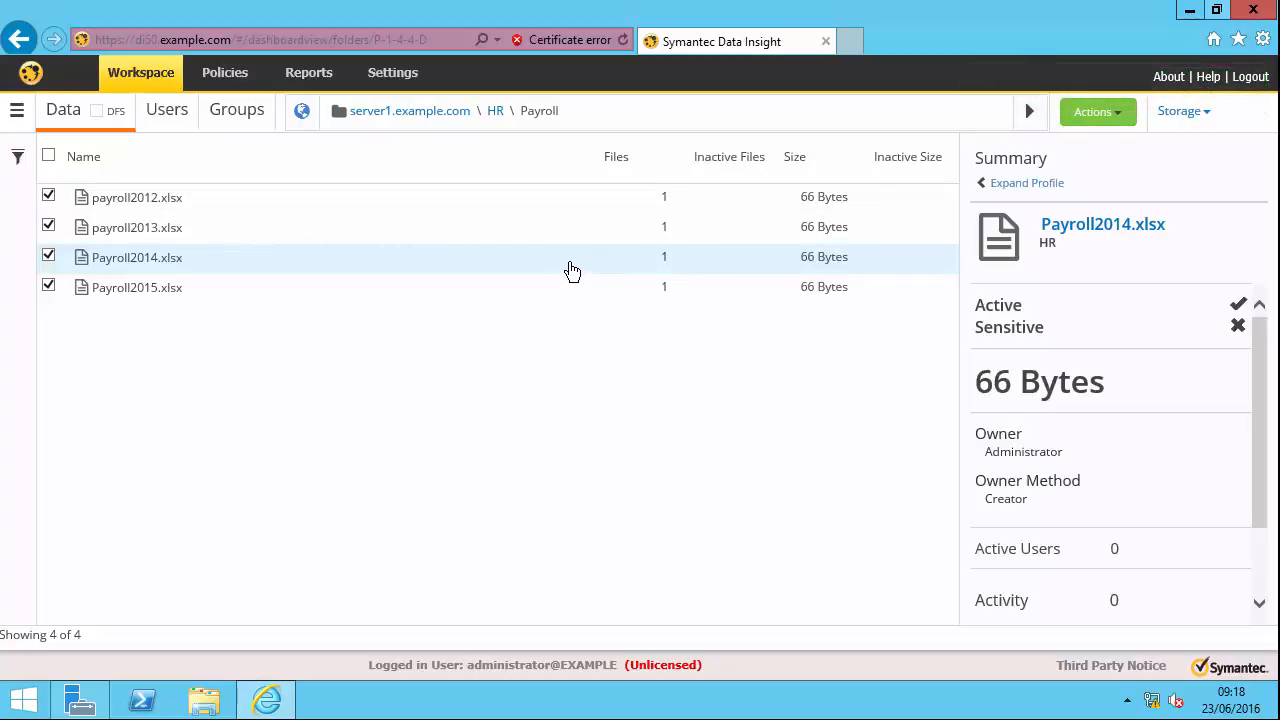
pyautogui.moveTo(598, 238)
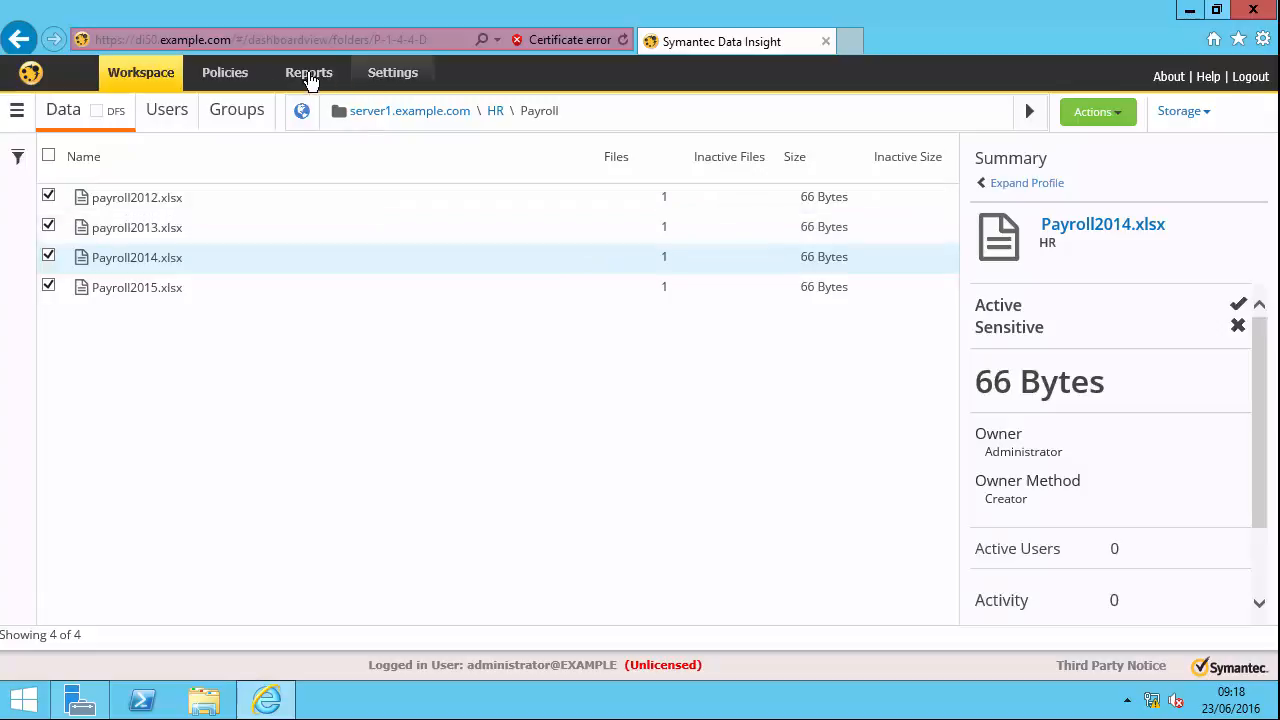
# - Open the Data Aging report under Reports' Data Lifecycle Reports
pyautogui.click(308, 72)
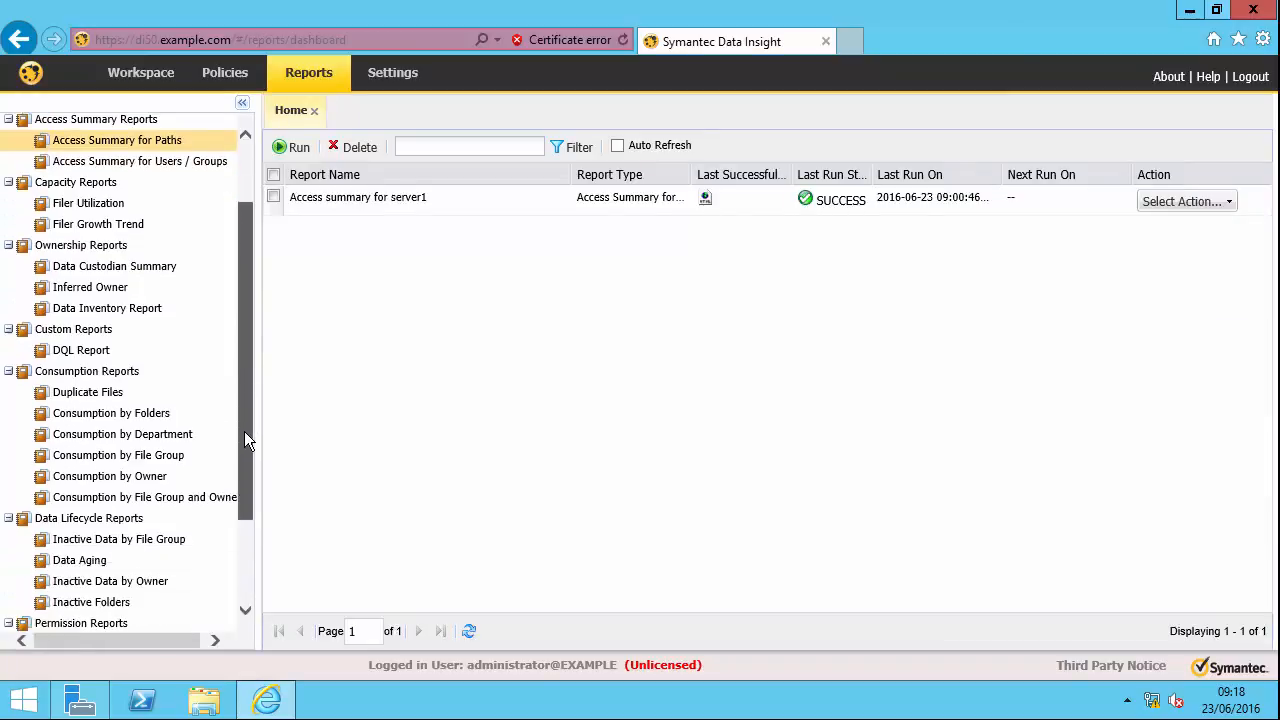
pyautogui.scroll(-3)
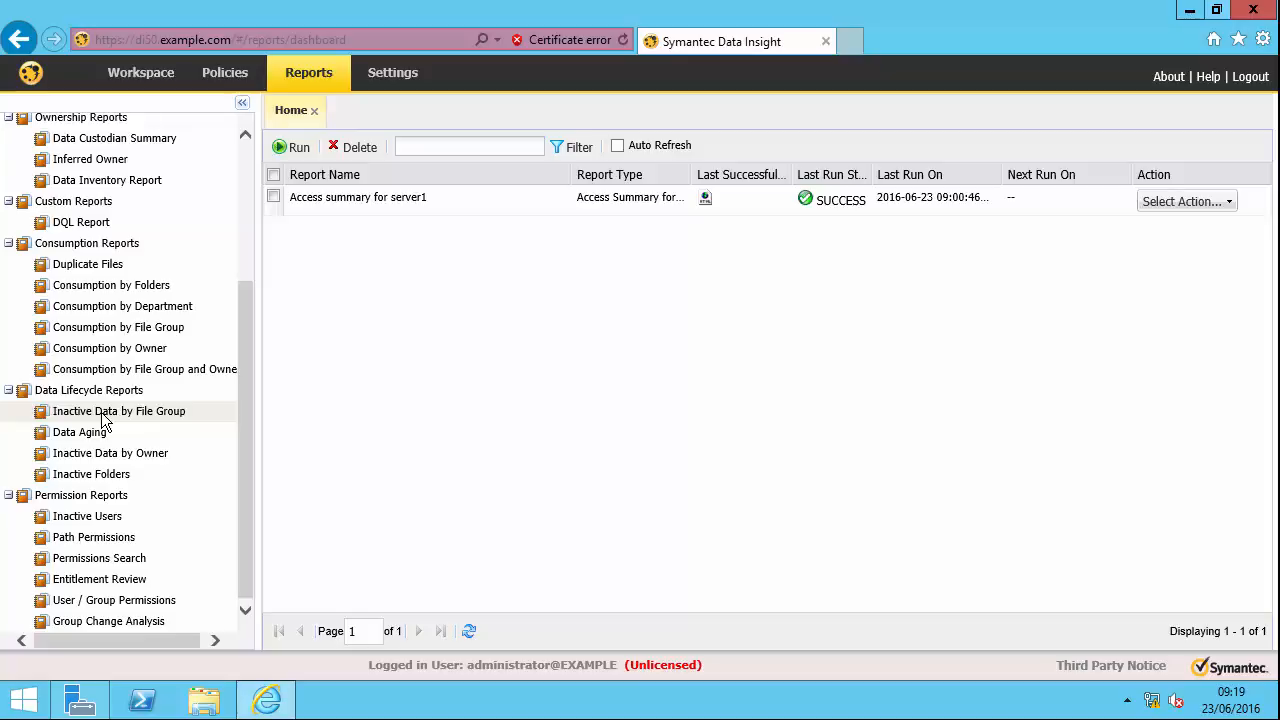
pyautogui.moveTo(79, 431)
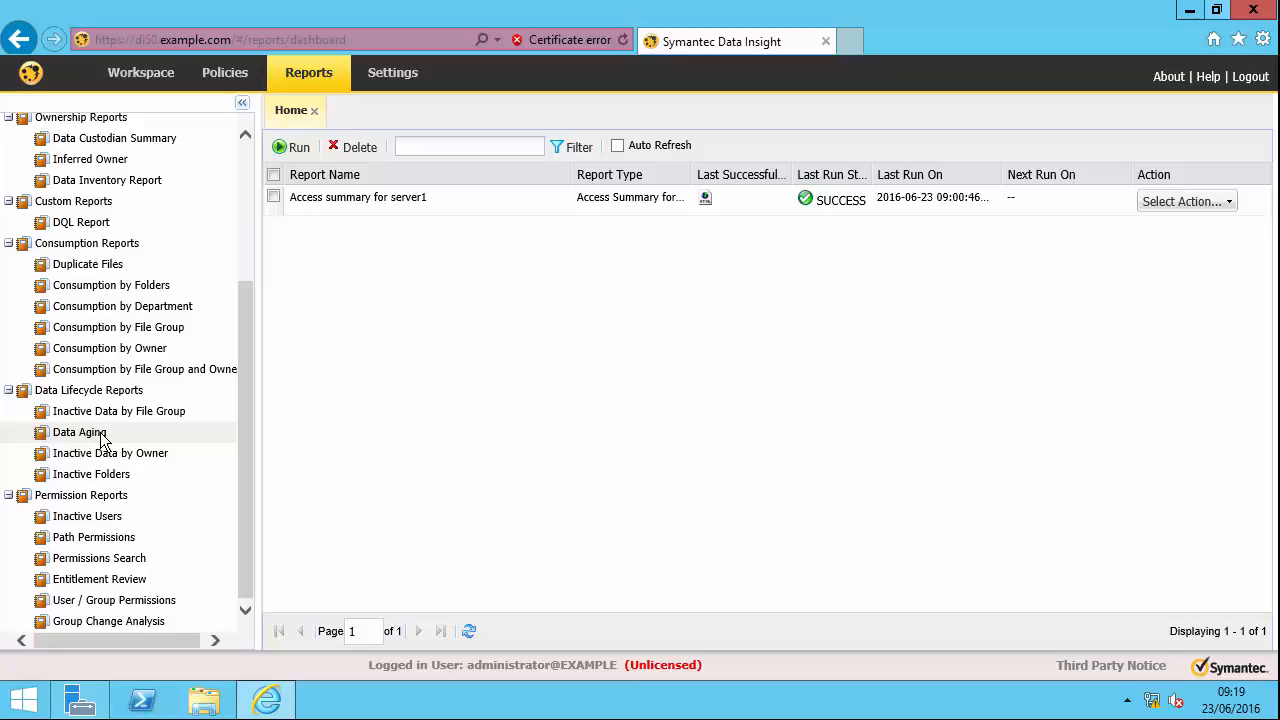
pyautogui.moveTo(110, 453)
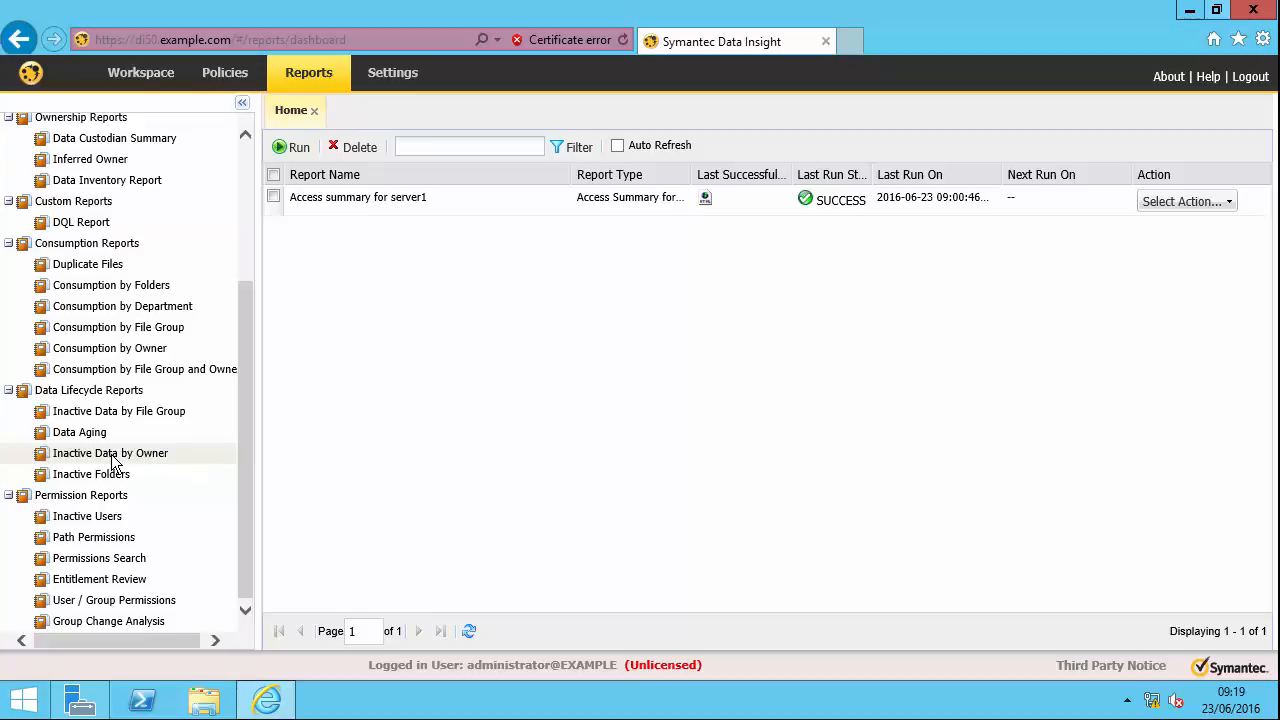
pyautogui.moveTo(110, 459)
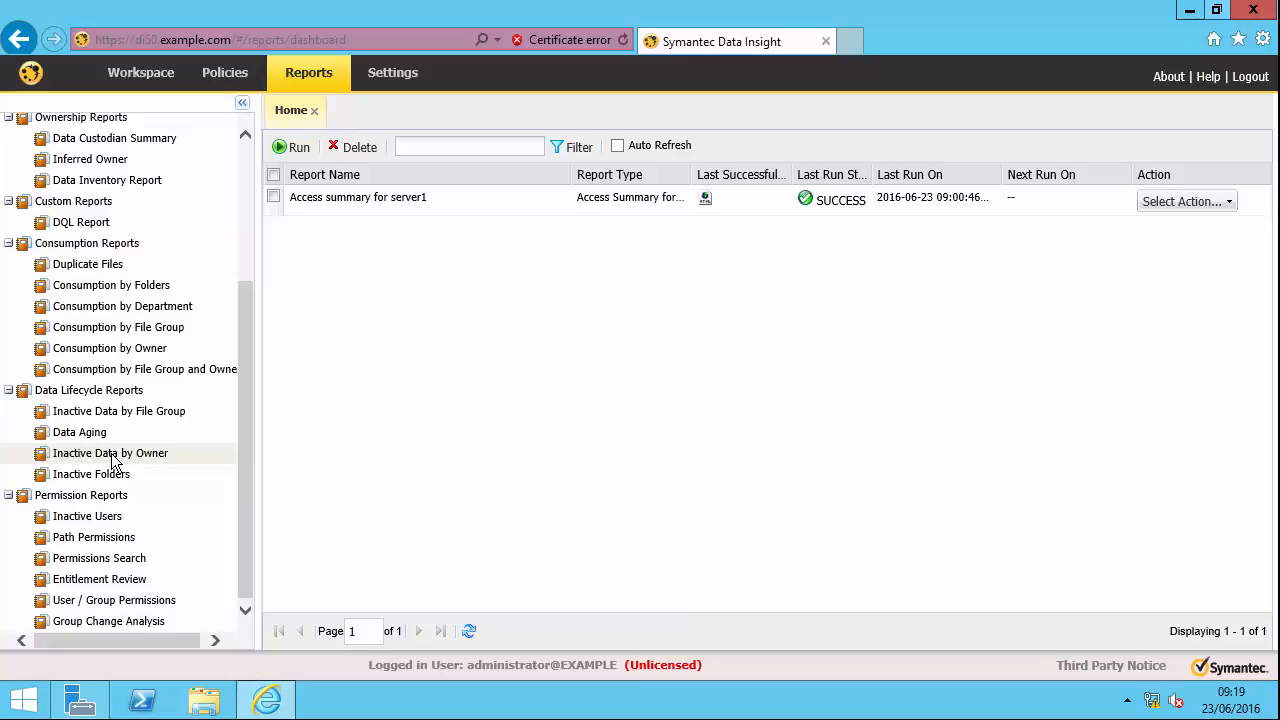
pyautogui.moveTo(122, 488)
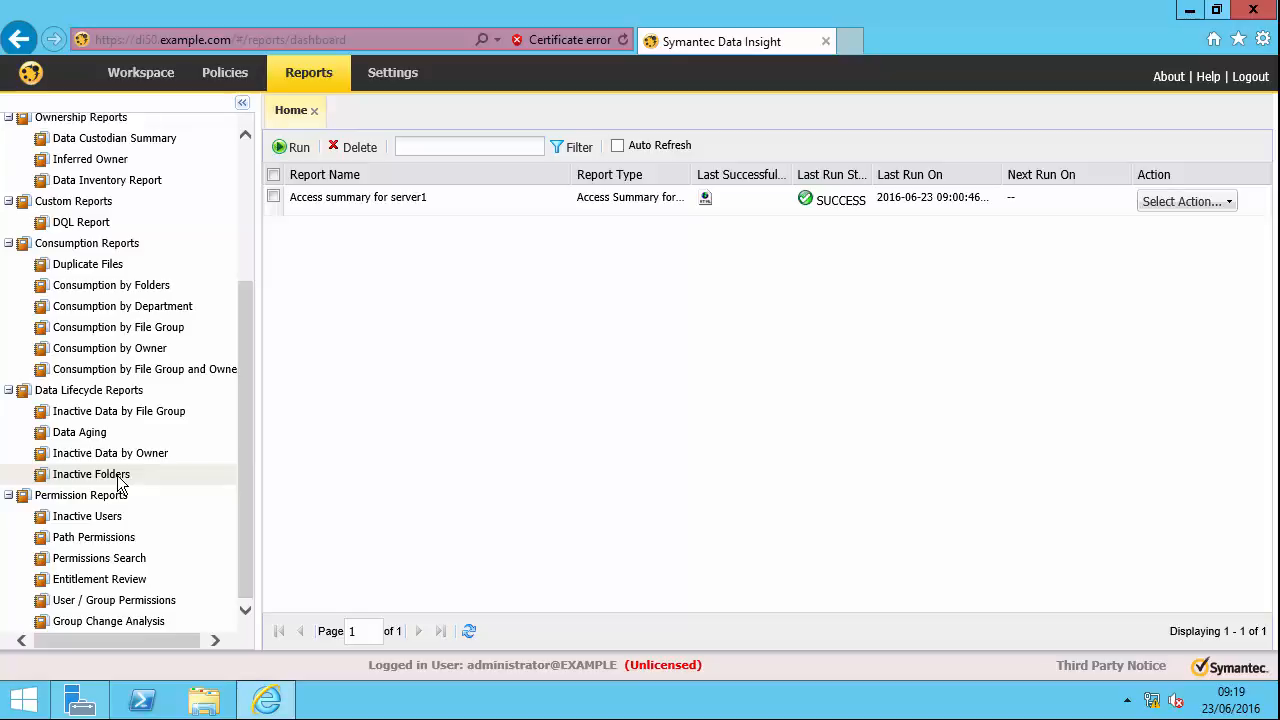
pyautogui.click(79, 431)
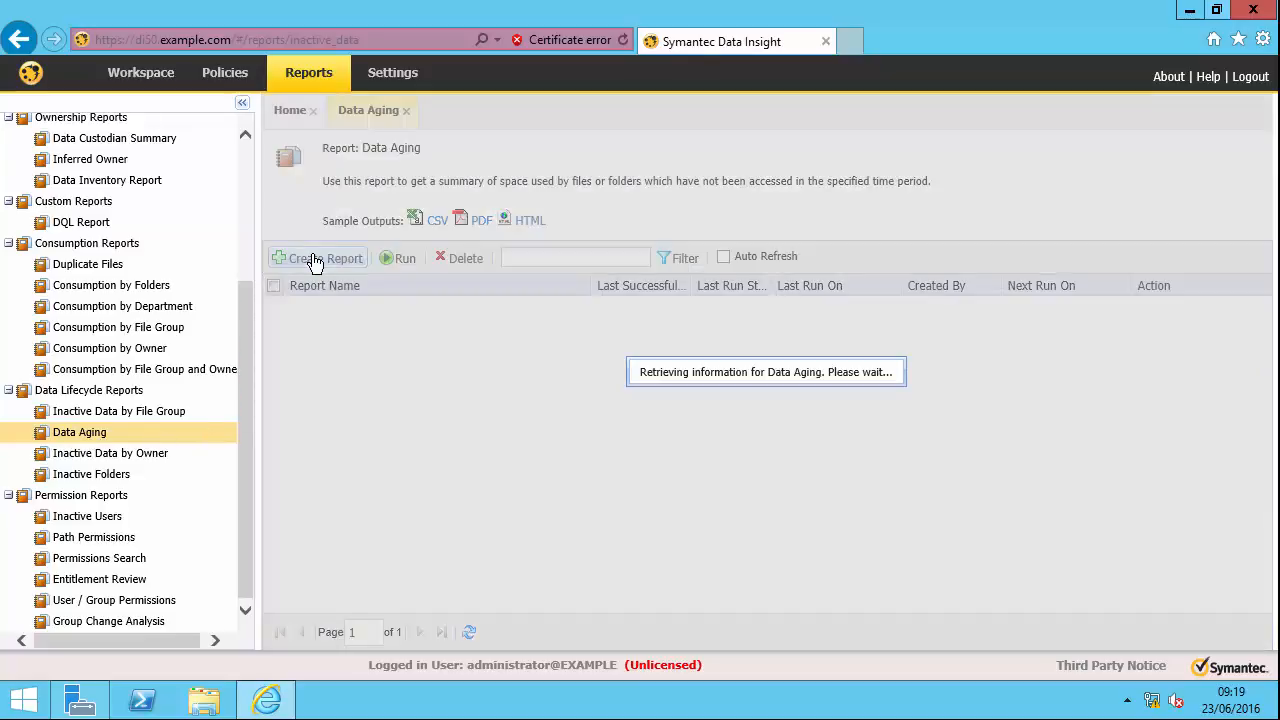
# - Create Data Aging report 'Data landscape on server1' with HTML output, keeping 20 reports
pyautogui.click(325, 258)
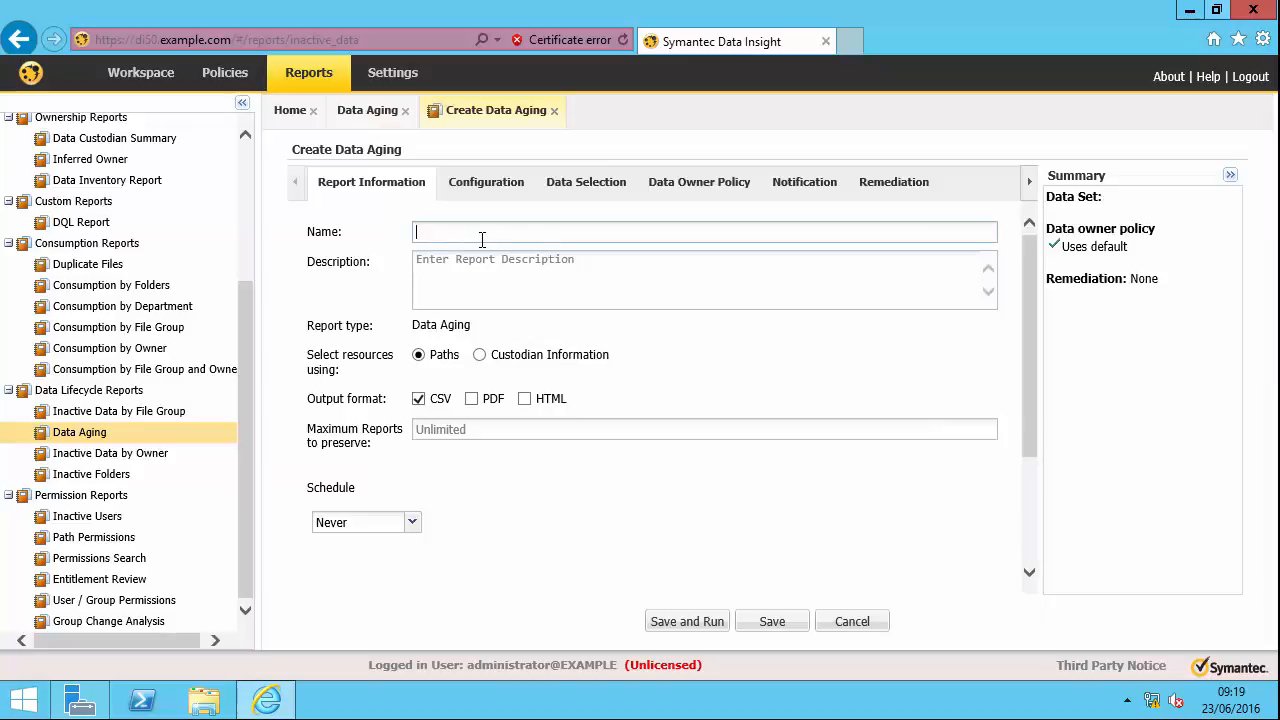
pyautogui.write('Data')
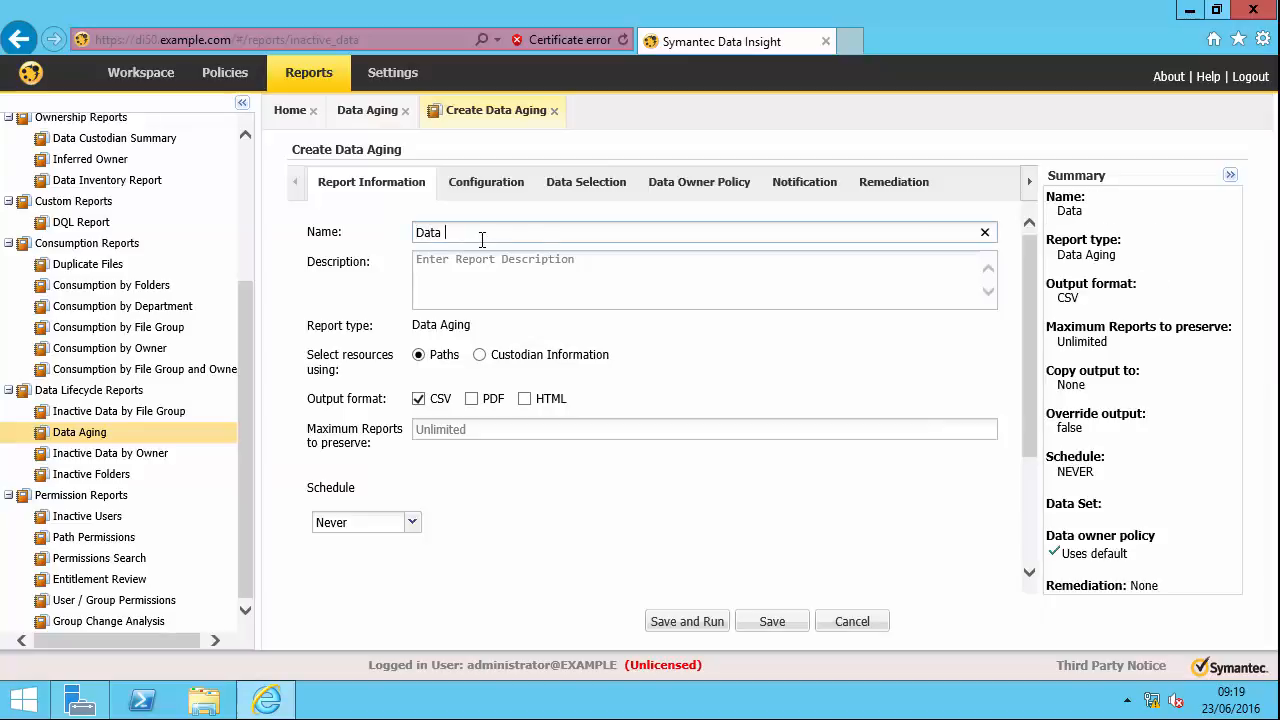
pyautogui.write('landscape on server1')
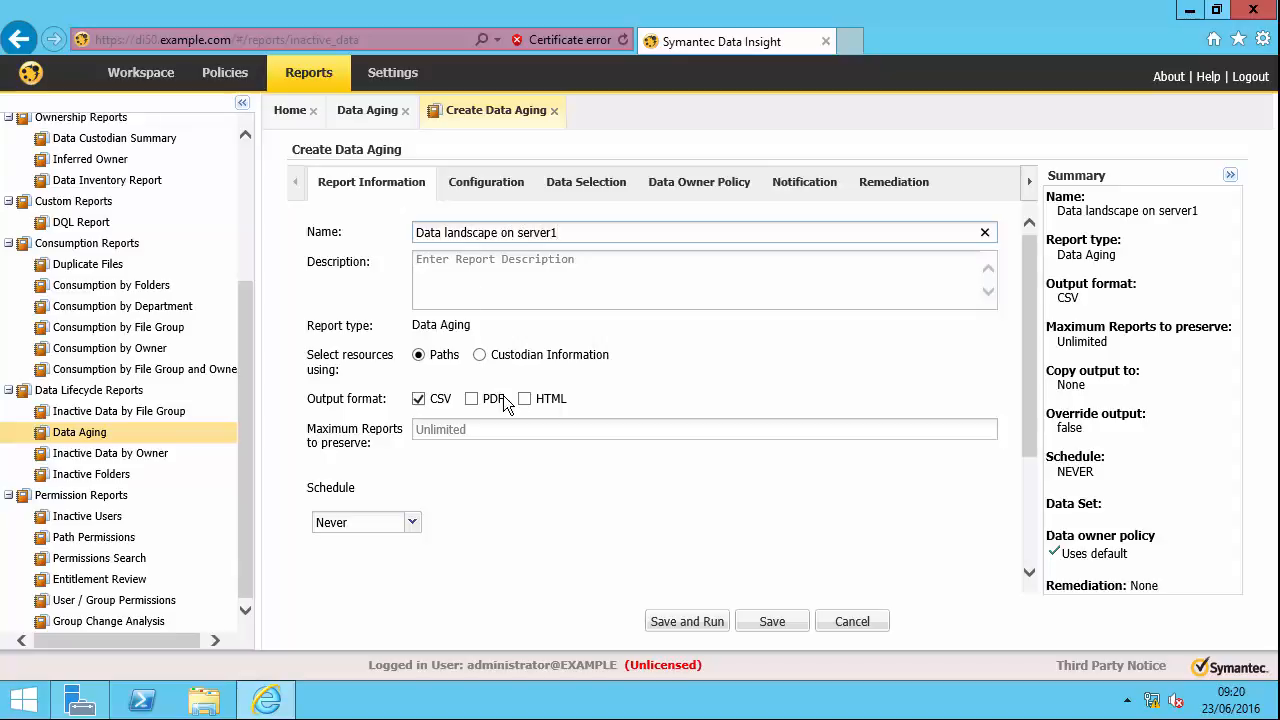
pyautogui.click(524, 398)
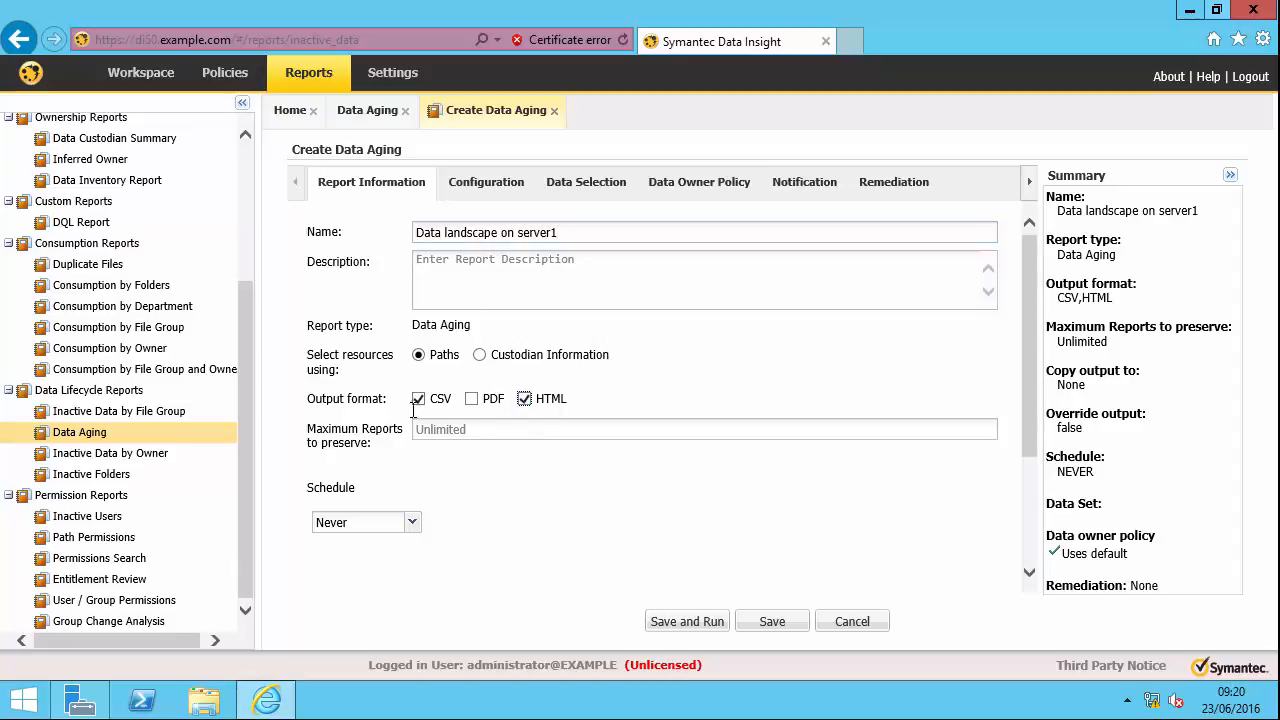
pyautogui.click(703, 429)
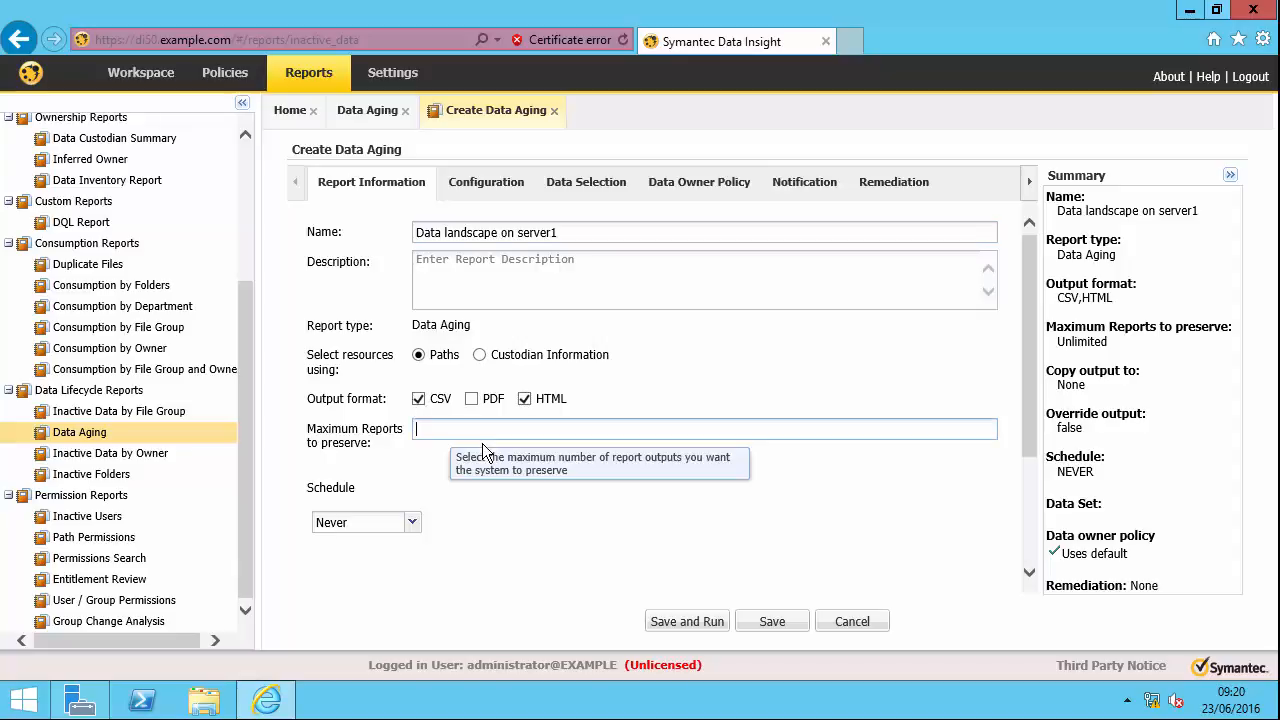
pyautogui.write('20')
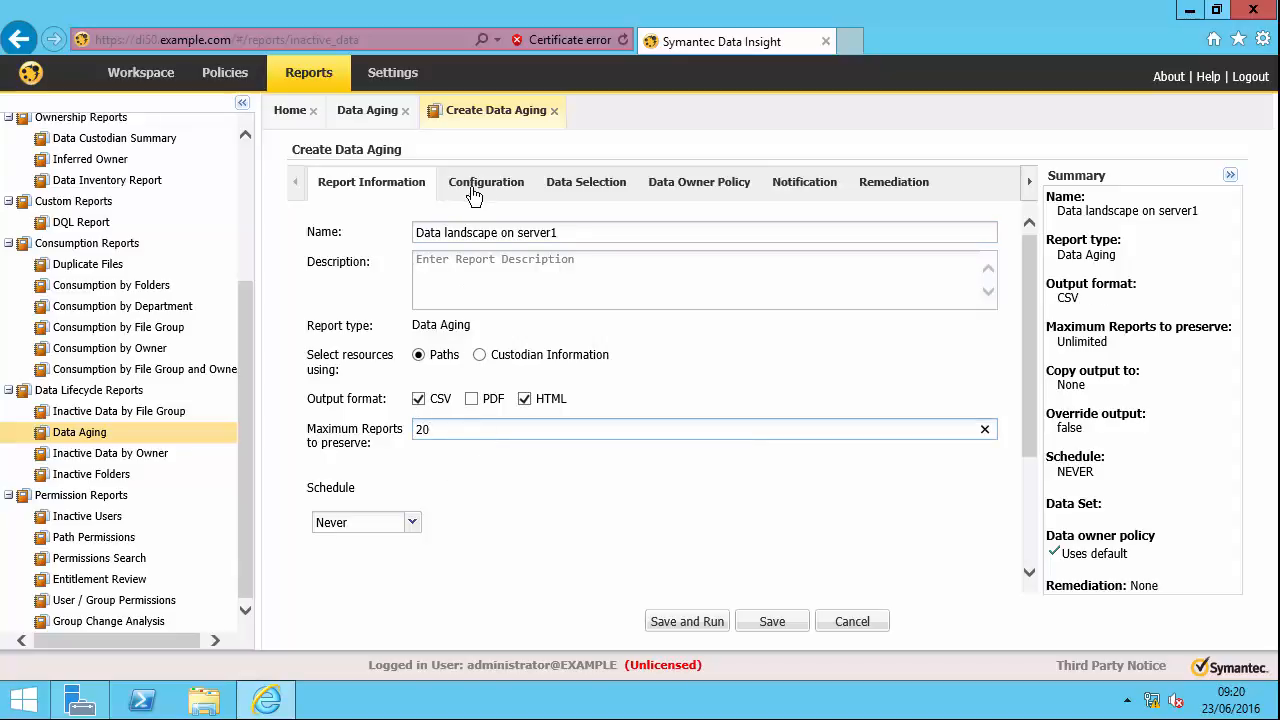
# - On the Configuration tab, enter bucket sizes of 3,3,3,3 months
pyautogui.click(486, 182)
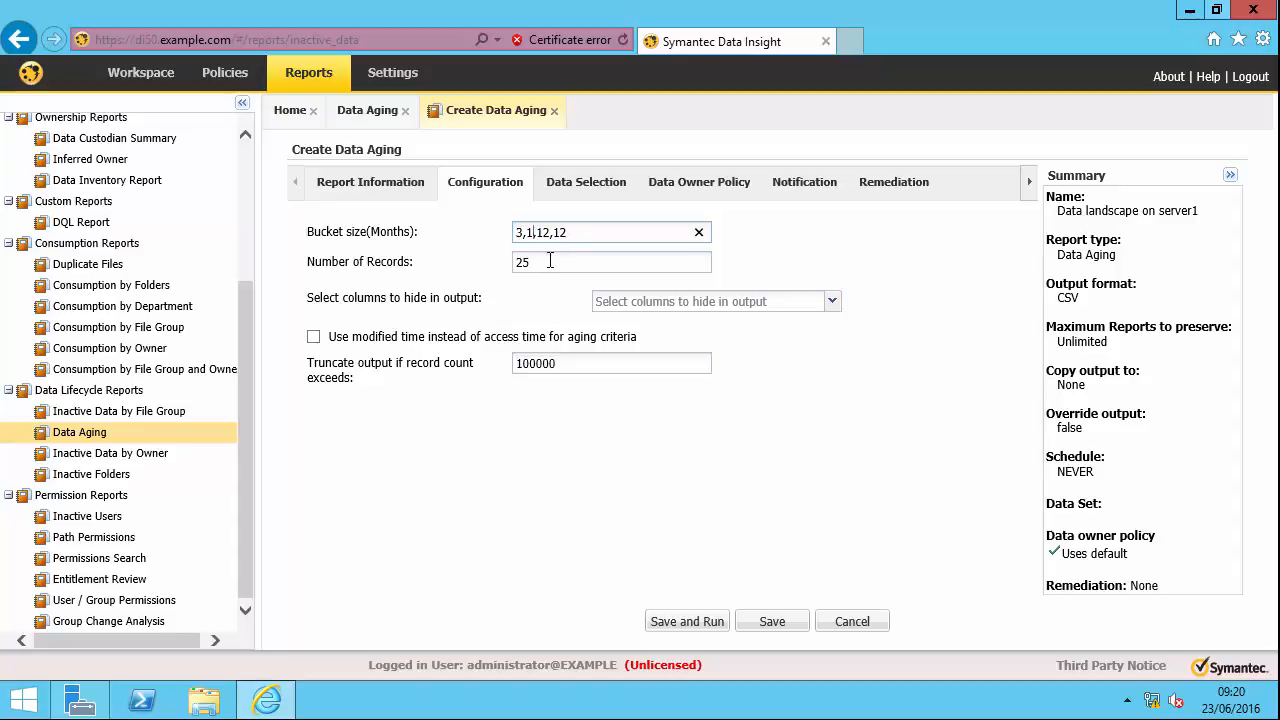
pyautogui.write('3,3,12,12')
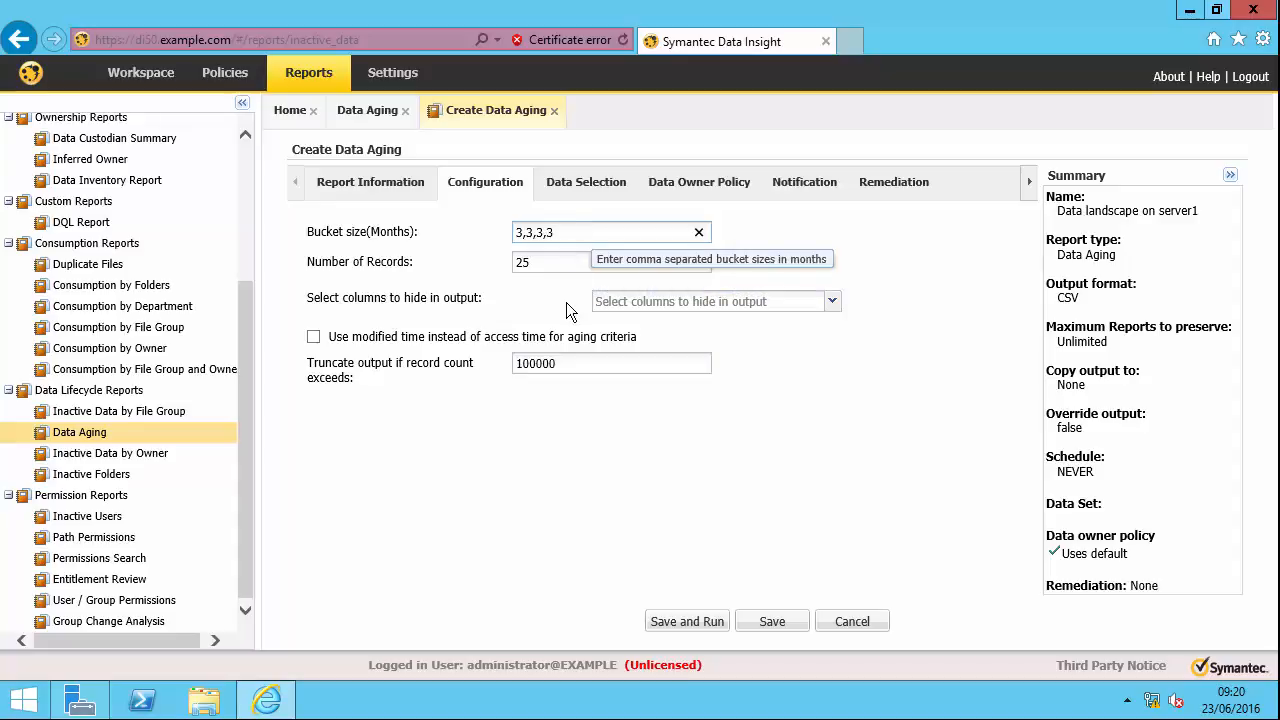
pyautogui.moveTo(720, 407)
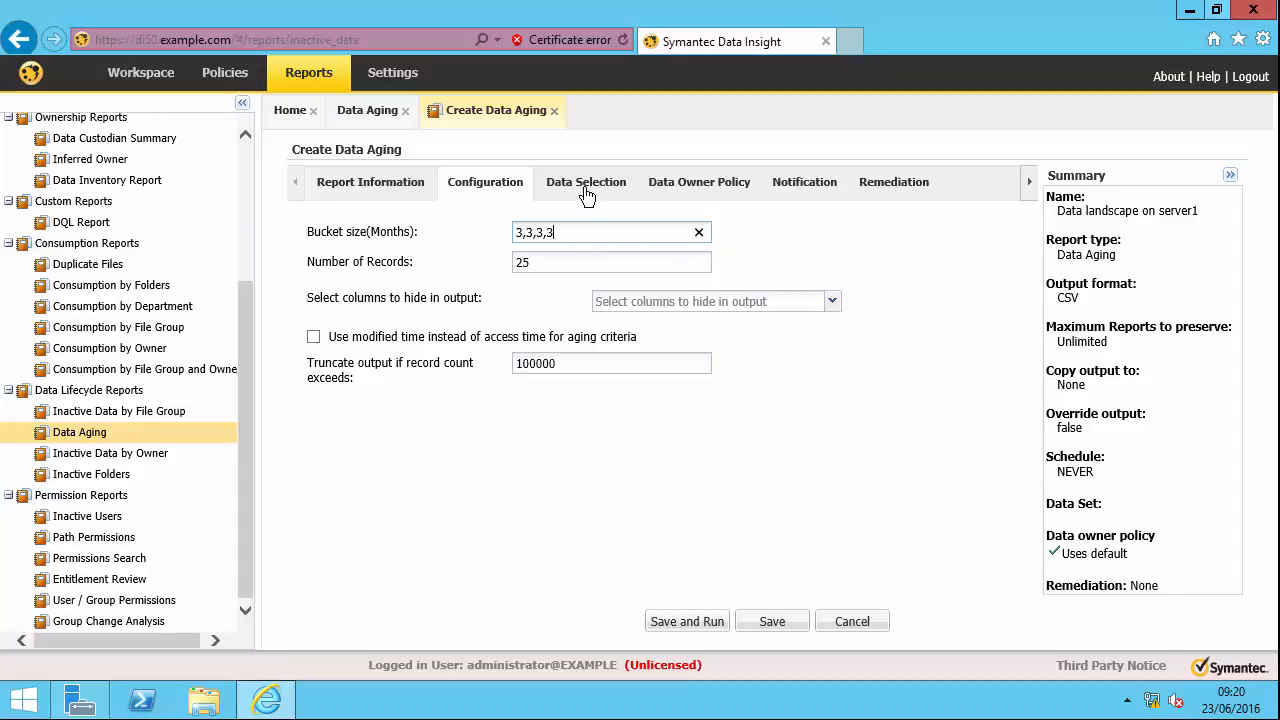
# - Add server1.example.com to the report's data selection, then save and run it
pyautogui.click(585, 182)
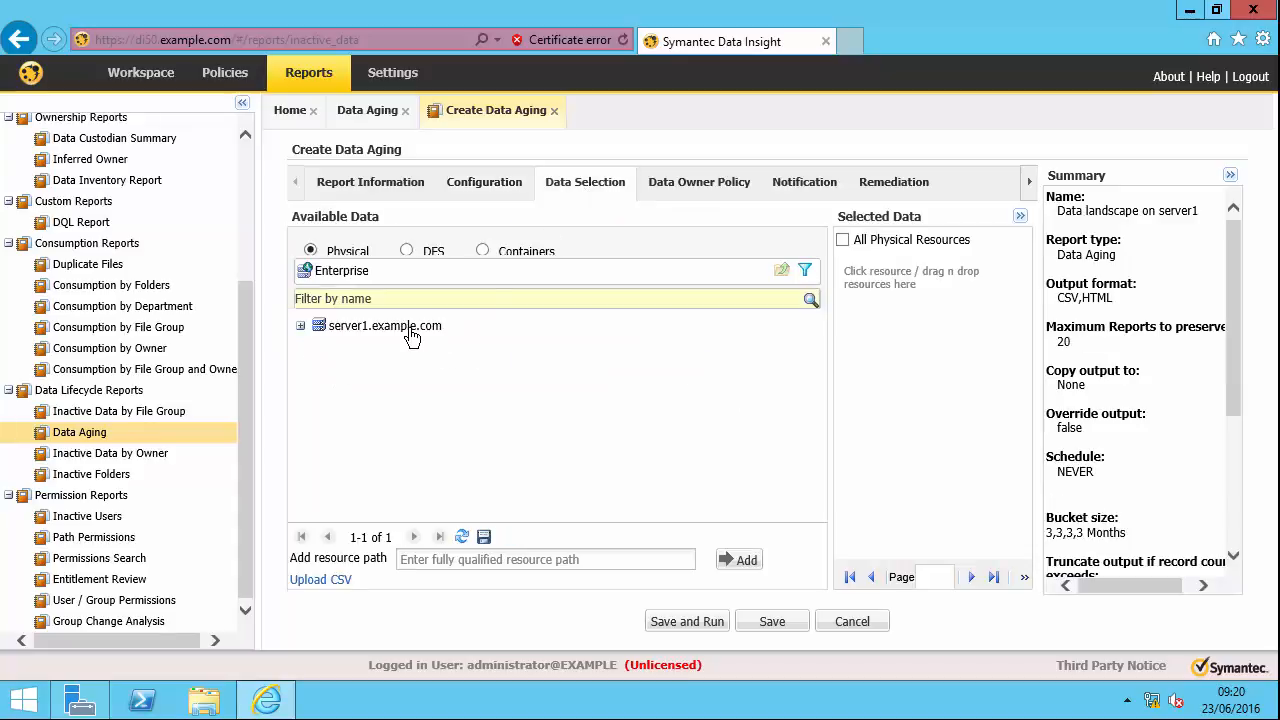
pyautogui.doubleClick(384, 325)
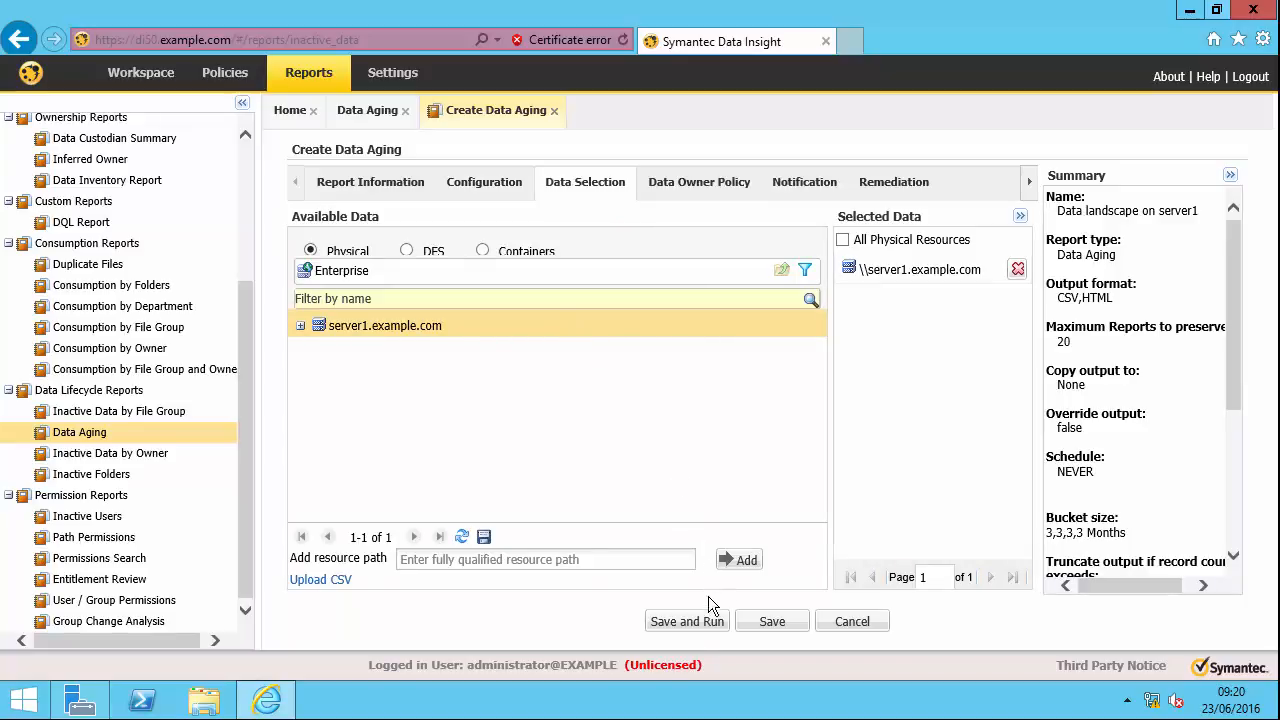
pyautogui.click(687, 621)
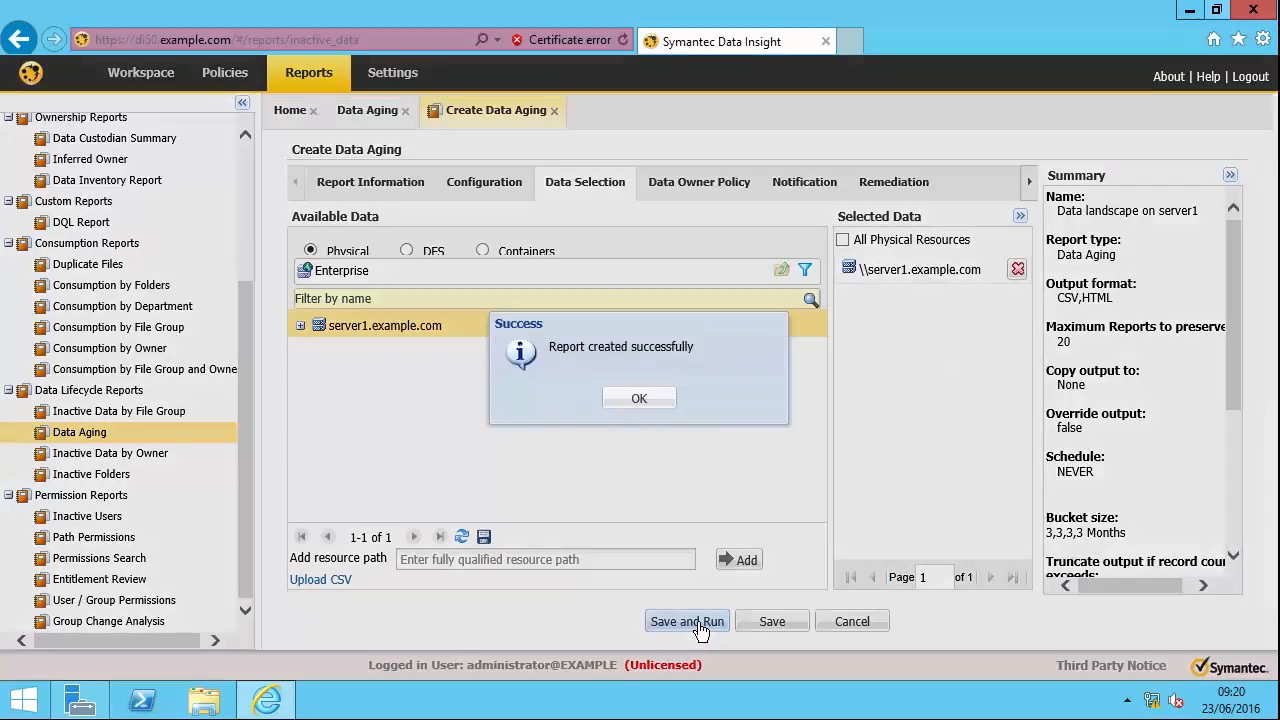
pyautogui.click(638, 398)
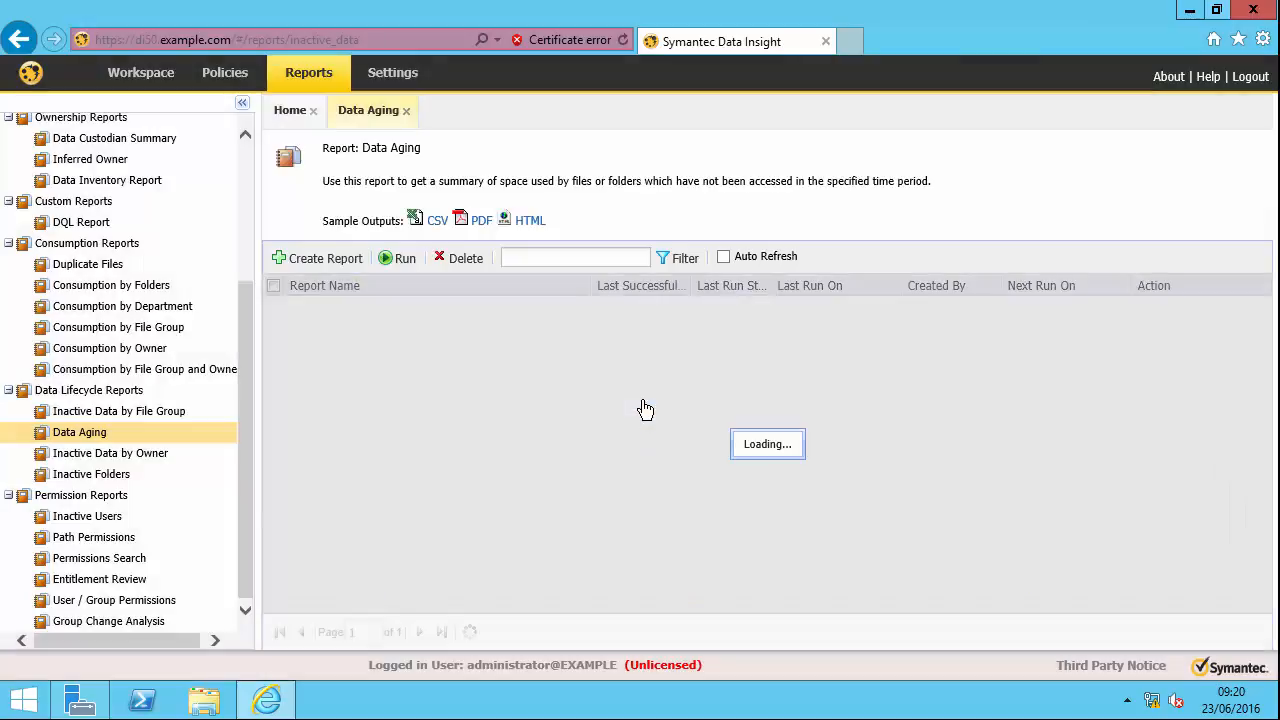
# - View the Data landscape on server1 report's latest HTML output
pyautogui.click(470, 631)
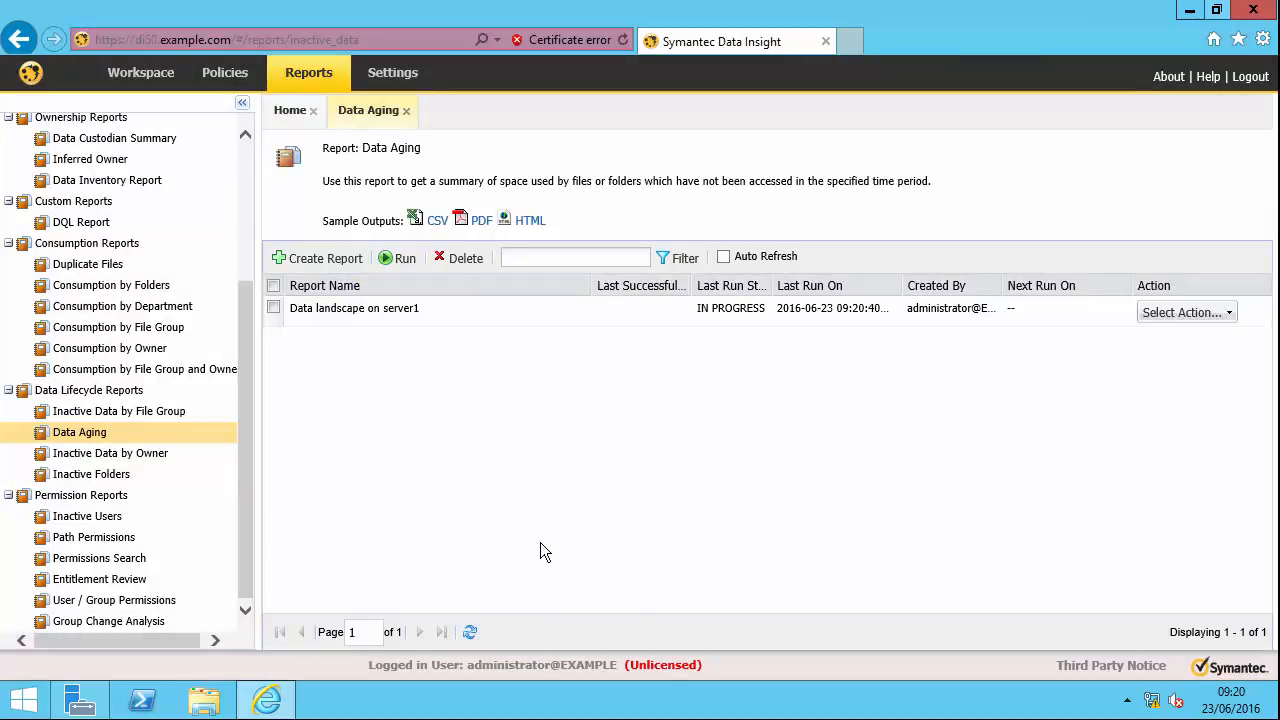
pyautogui.moveTo(543, 490)
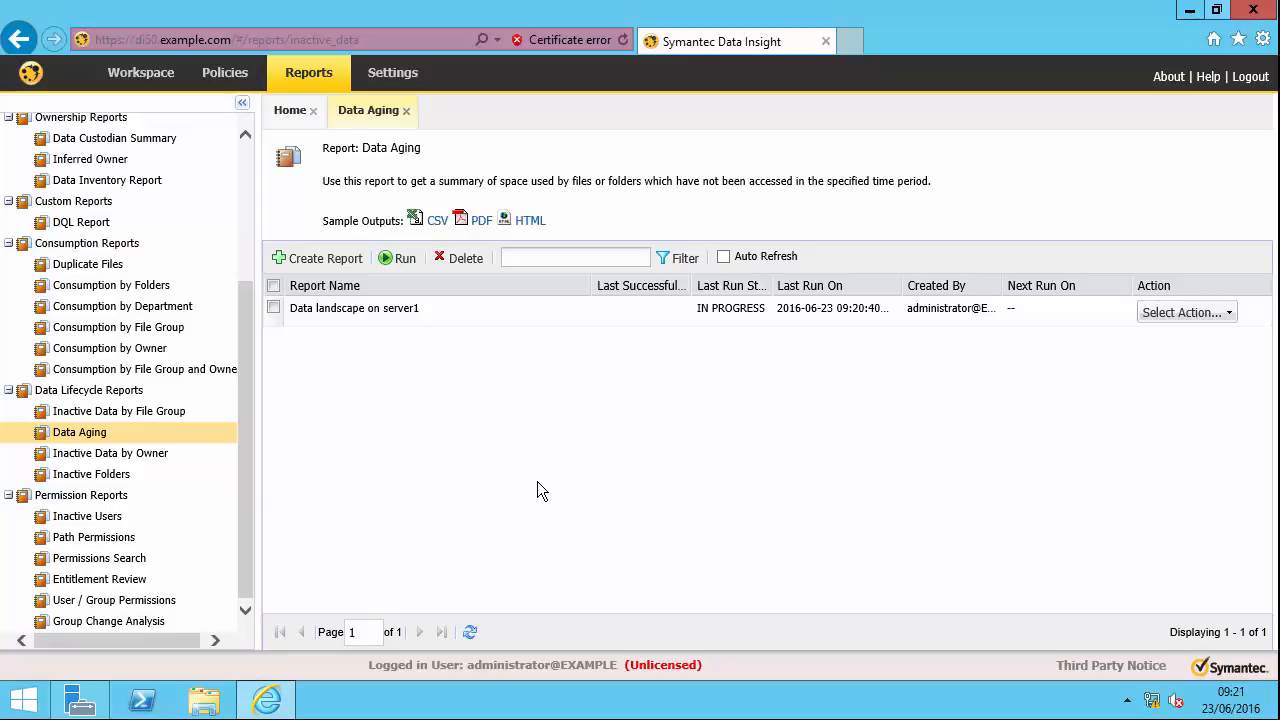
pyautogui.click(470, 631)
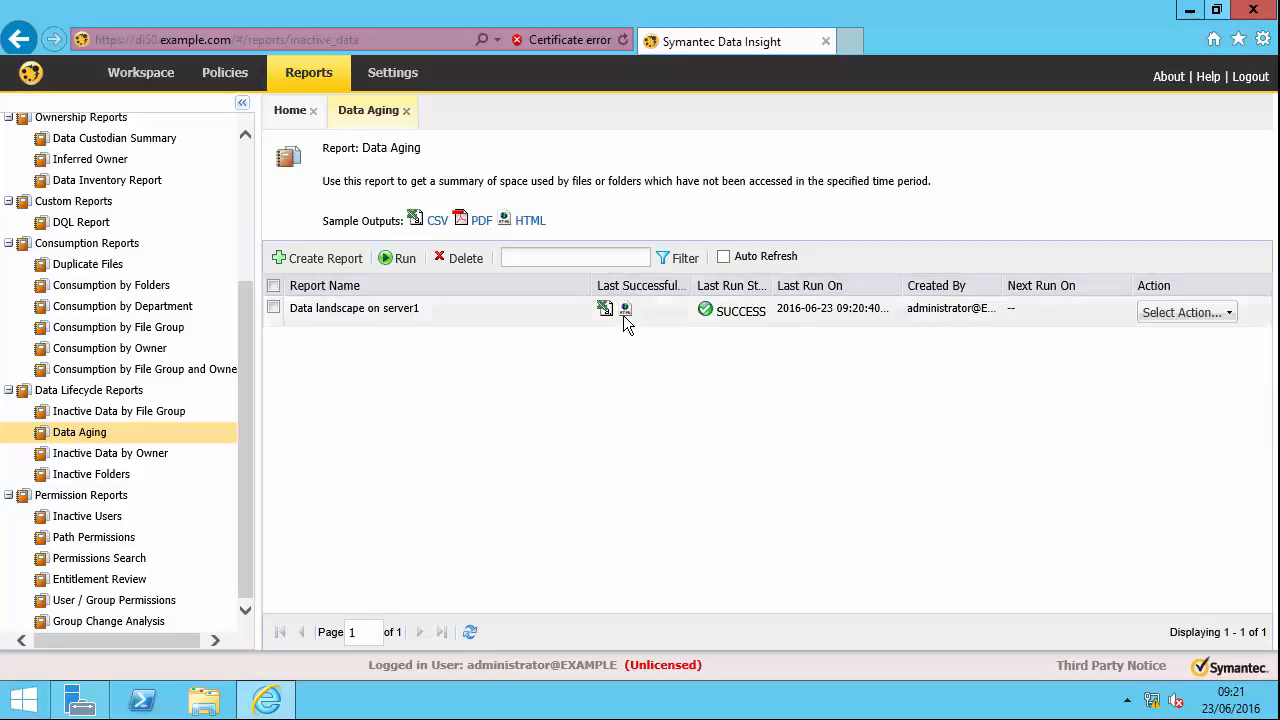
pyautogui.moveTo(625, 308)
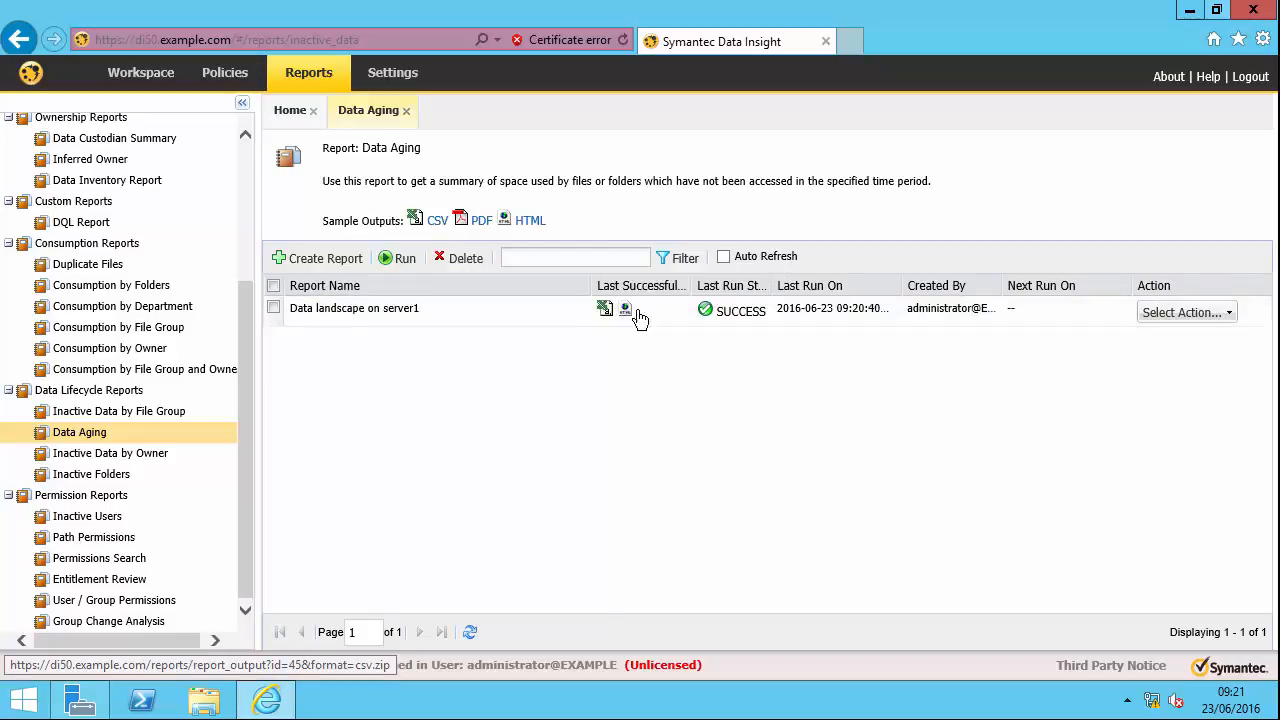
pyautogui.click(625, 308)
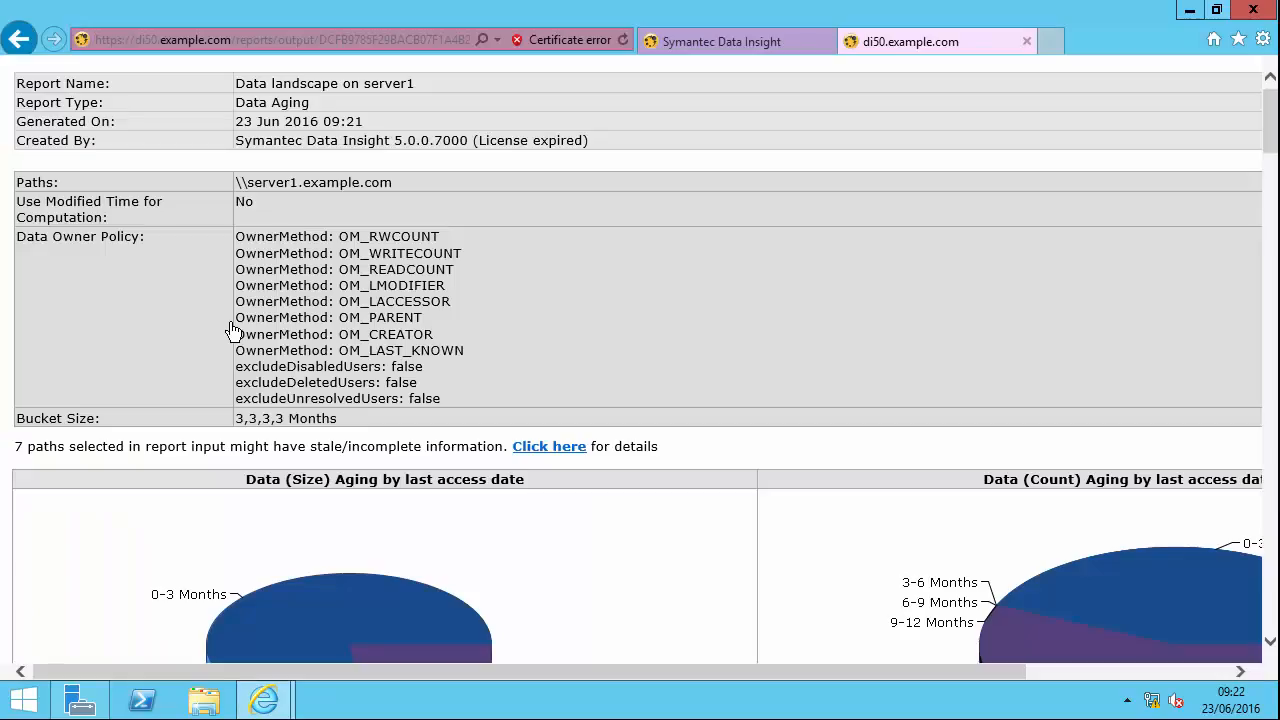
# - Scroll through the aging pie charts and the Data Aging by Shares and by Files tables
pyautogui.scroll(-3)
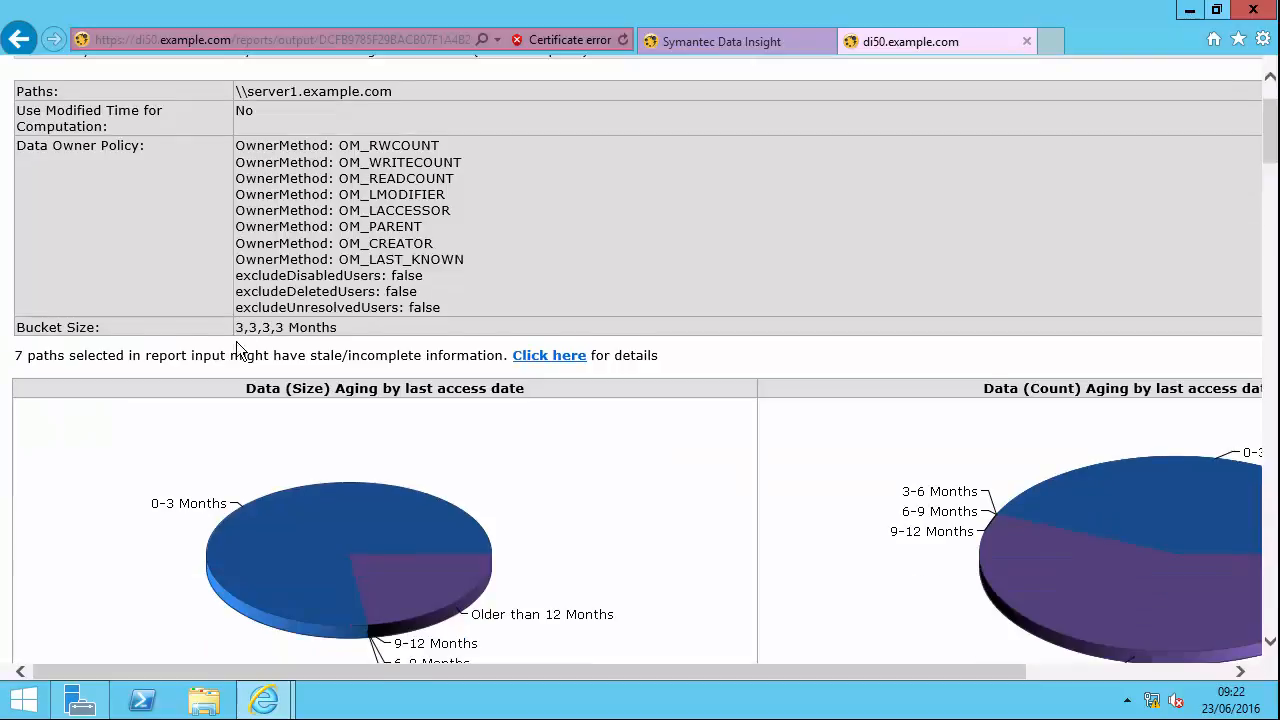
pyautogui.scroll(-3)
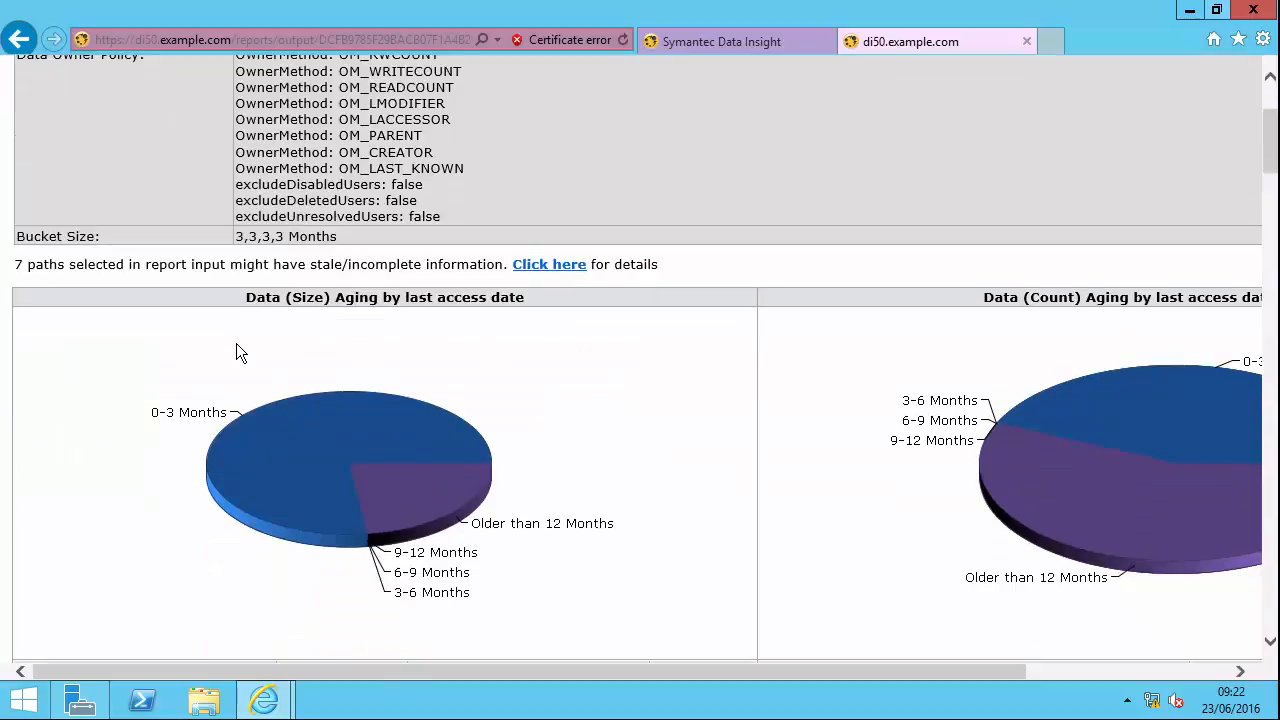
pyautogui.moveTo(437, 424)
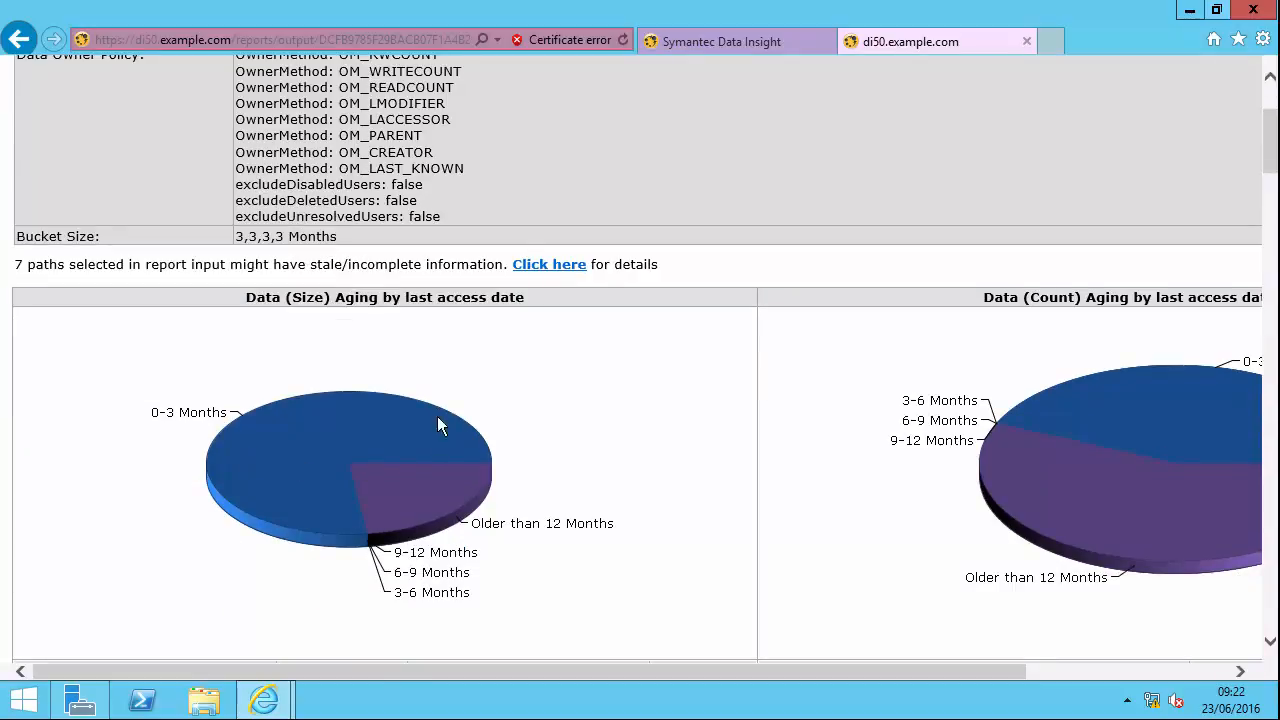
pyautogui.moveTo(335, 528)
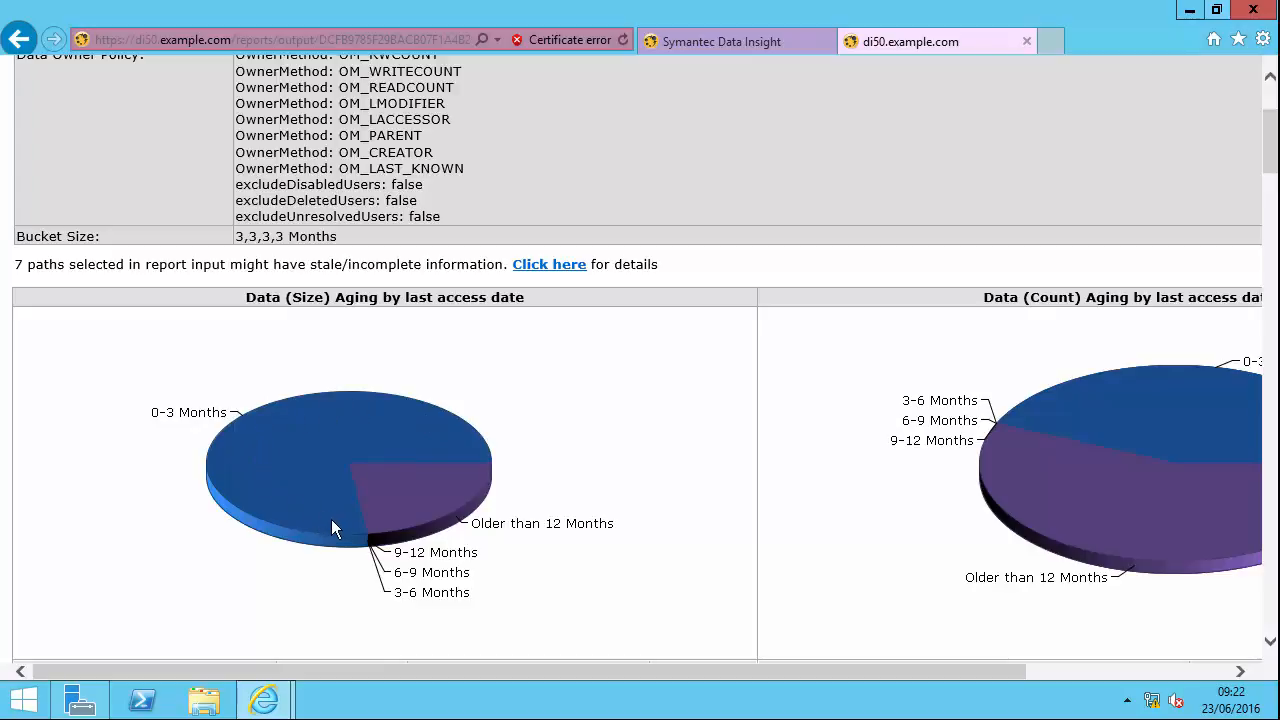
pyautogui.moveTo(499, 476)
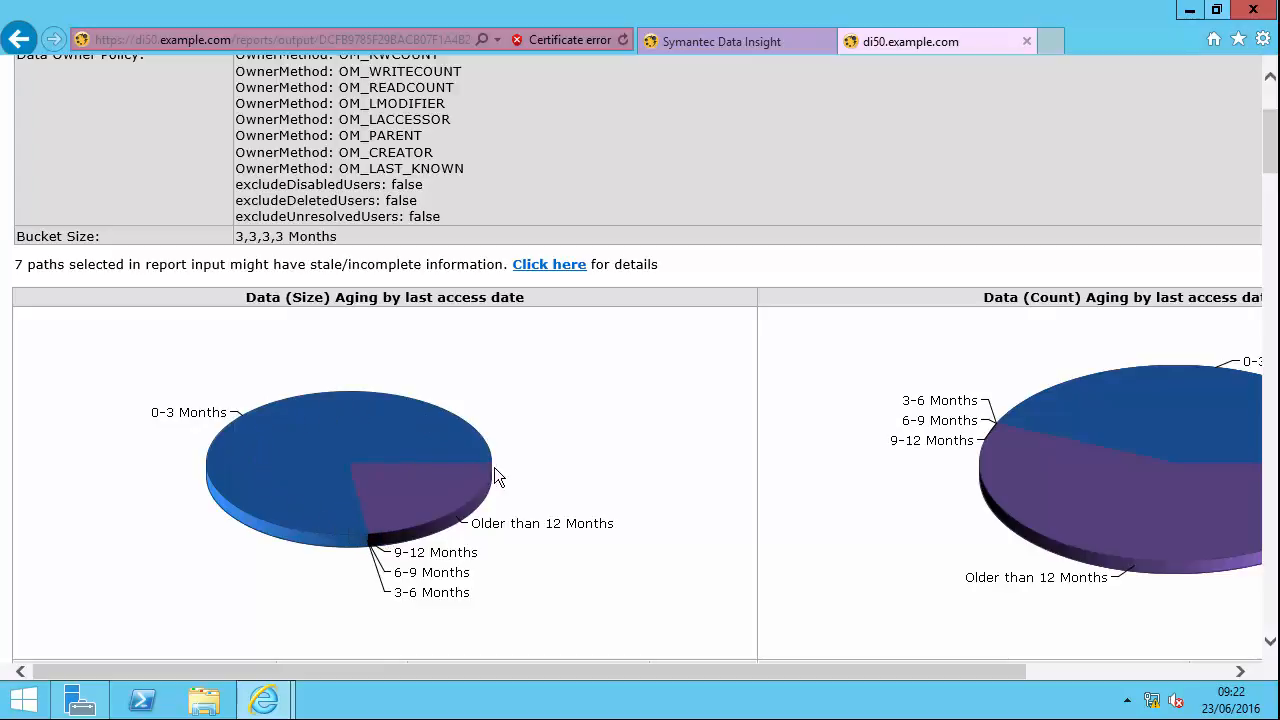
pyautogui.moveTo(470, 520)
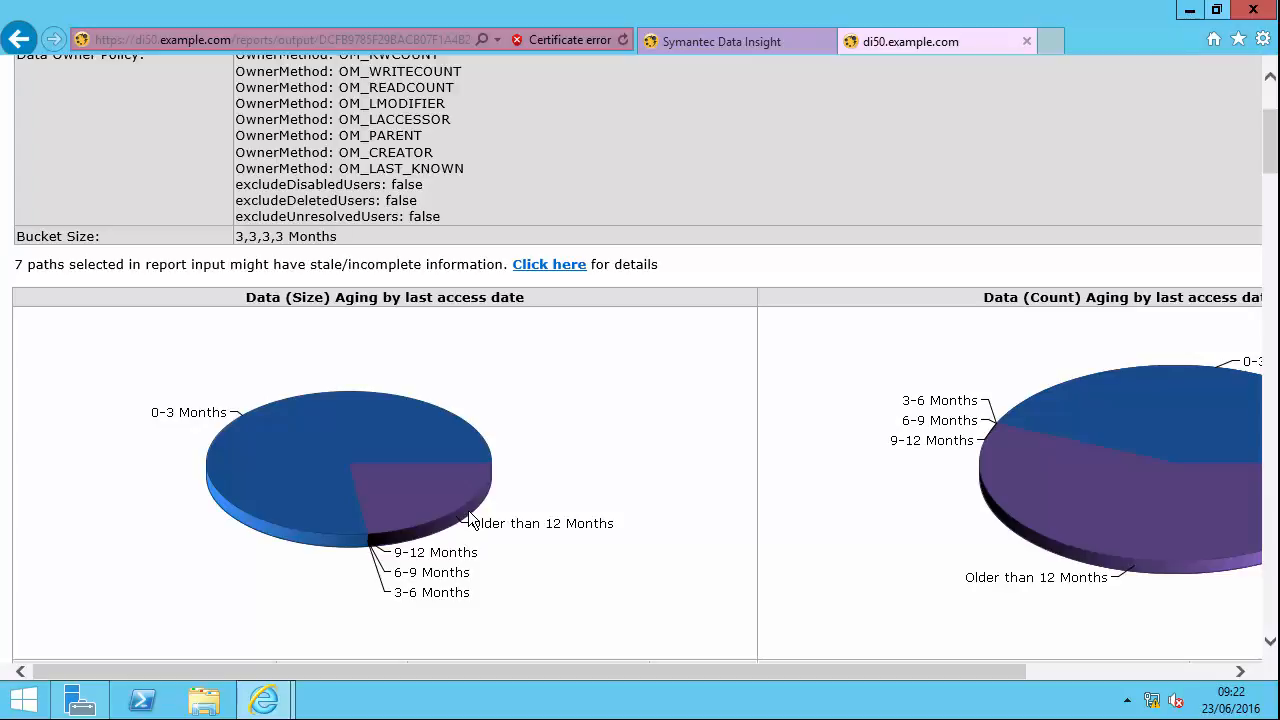
pyautogui.moveTo(462, 497)
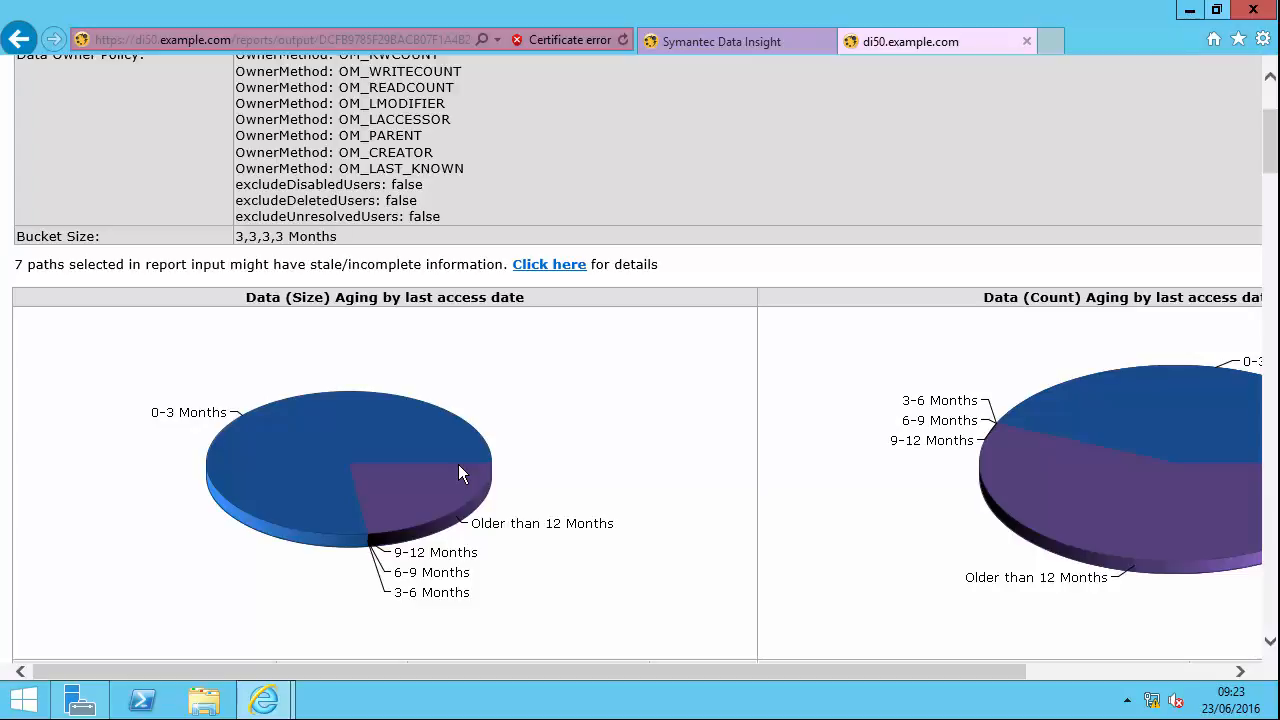
pyautogui.scroll(-3)
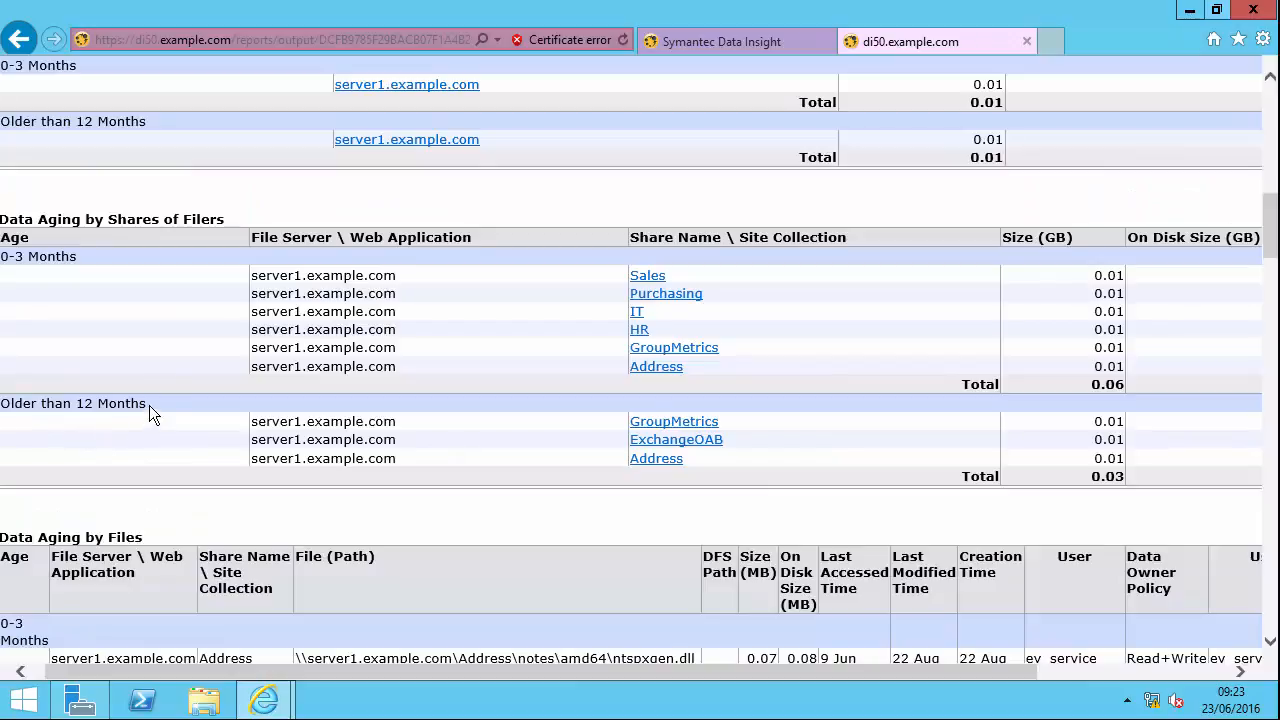
pyautogui.moveTo(370, 388)
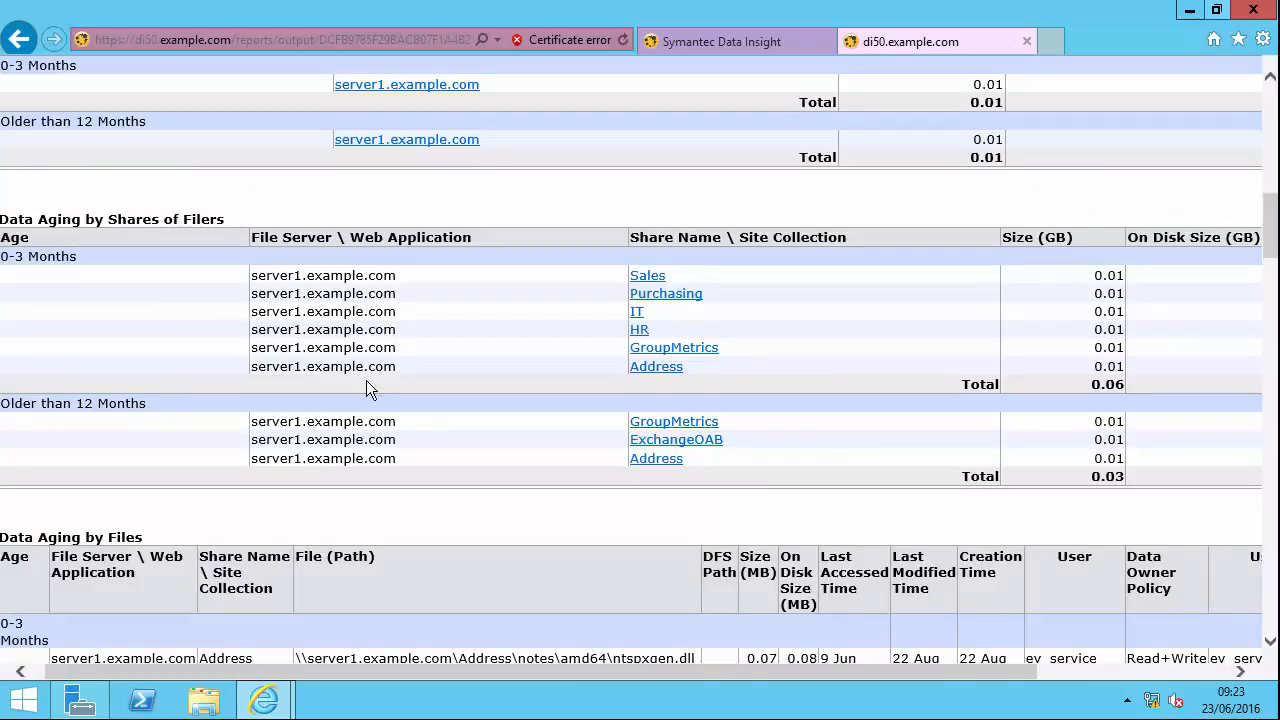
pyautogui.moveTo(365, 400)
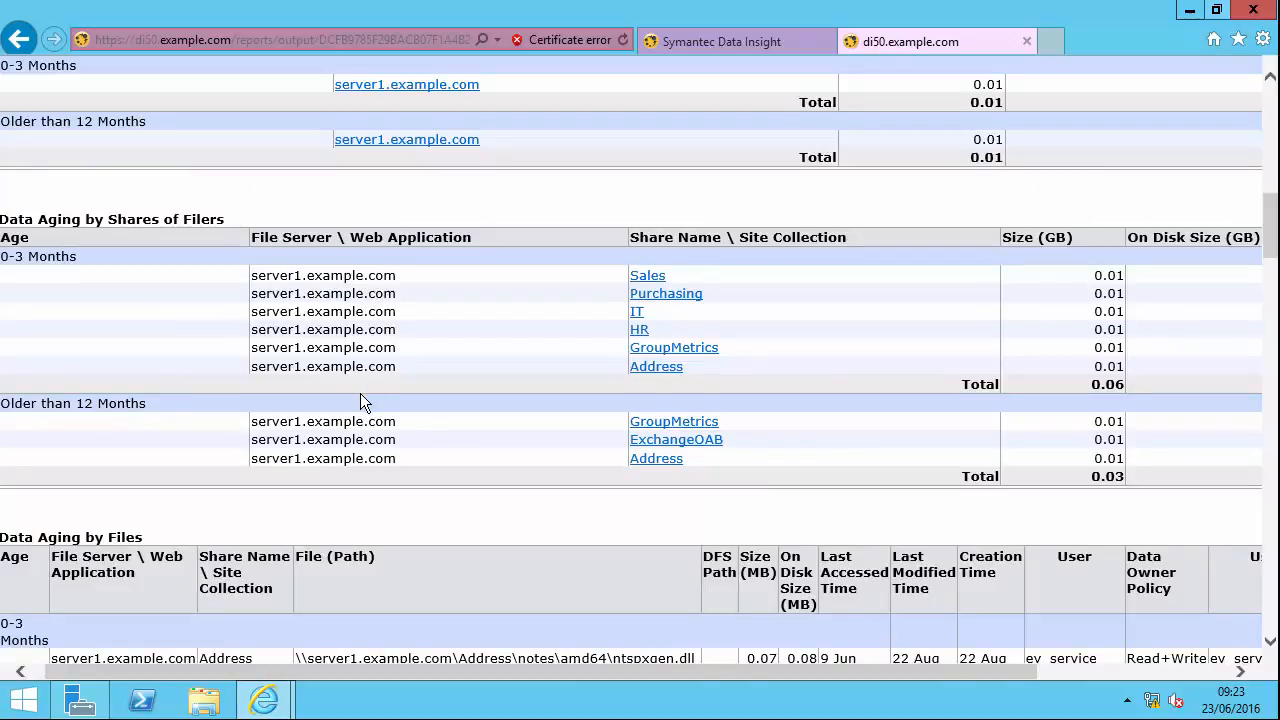
pyautogui.scroll(-3)
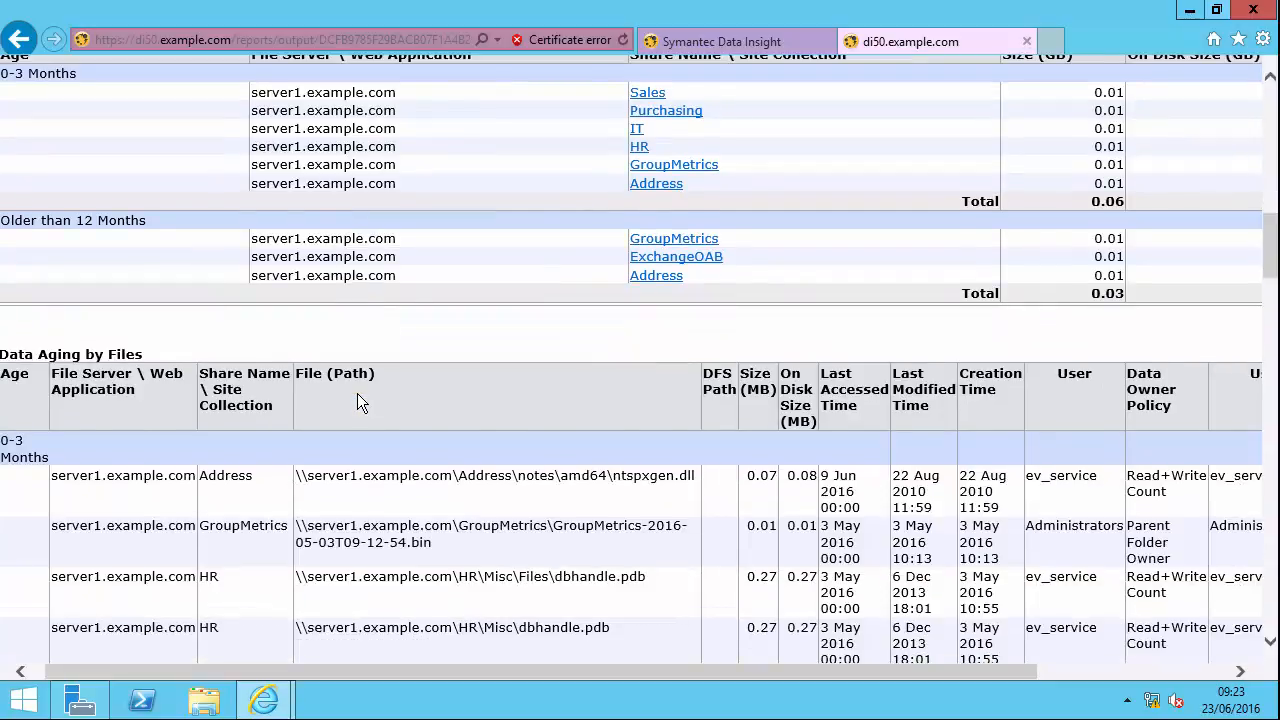
pyautogui.scroll(-3)
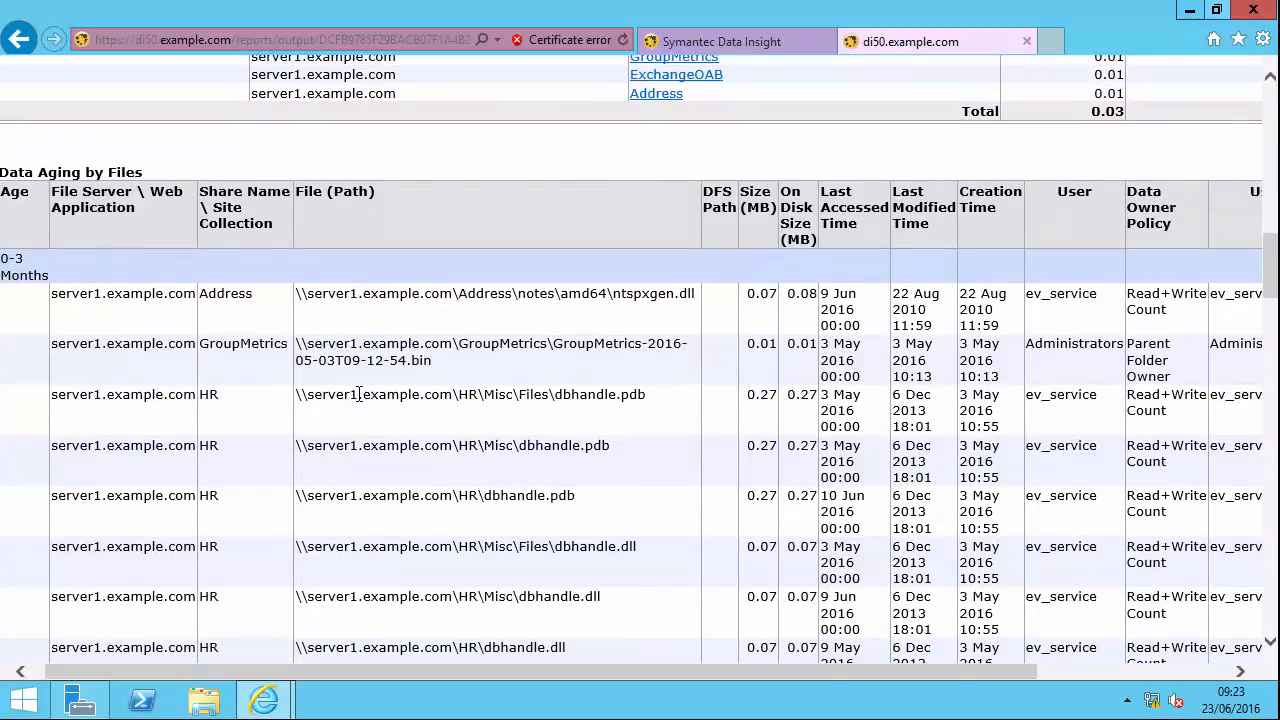
pyautogui.scroll(-3)
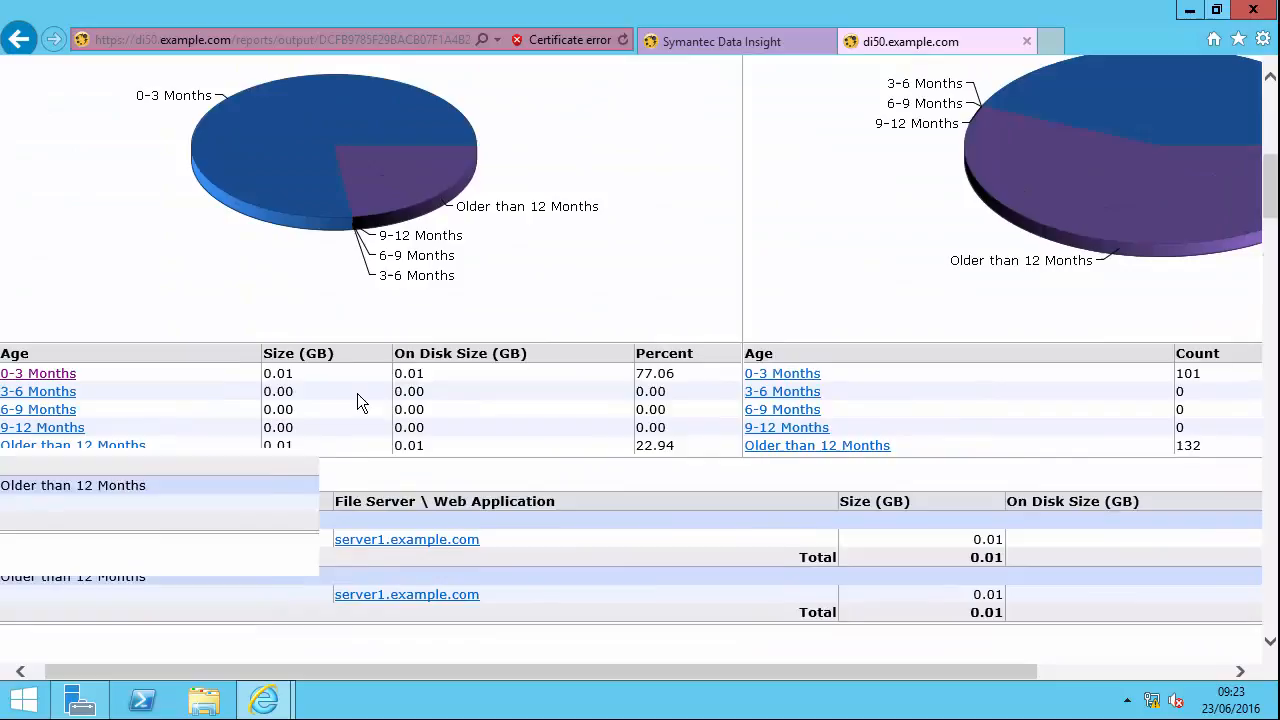
pyautogui.scroll(3)
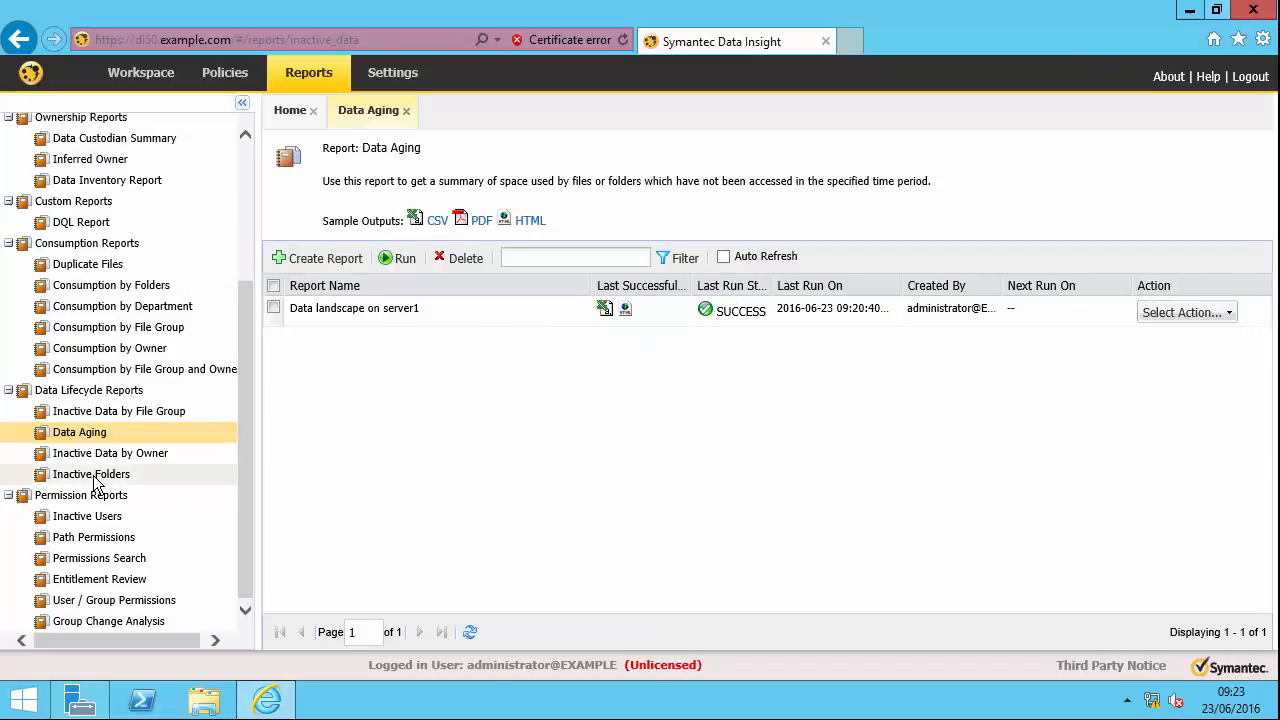
# - Start a new Inactive Folders report named 'Inactive folders on server1' with HTML output only
pyautogui.click(91, 474)
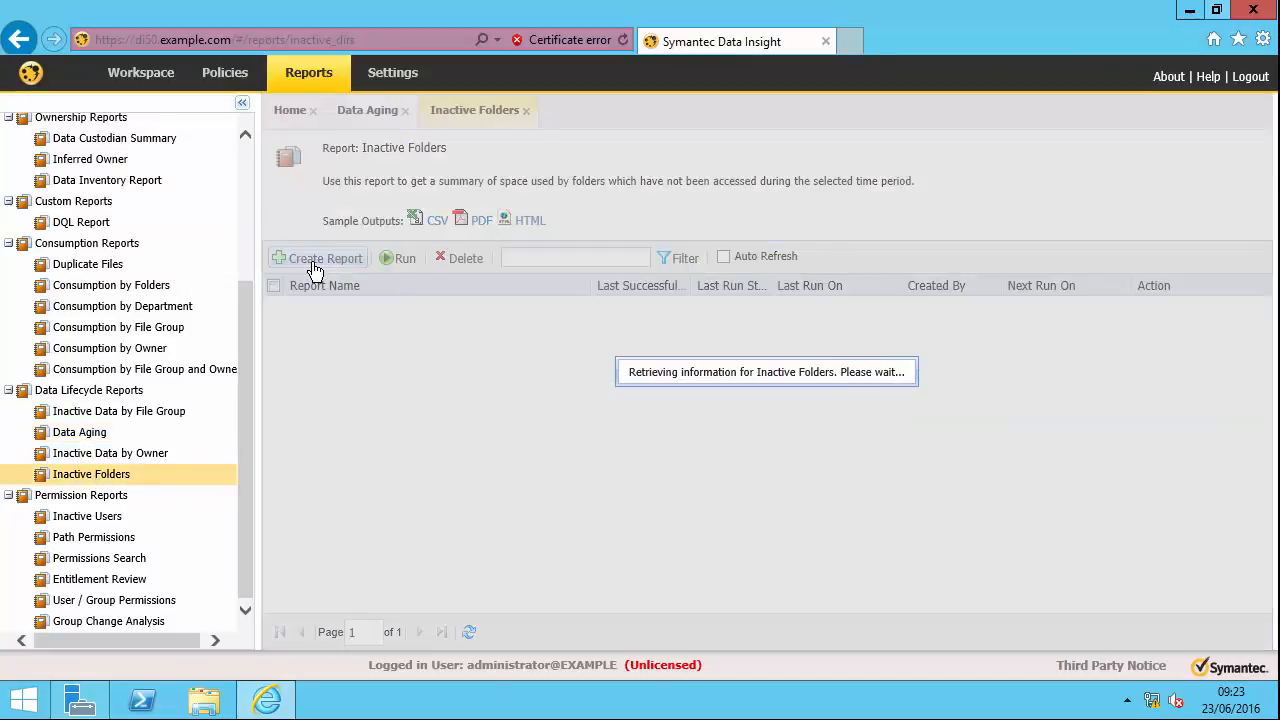
pyautogui.click(318, 258)
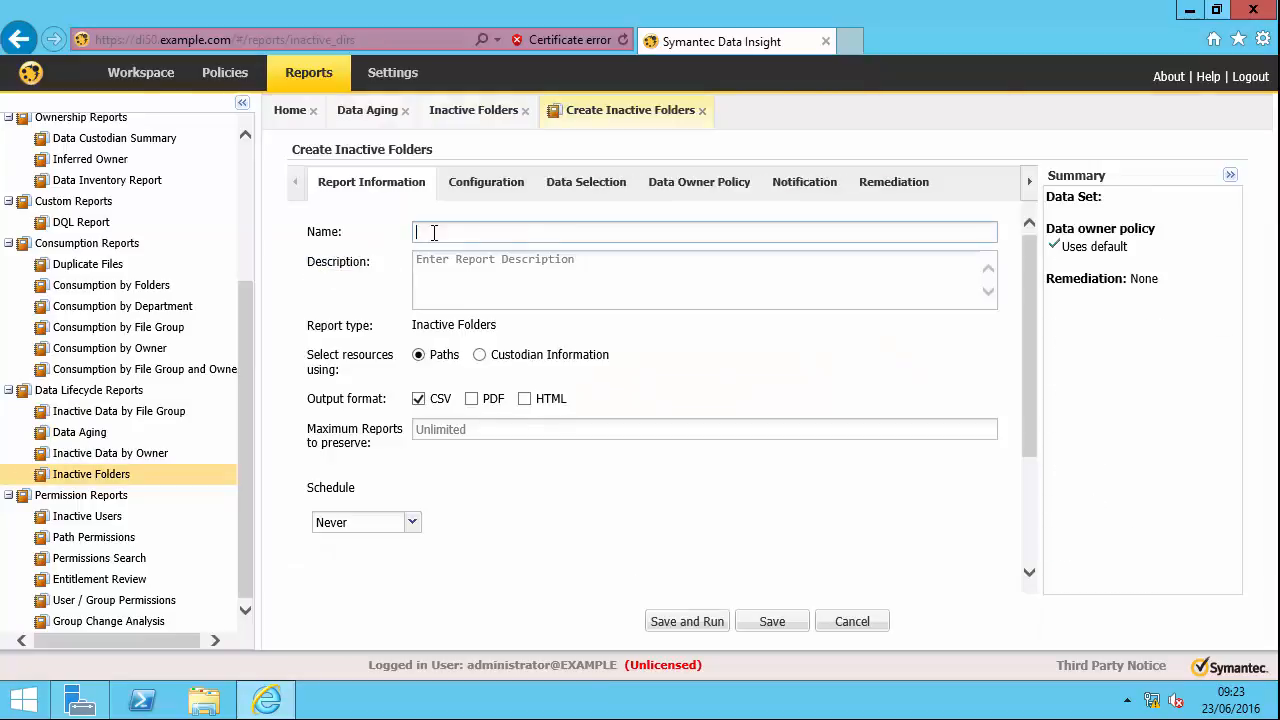
pyautogui.write('Inactive folders on s')
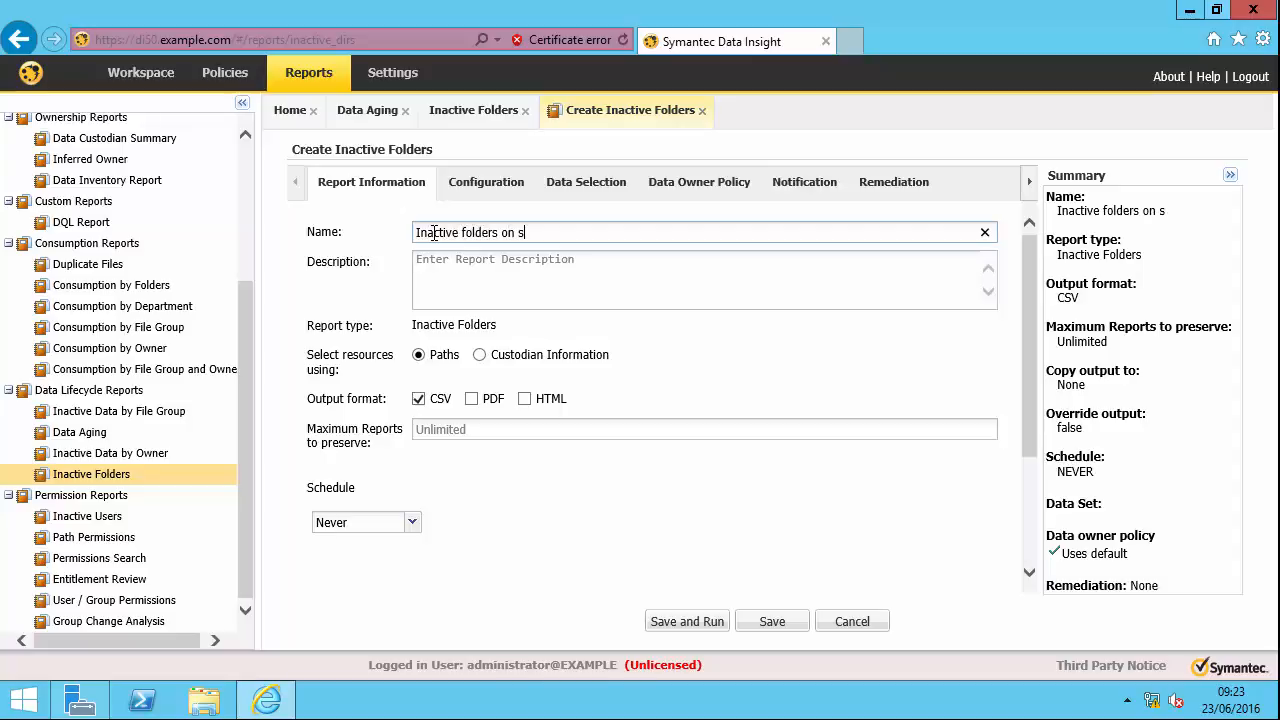
pyautogui.write('erver1')
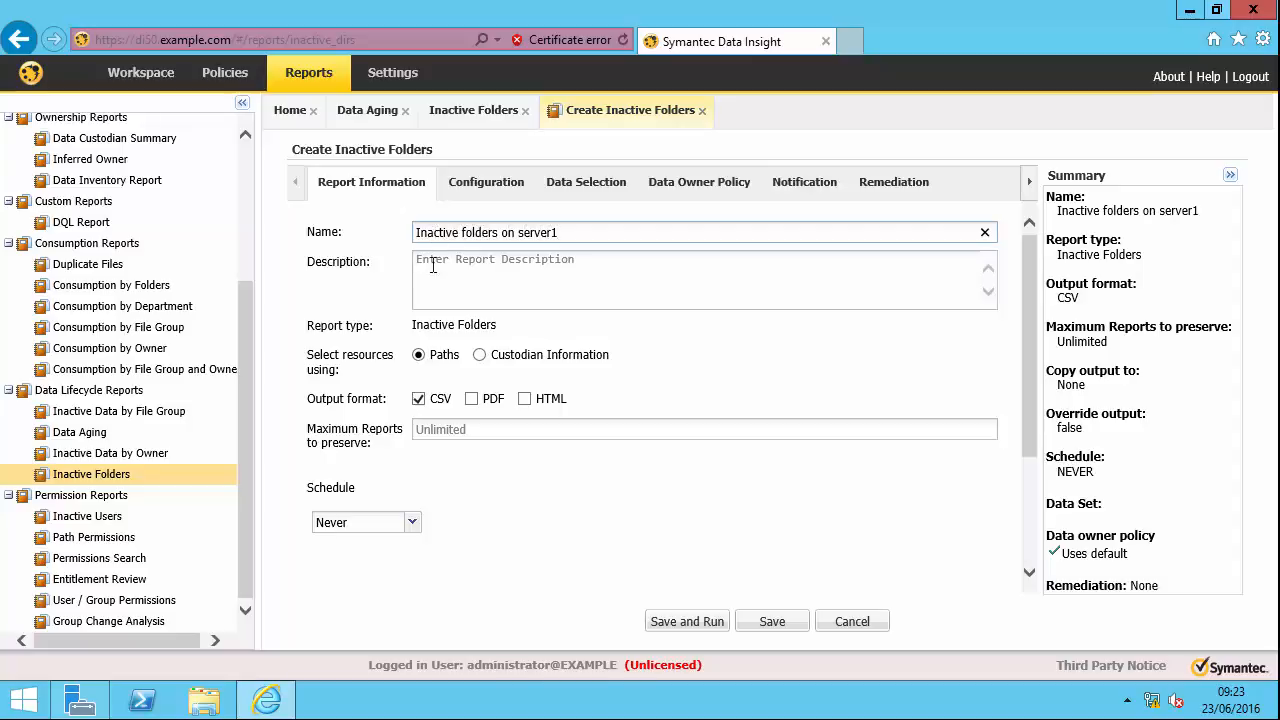
pyautogui.click(524, 398)
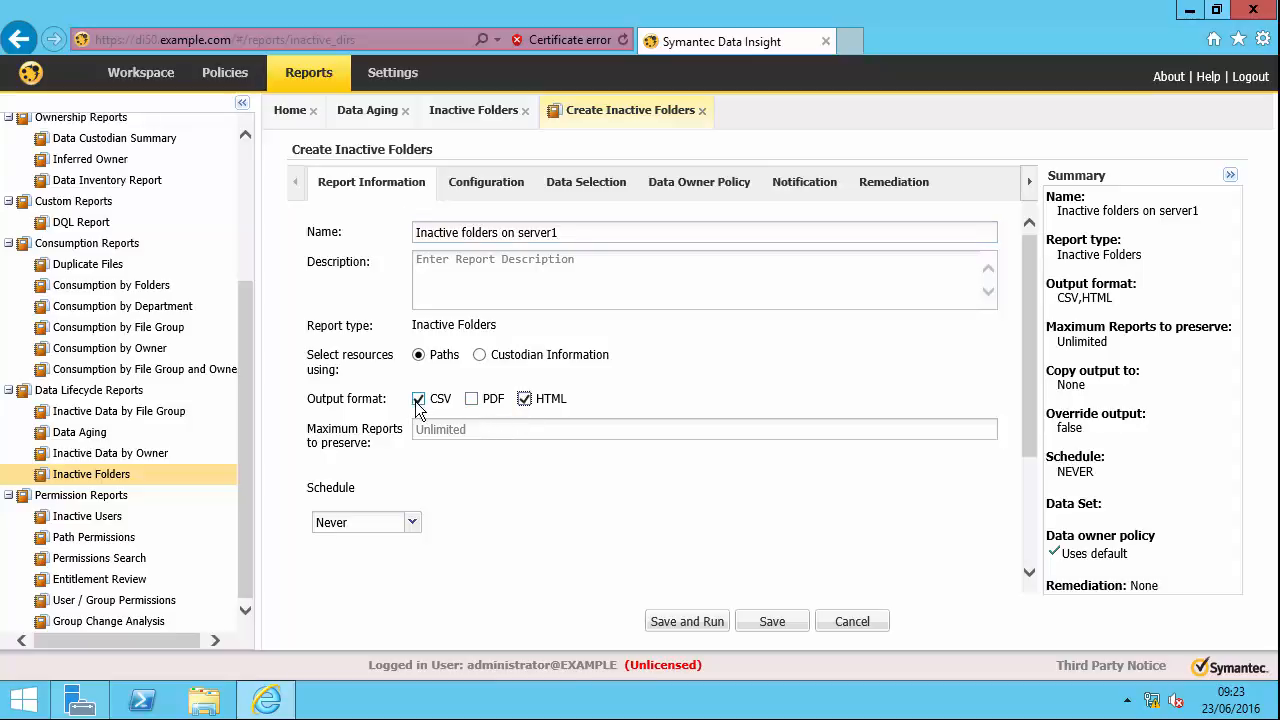
pyautogui.click(485, 182)
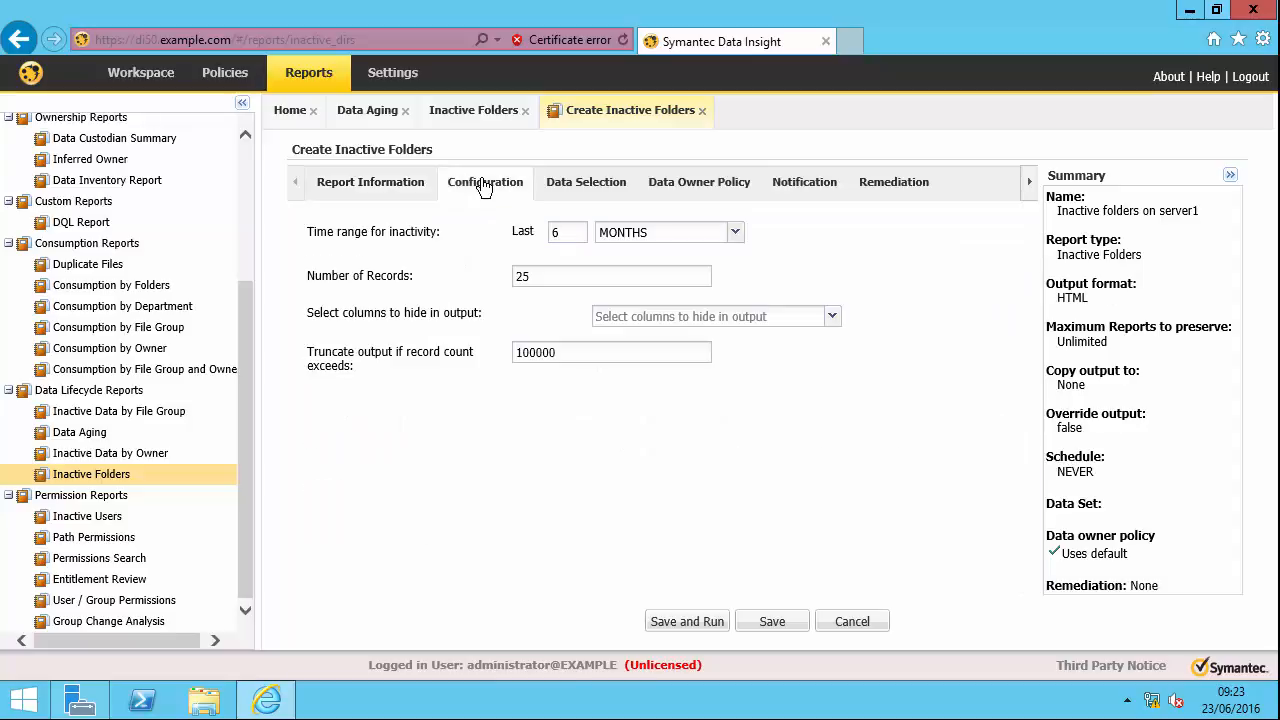
# - Set the 7-day inactivity range, include server1 as data, then save and run the report
pyautogui.click(567, 232)
pyautogui.write('7')
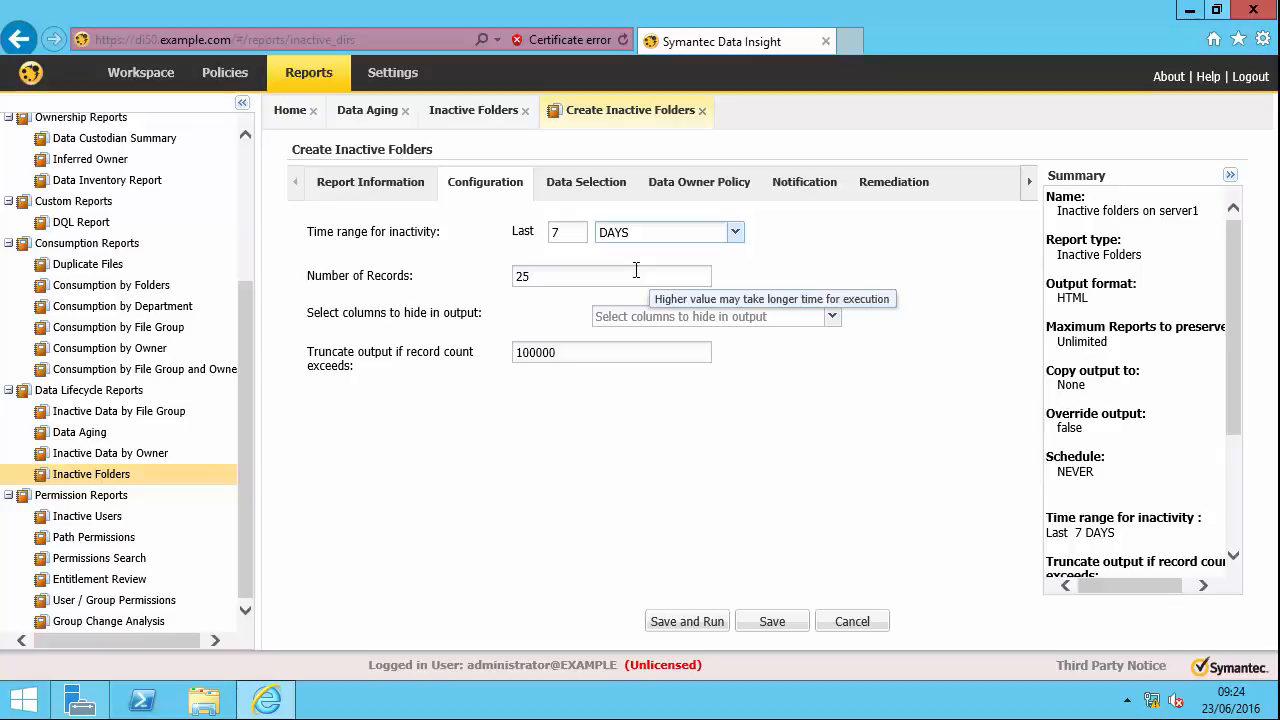
pyautogui.click(585, 181)
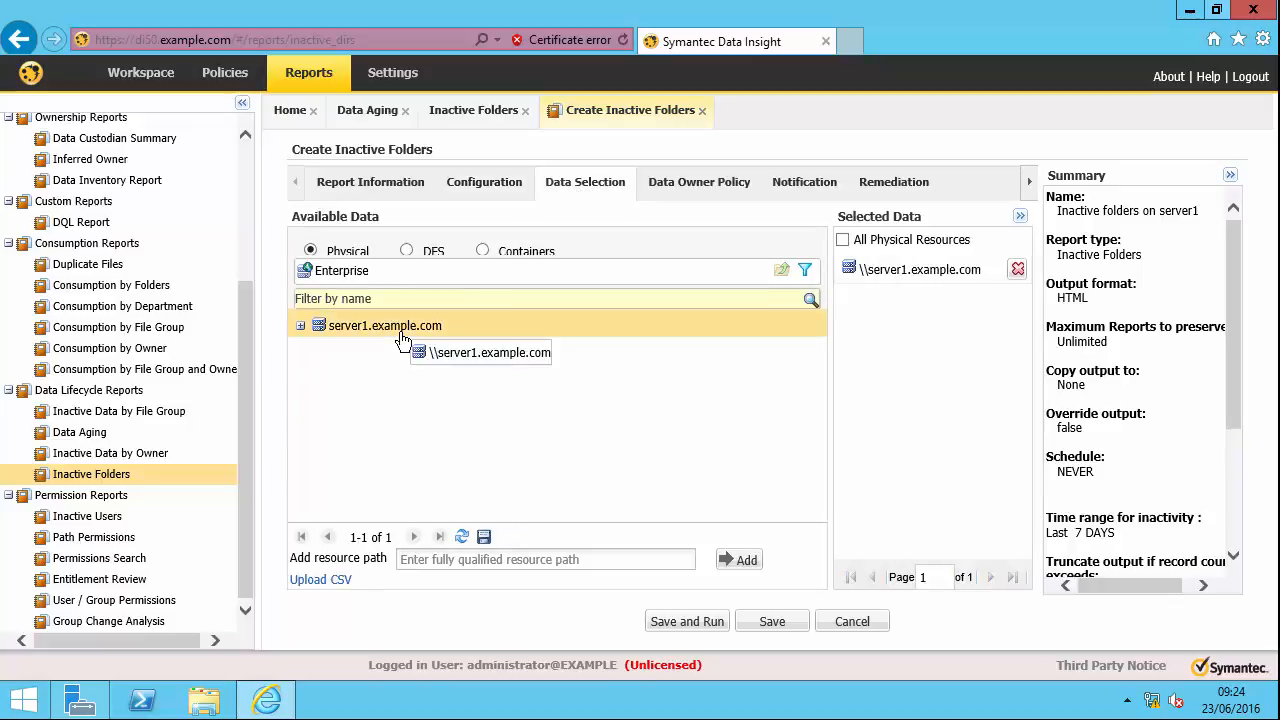
pyautogui.moveTo(548, 600)
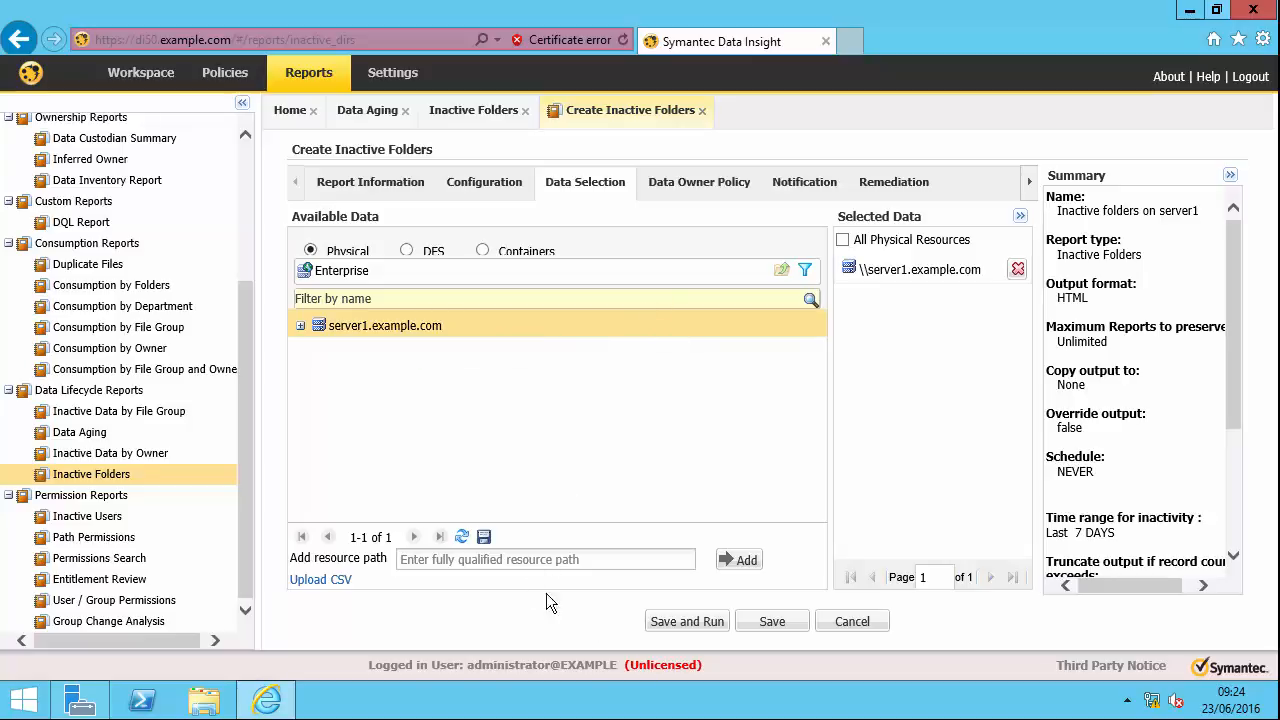
pyautogui.click(686, 621)
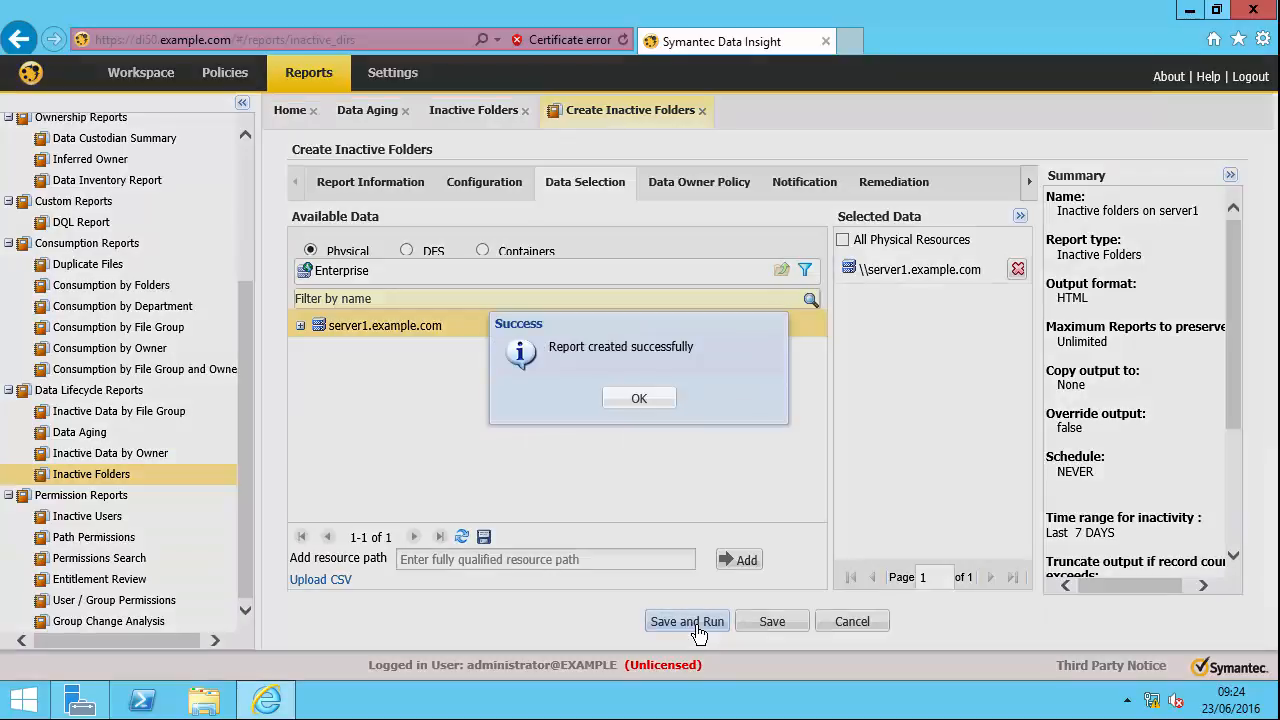
pyautogui.click(638, 398)
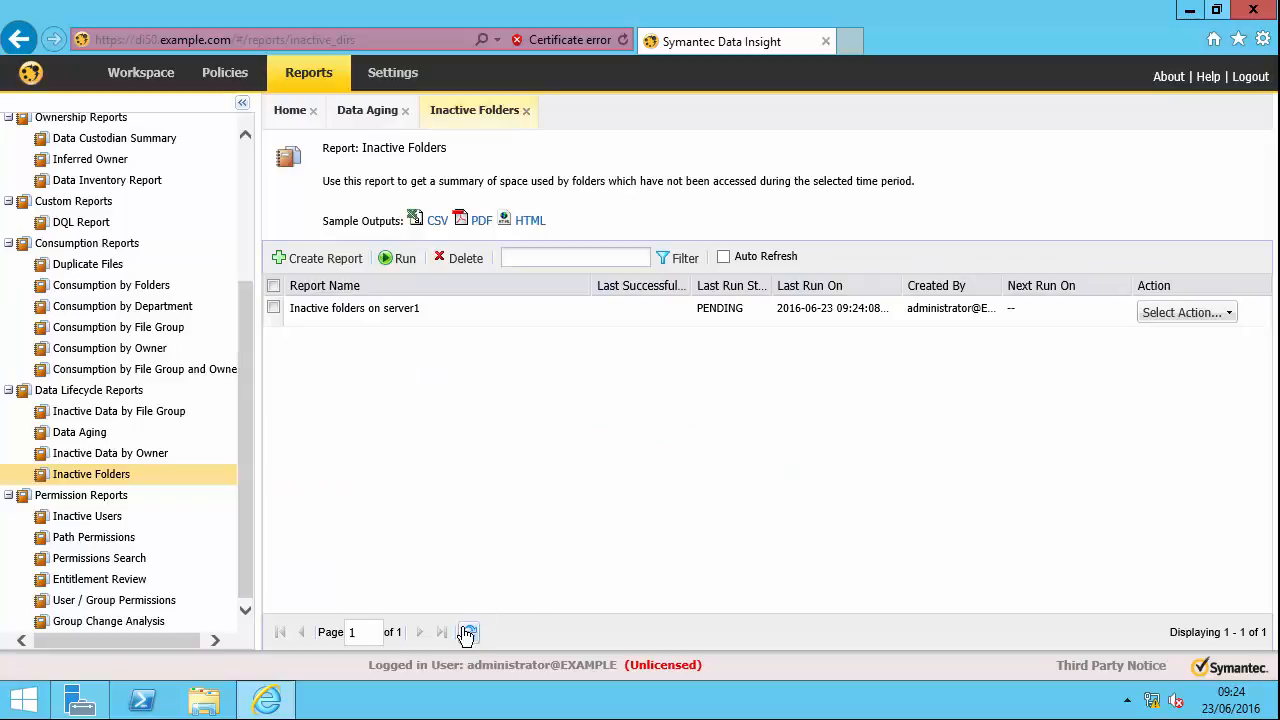
# - Refresh until the report shows SUCCESS, then open its latest successful HTML output
pyautogui.click(468, 631)
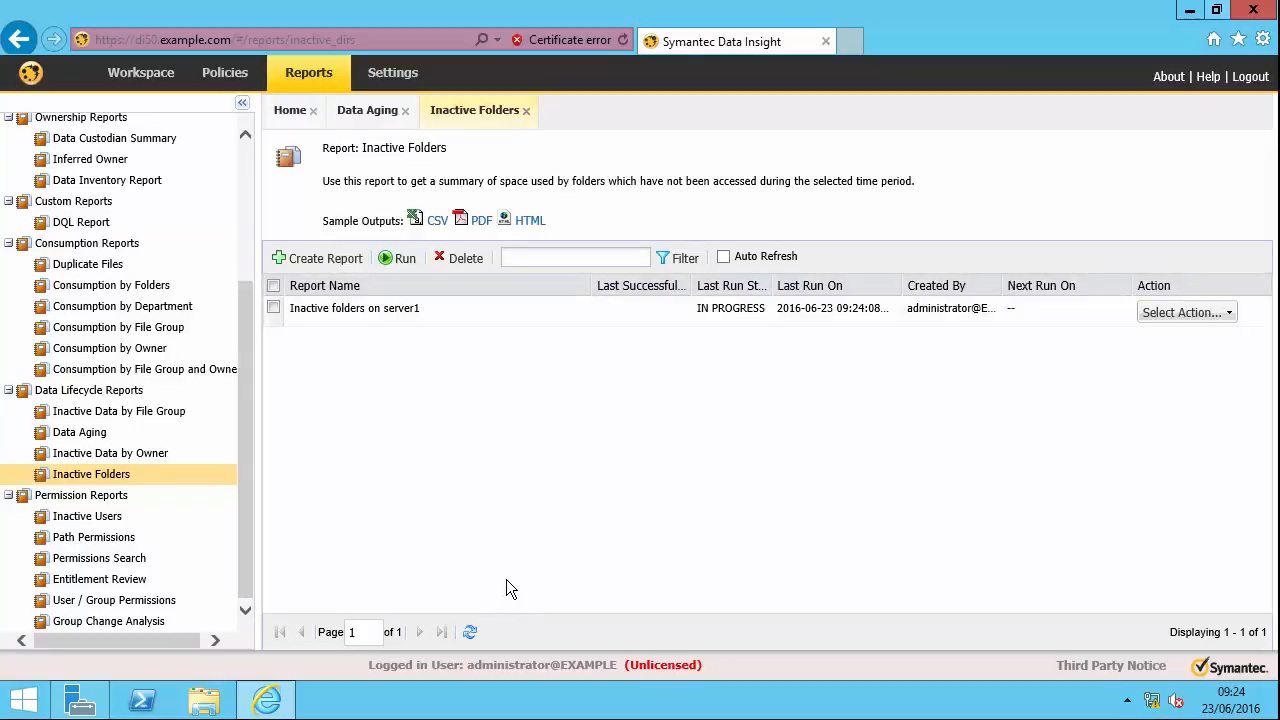
pyautogui.moveTo(469, 631)
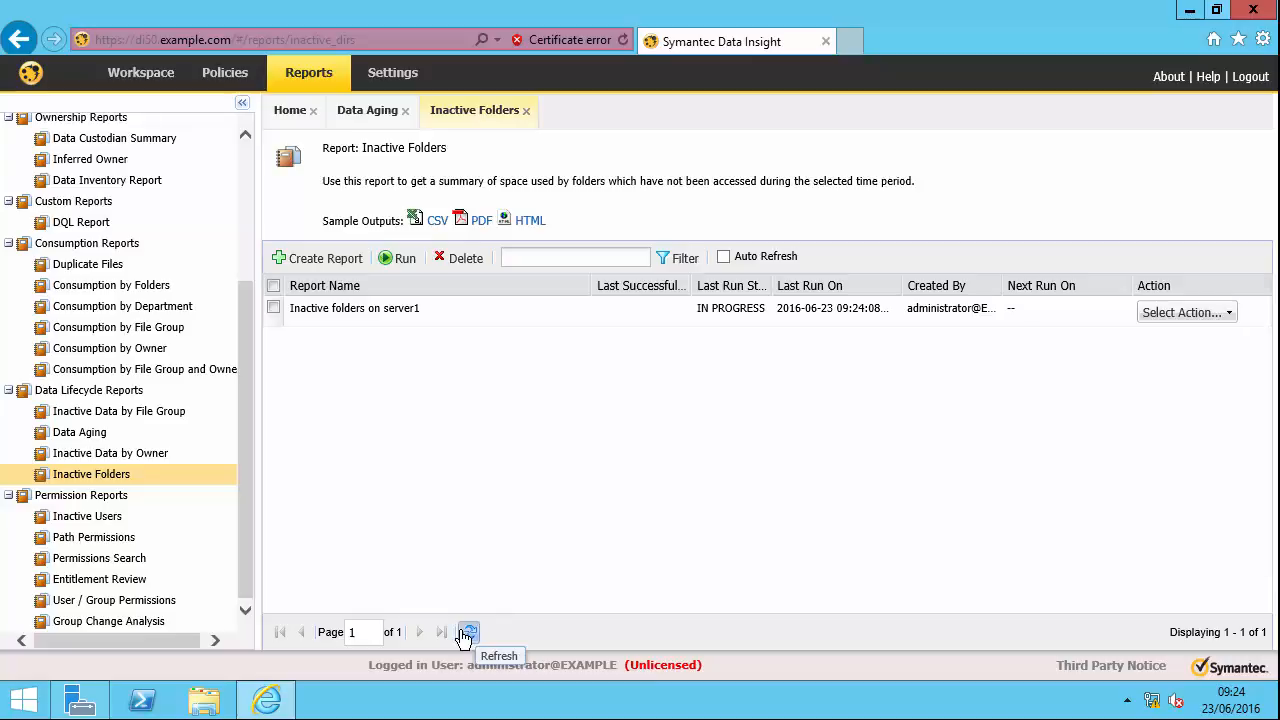
pyautogui.click(469, 631)
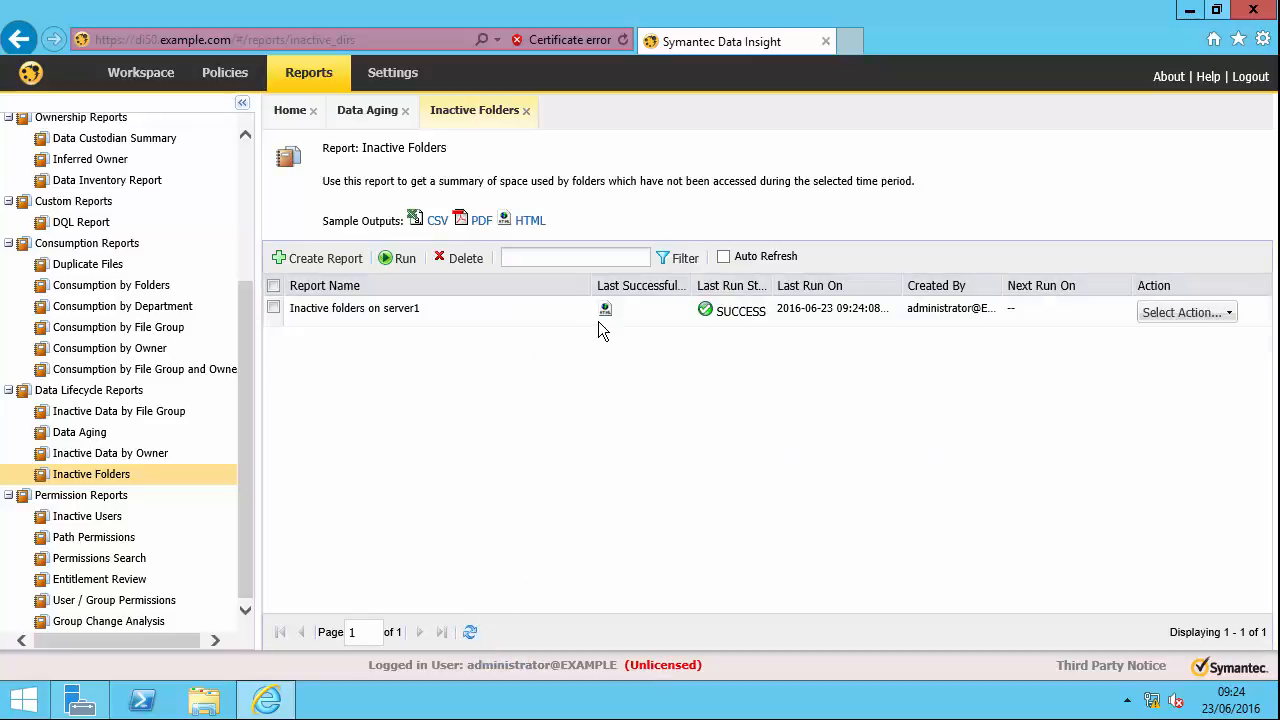
pyautogui.click(605, 308)
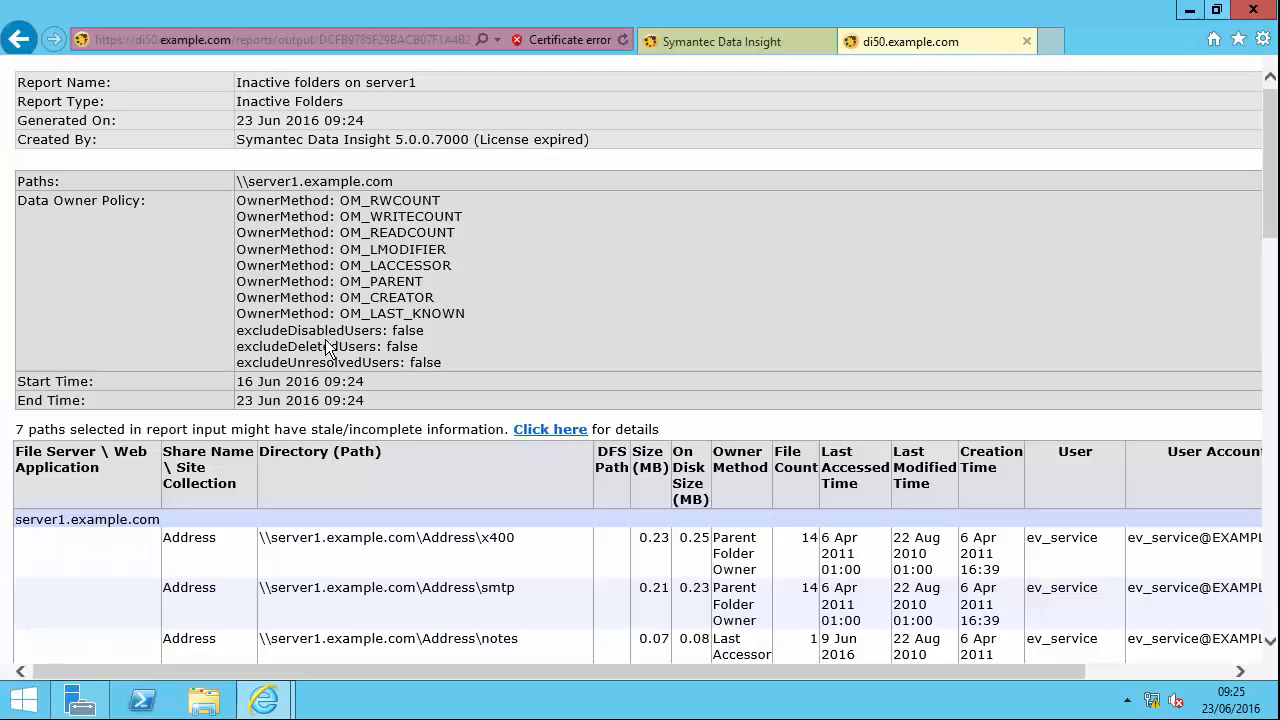
pyautogui.moveTo(338, 356)
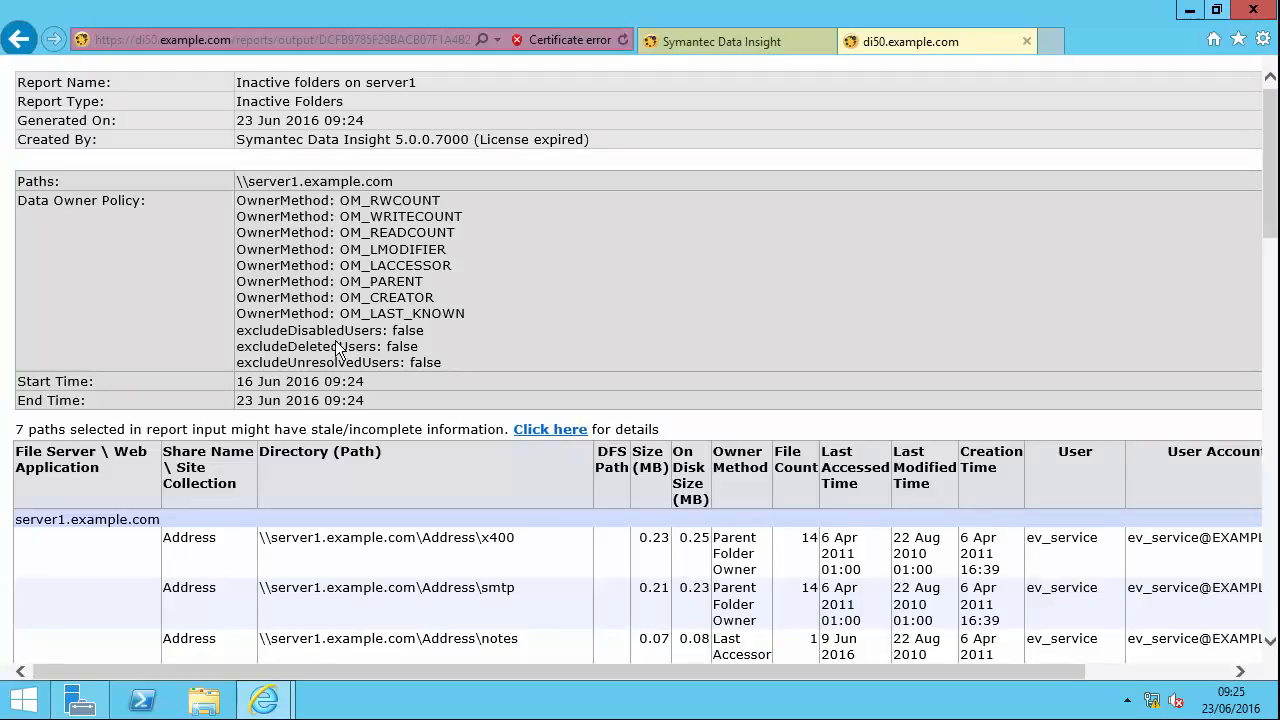
# - Scroll down the inactive folders table on server1, past HR Payroll and the Sales folders
pyautogui.scroll(-3)
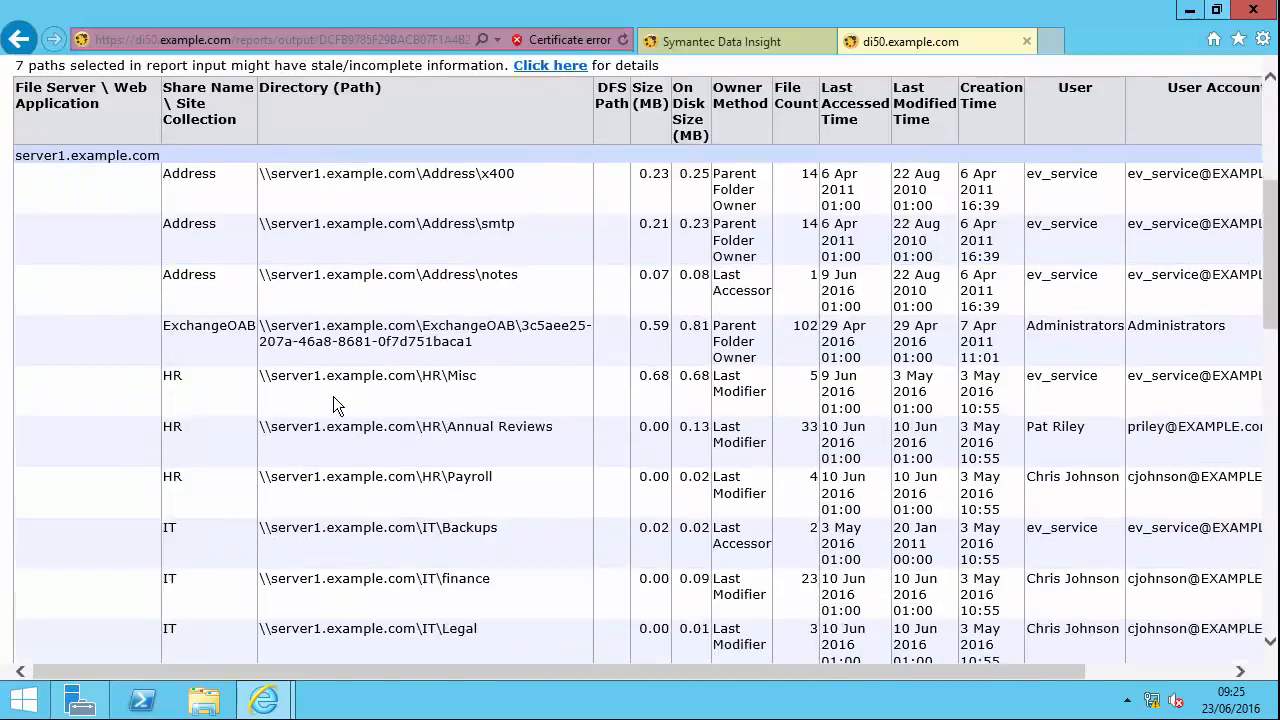
pyautogui.scroll(-3)
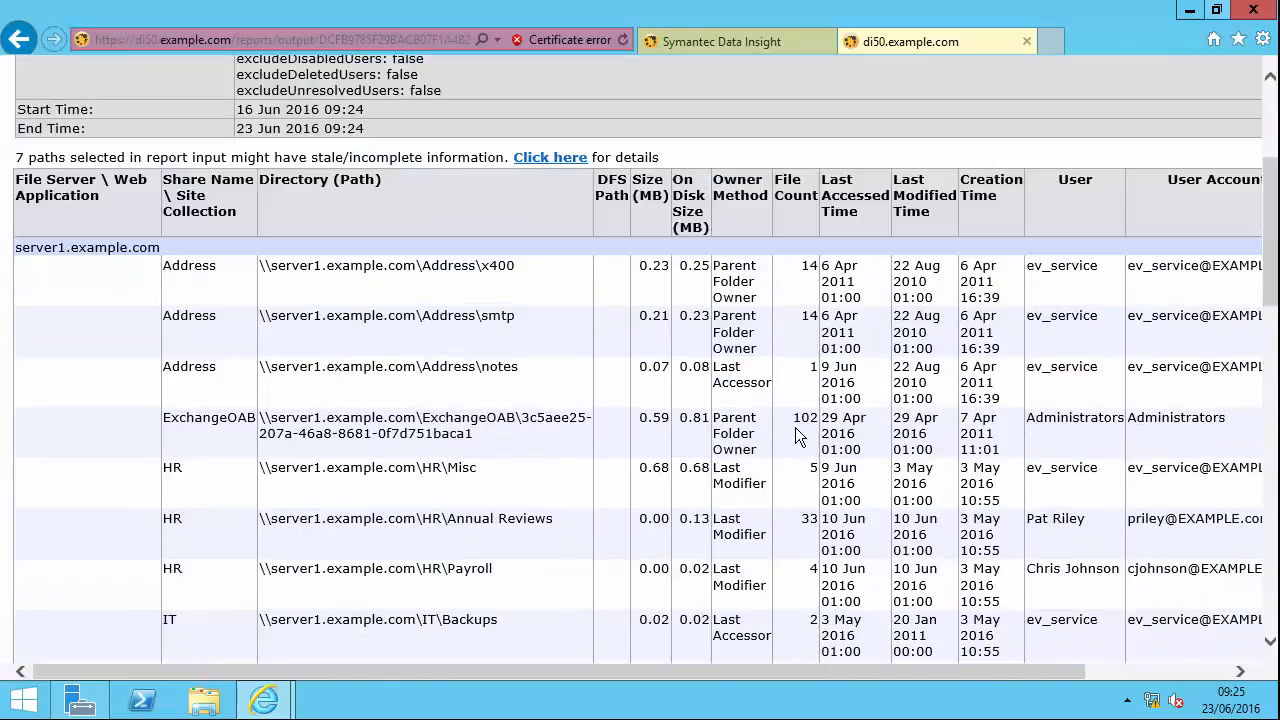
pyautogui.scroll(-3)
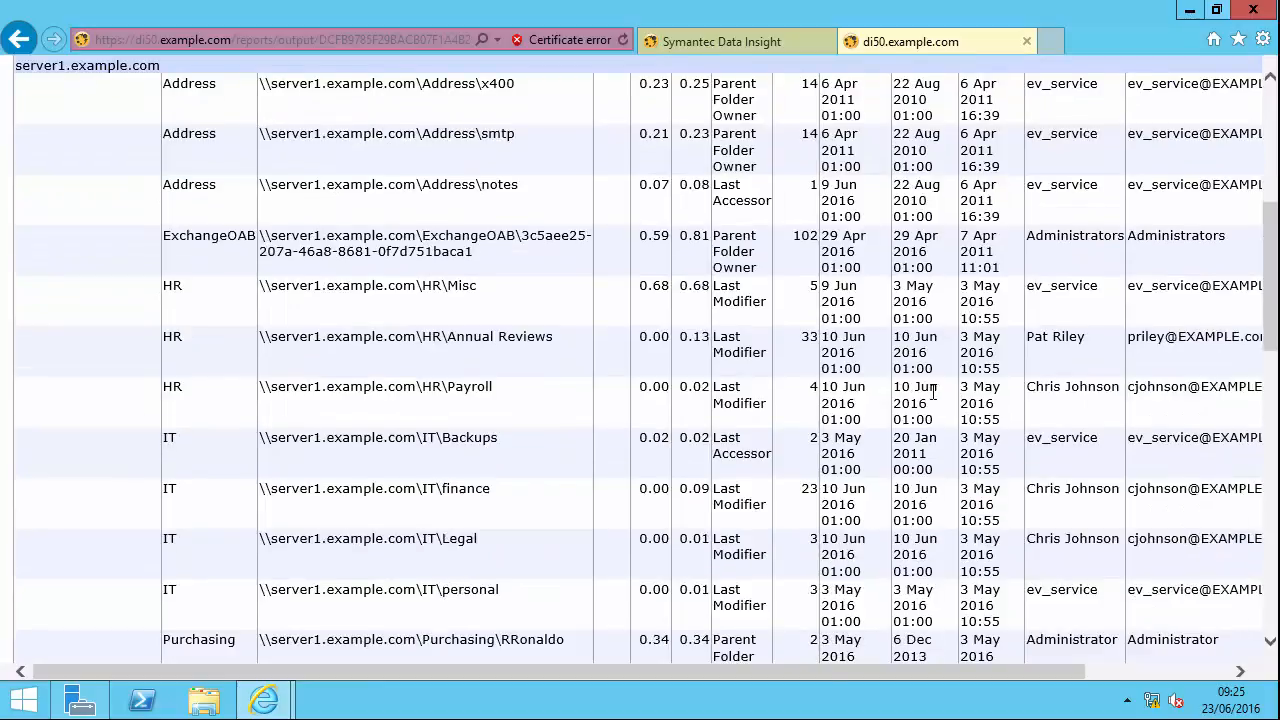
pyautogui.scroll(-3)
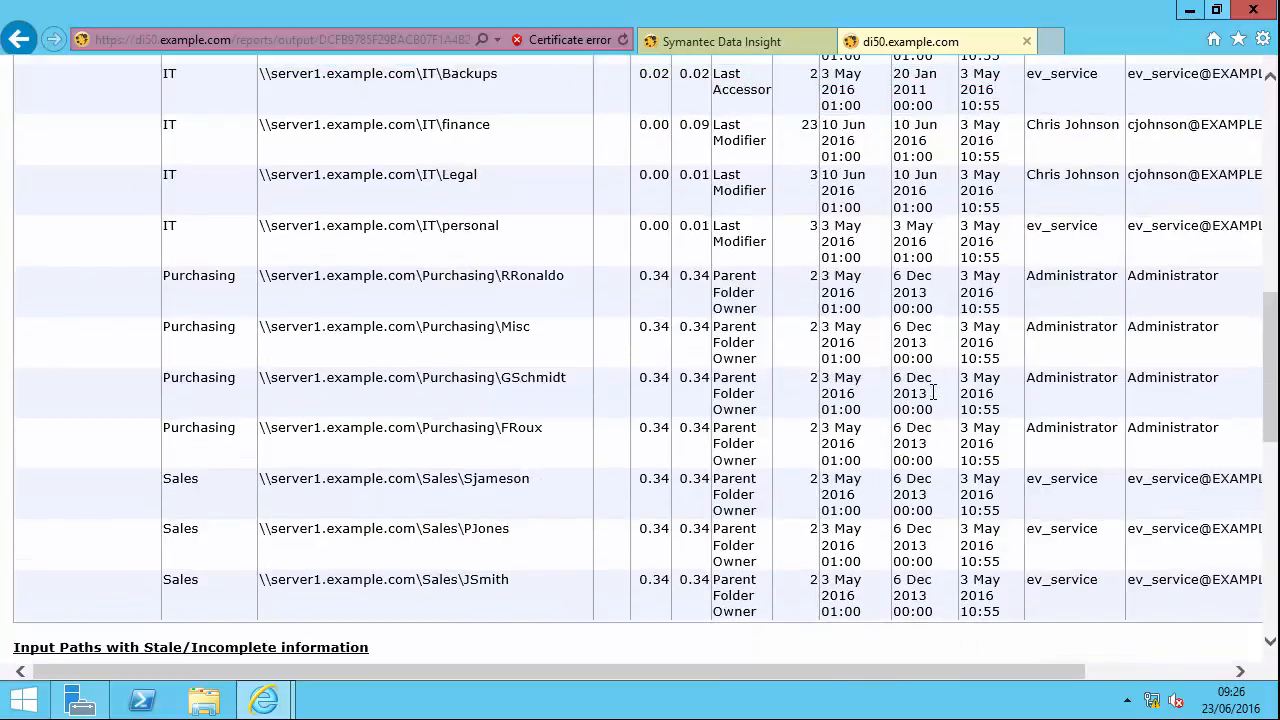
pyautogui.scroll(-3)
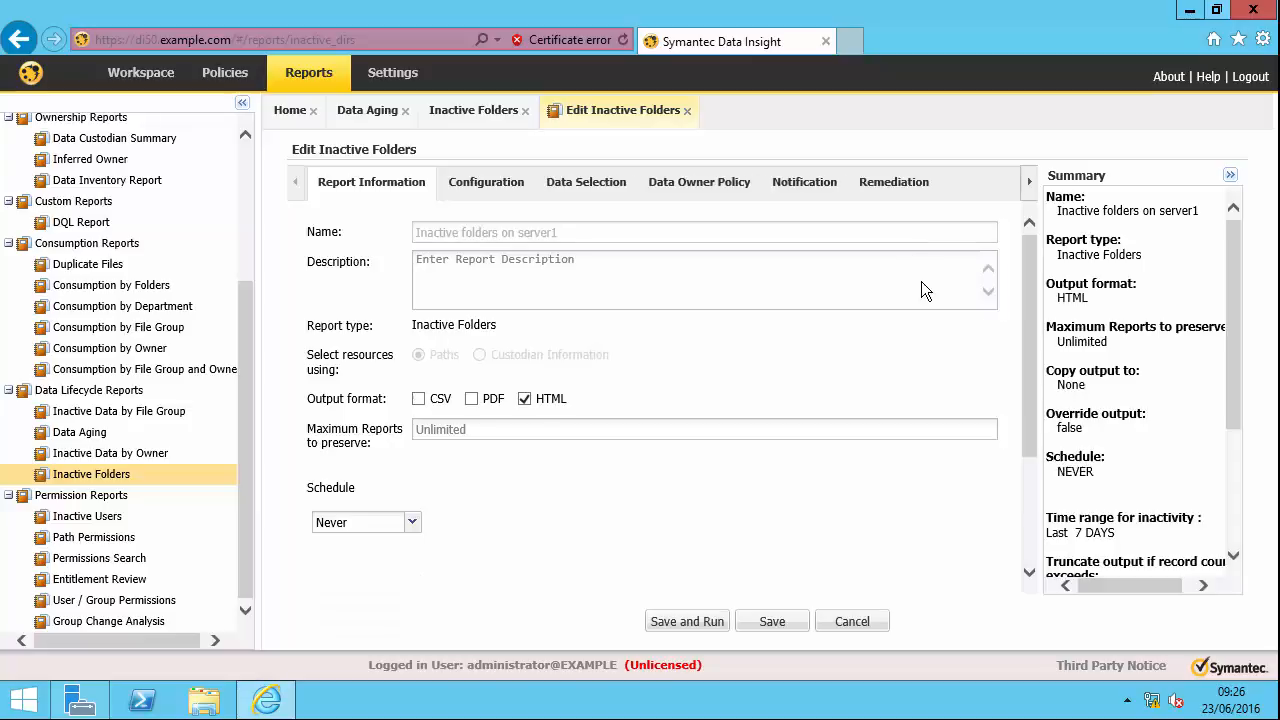
# - Try Enterprise Vault archiving remediation with Delete File post-processing, then discard the edits unsaved
pyautogui.click(892, 181)
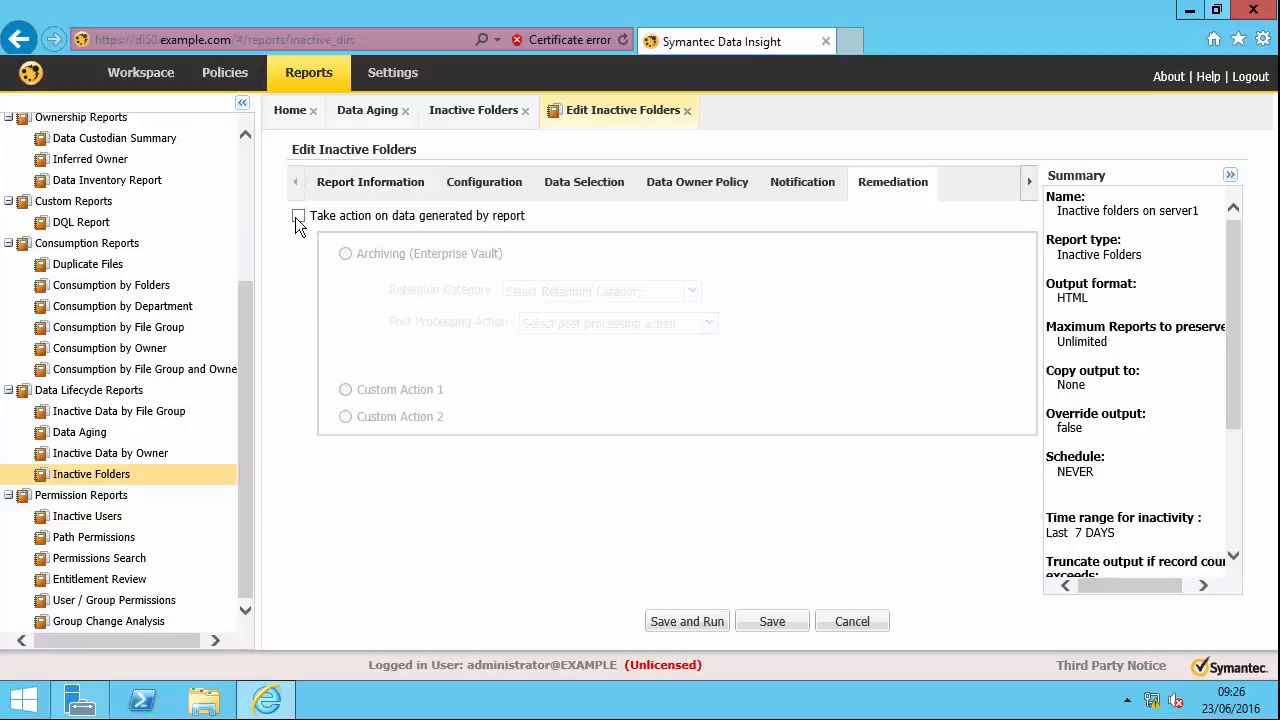
pyautogui.click(298, 216)
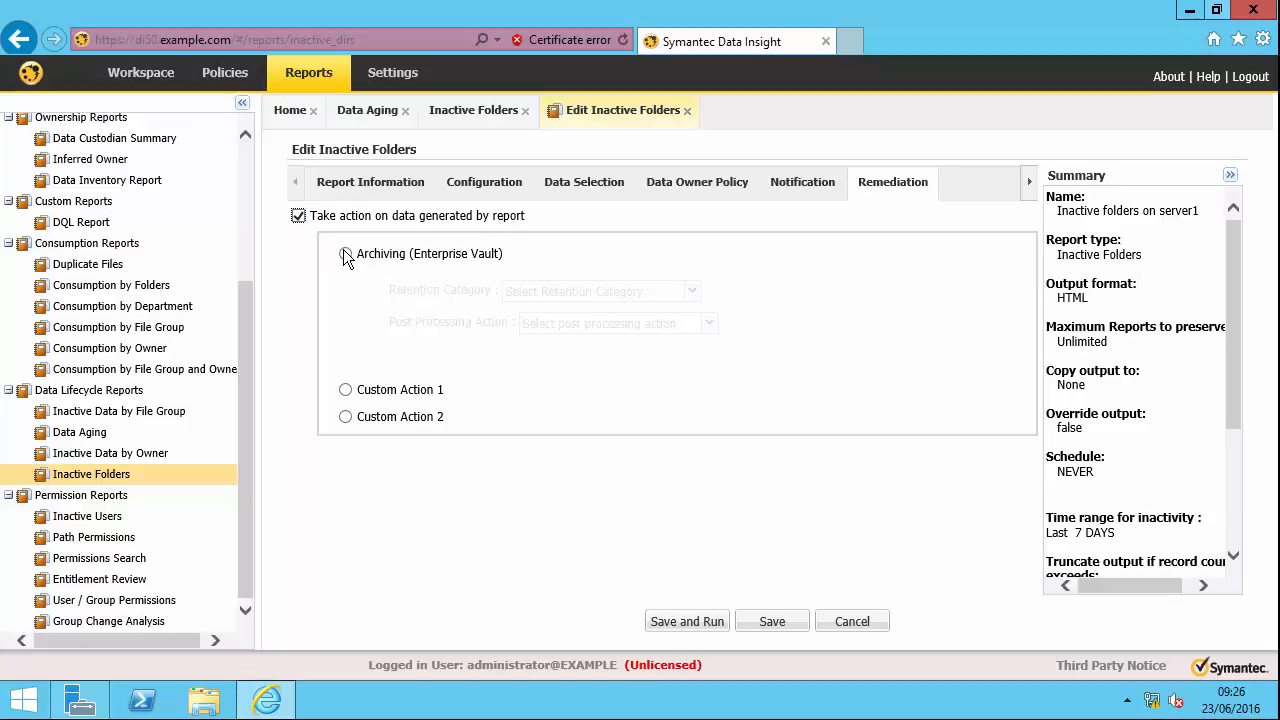
pyautogui.click(345, 253)
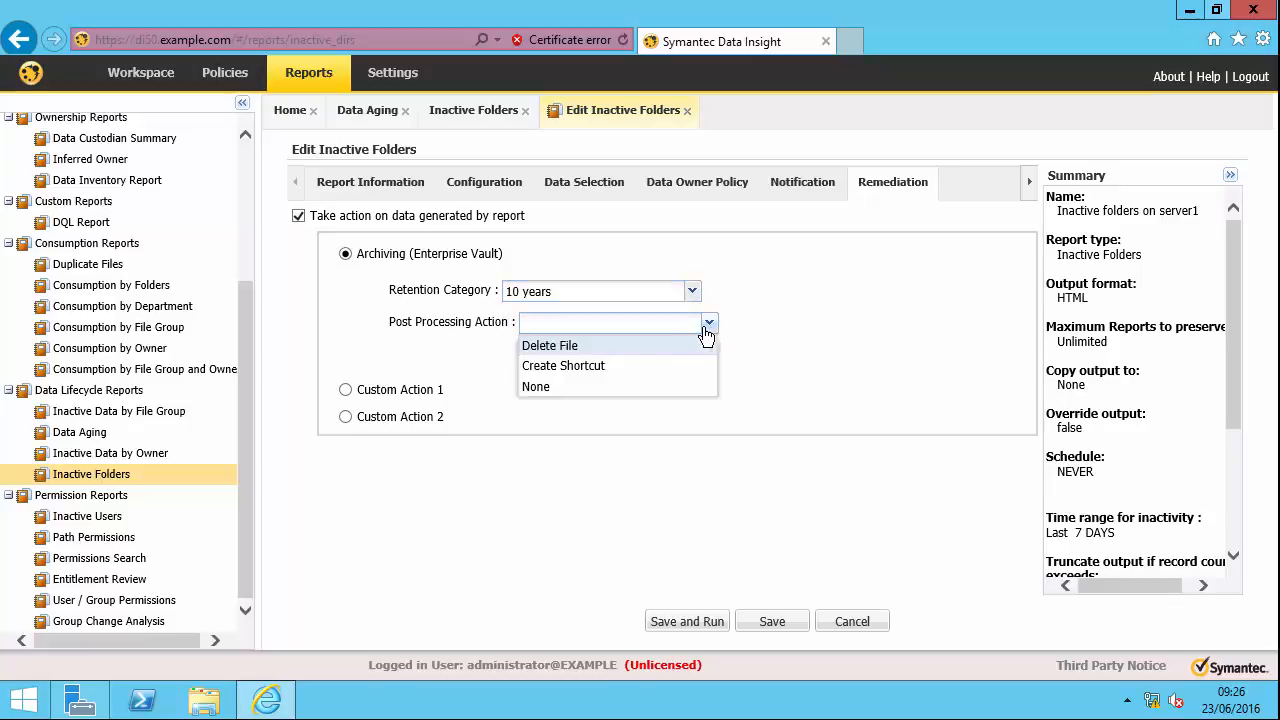
pyautogui.moveTo(563, 365)
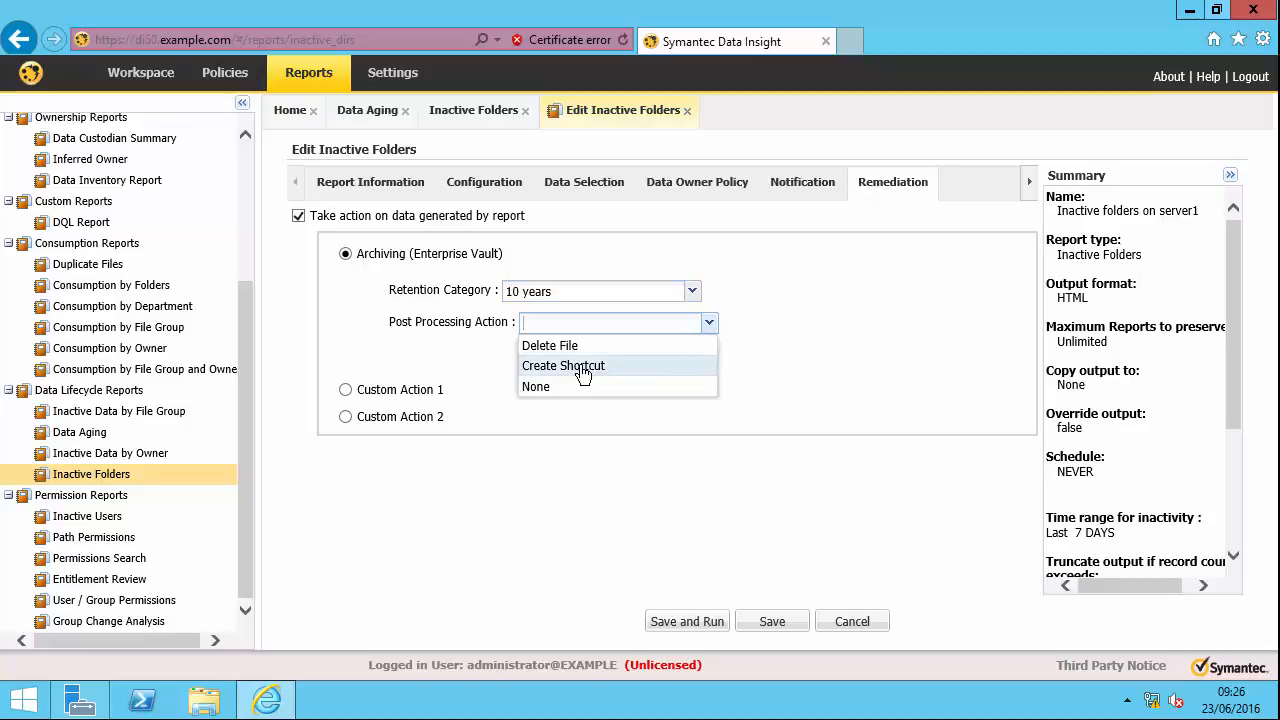
pyautogui.click(549, 345)
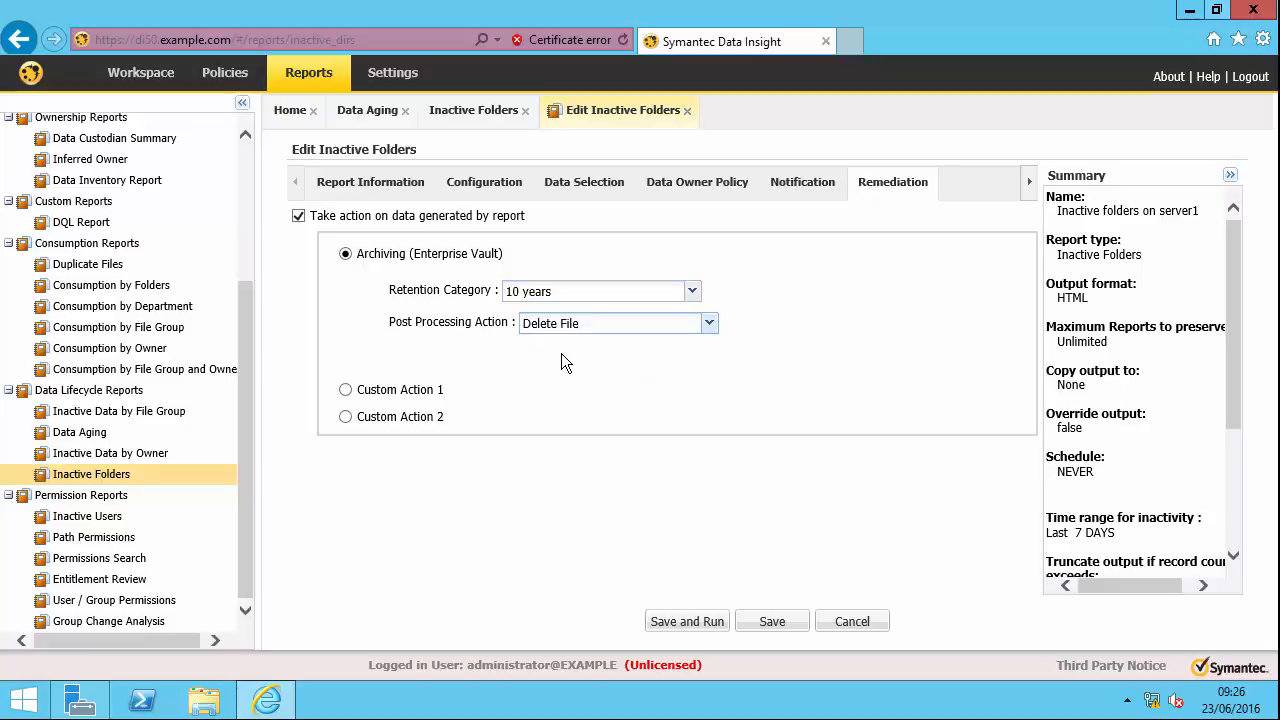
pyautogui.moveTo(687, 621)
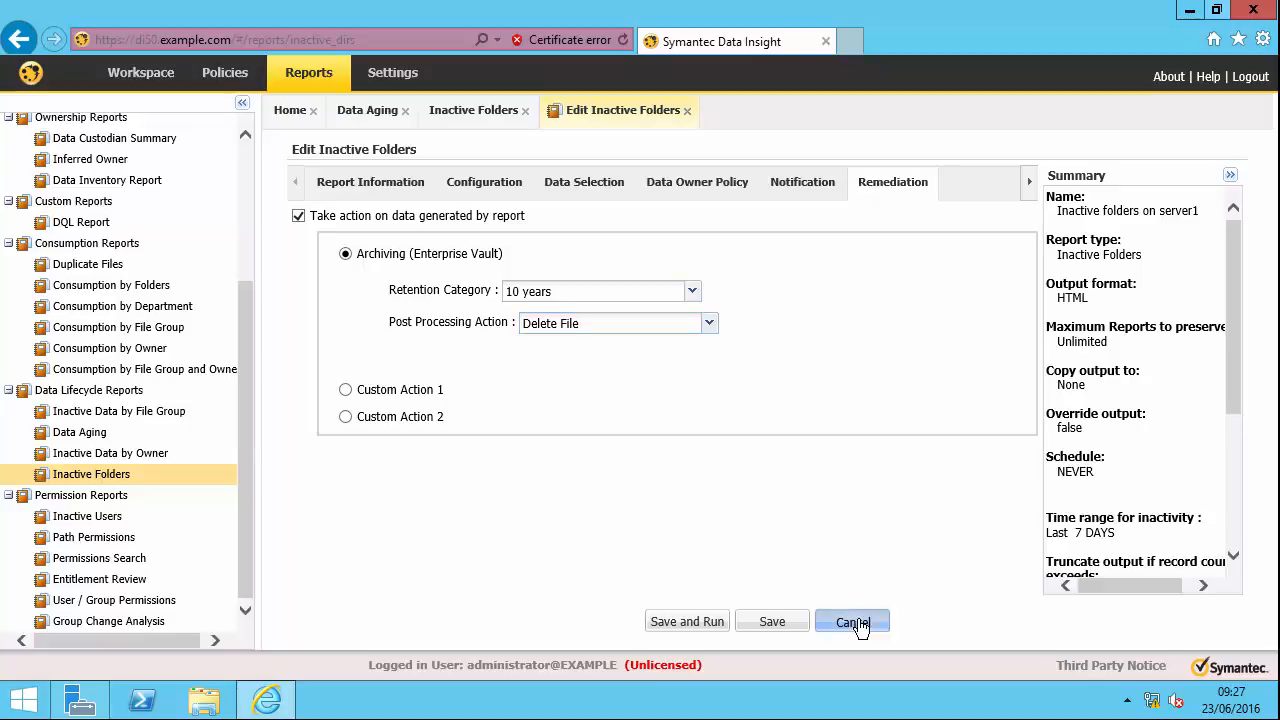
pyautogui.click(851, 621)
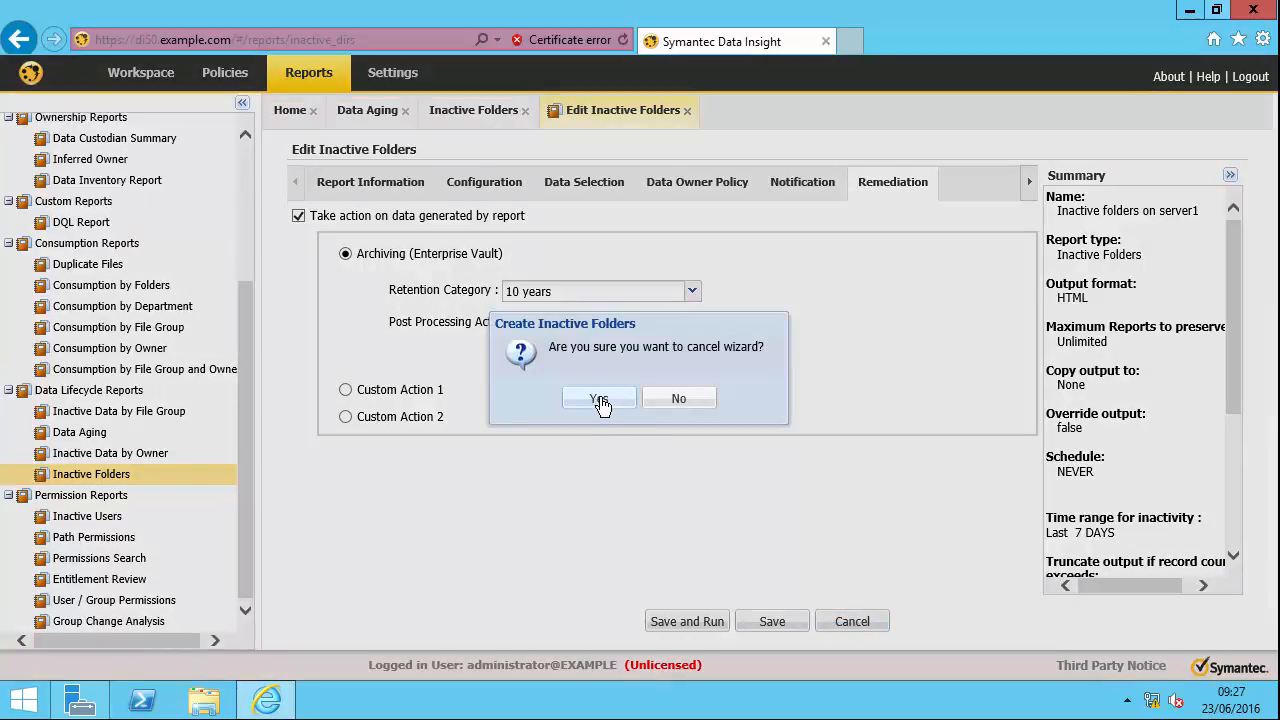
pyautogui.click(598, 398)
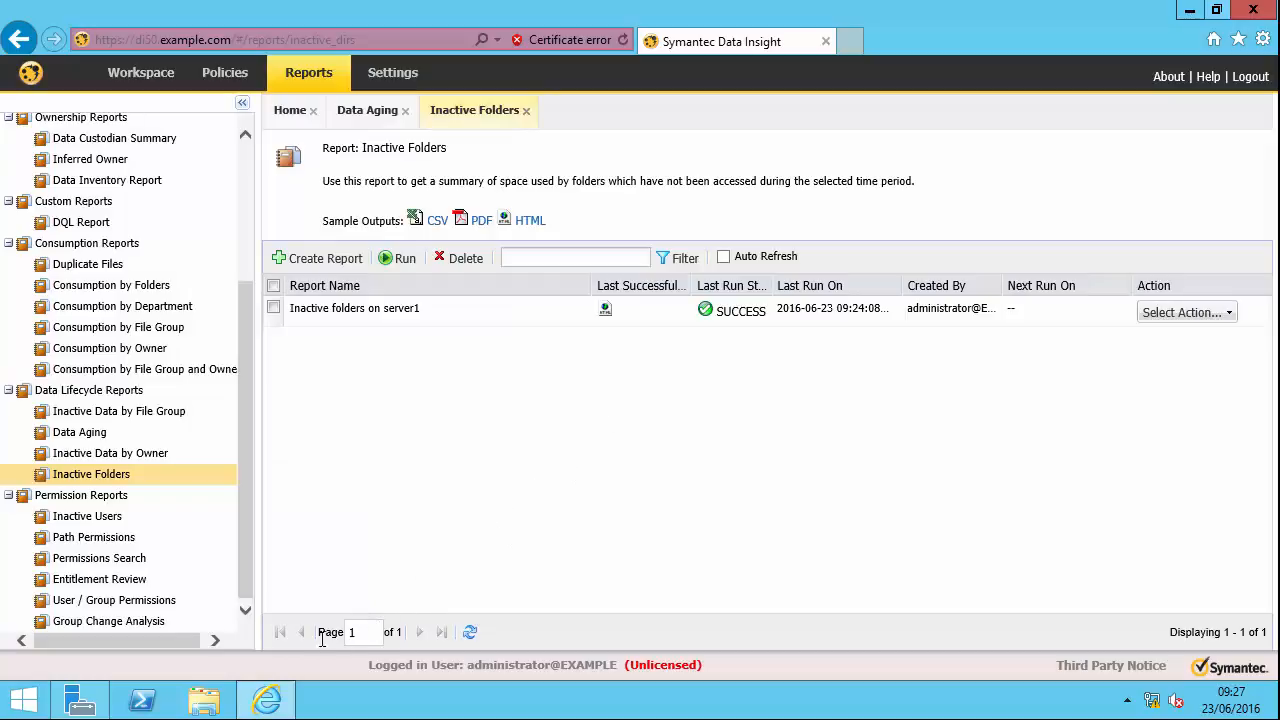
# - Browse File Explorer to \\server1\hr and open the Payroll folder
pyautogui.click(79, 699)
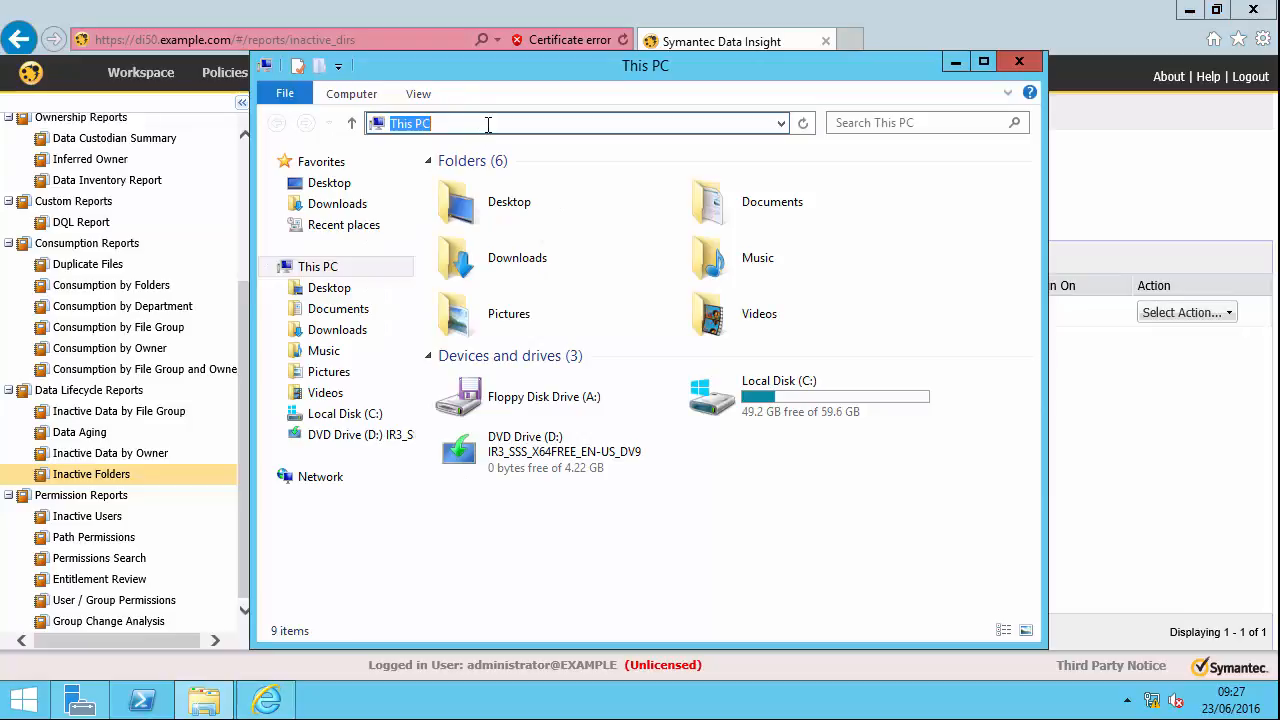
pyautogui.write('\\\\server1')
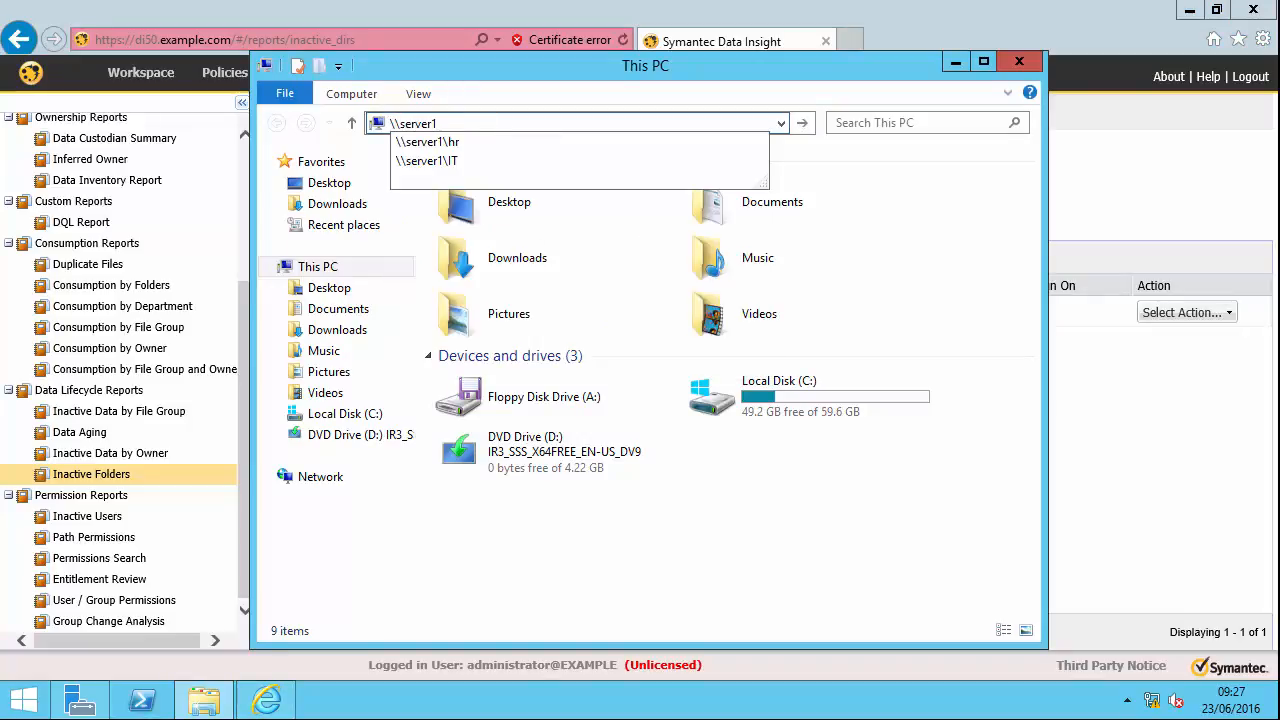
pyautogui.click(427, 141)
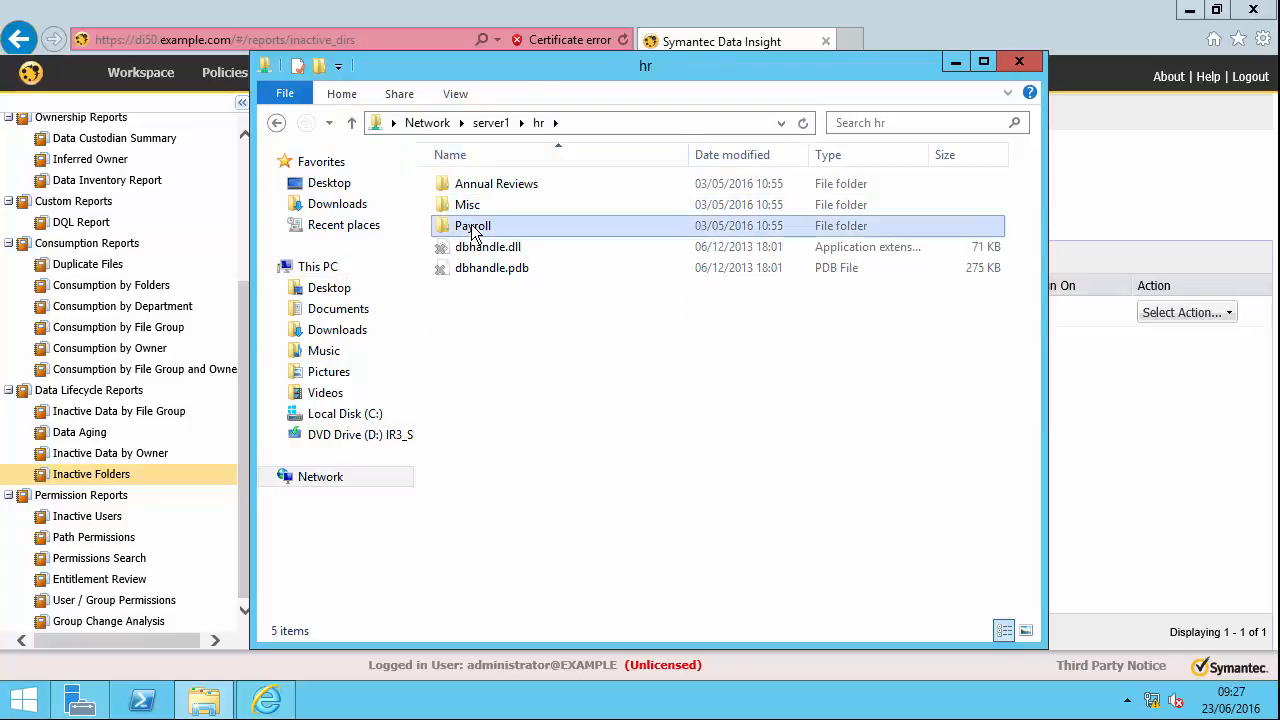
pyautogui.doubleClick(472, 225)
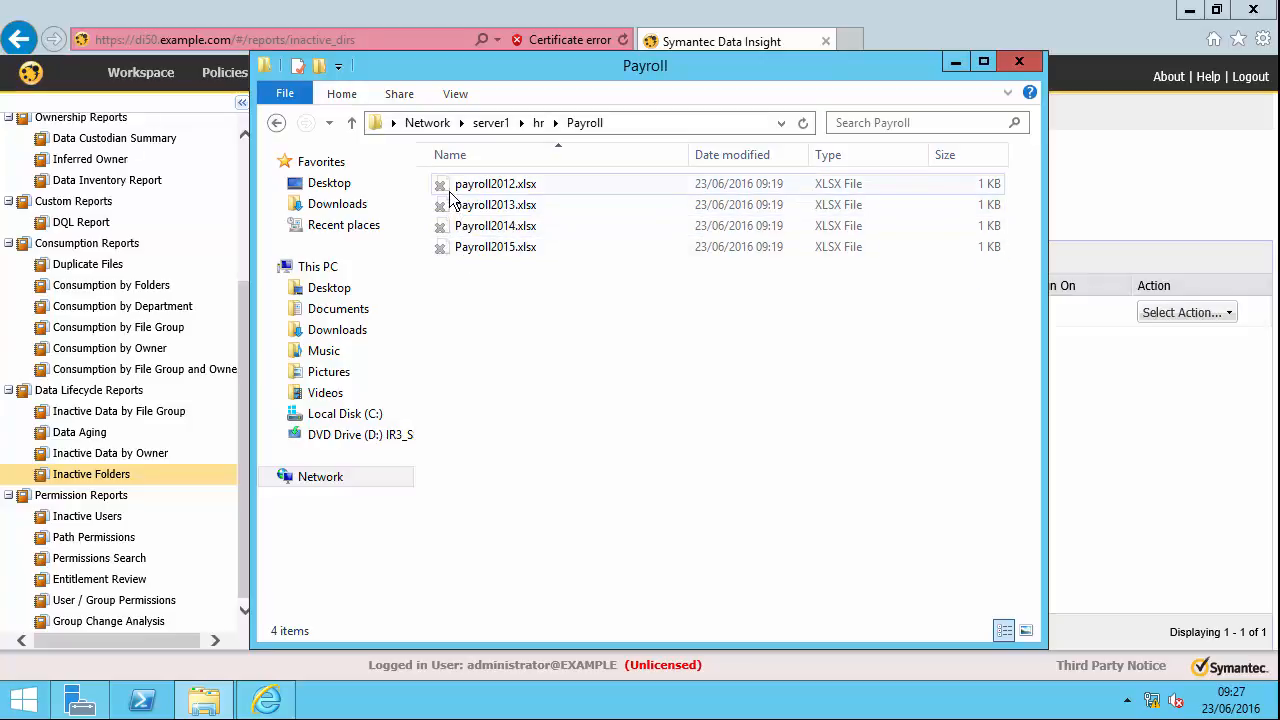
pyautogui.moveTo(495, 204)
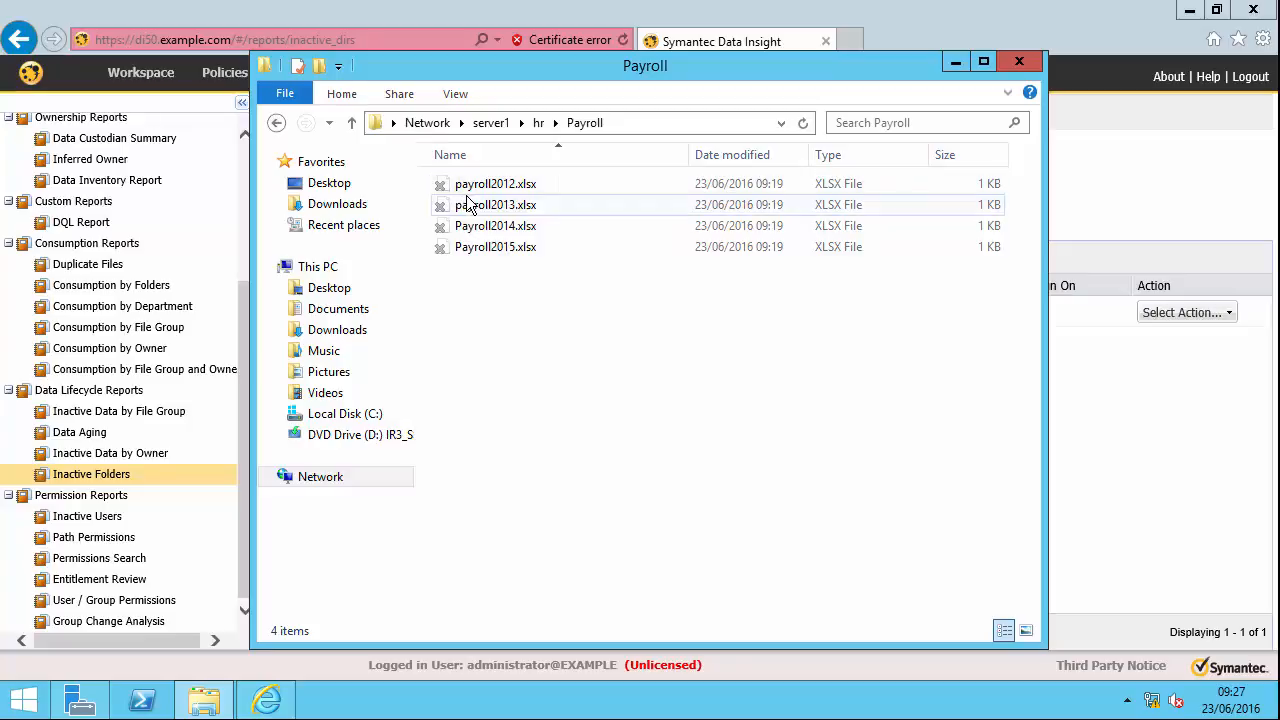
pyautogui.moveTo(496, 204)
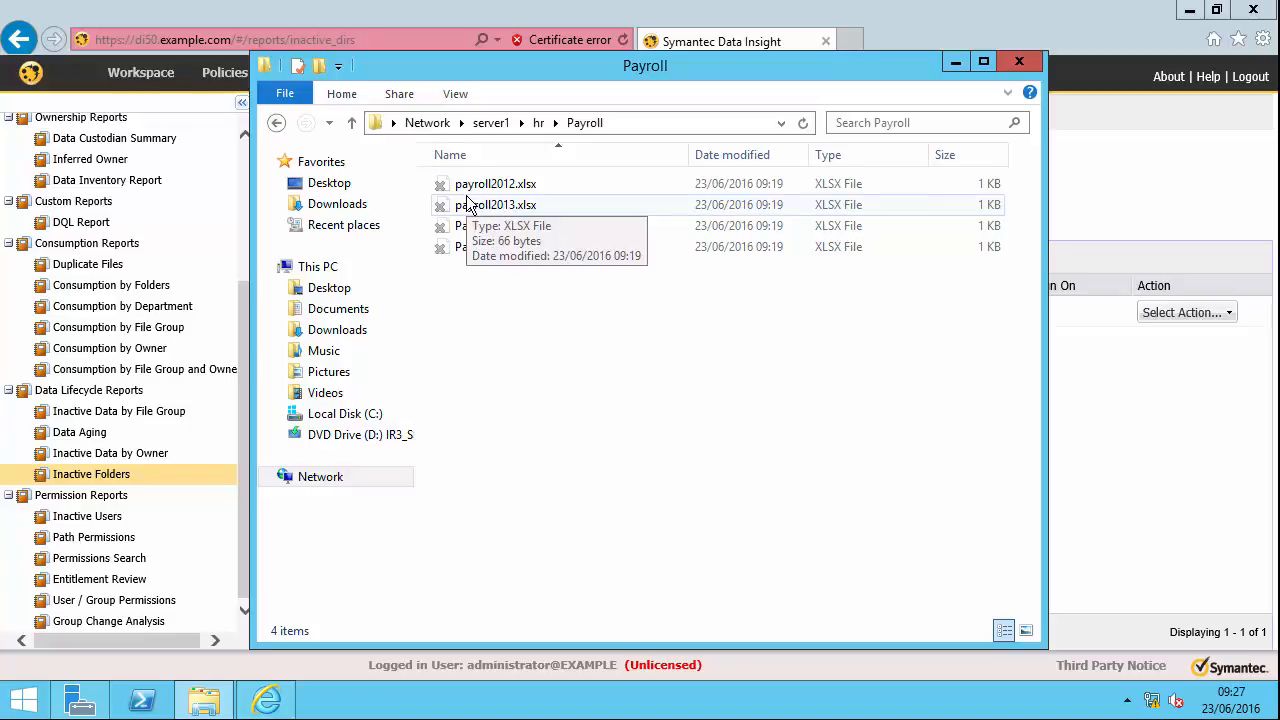